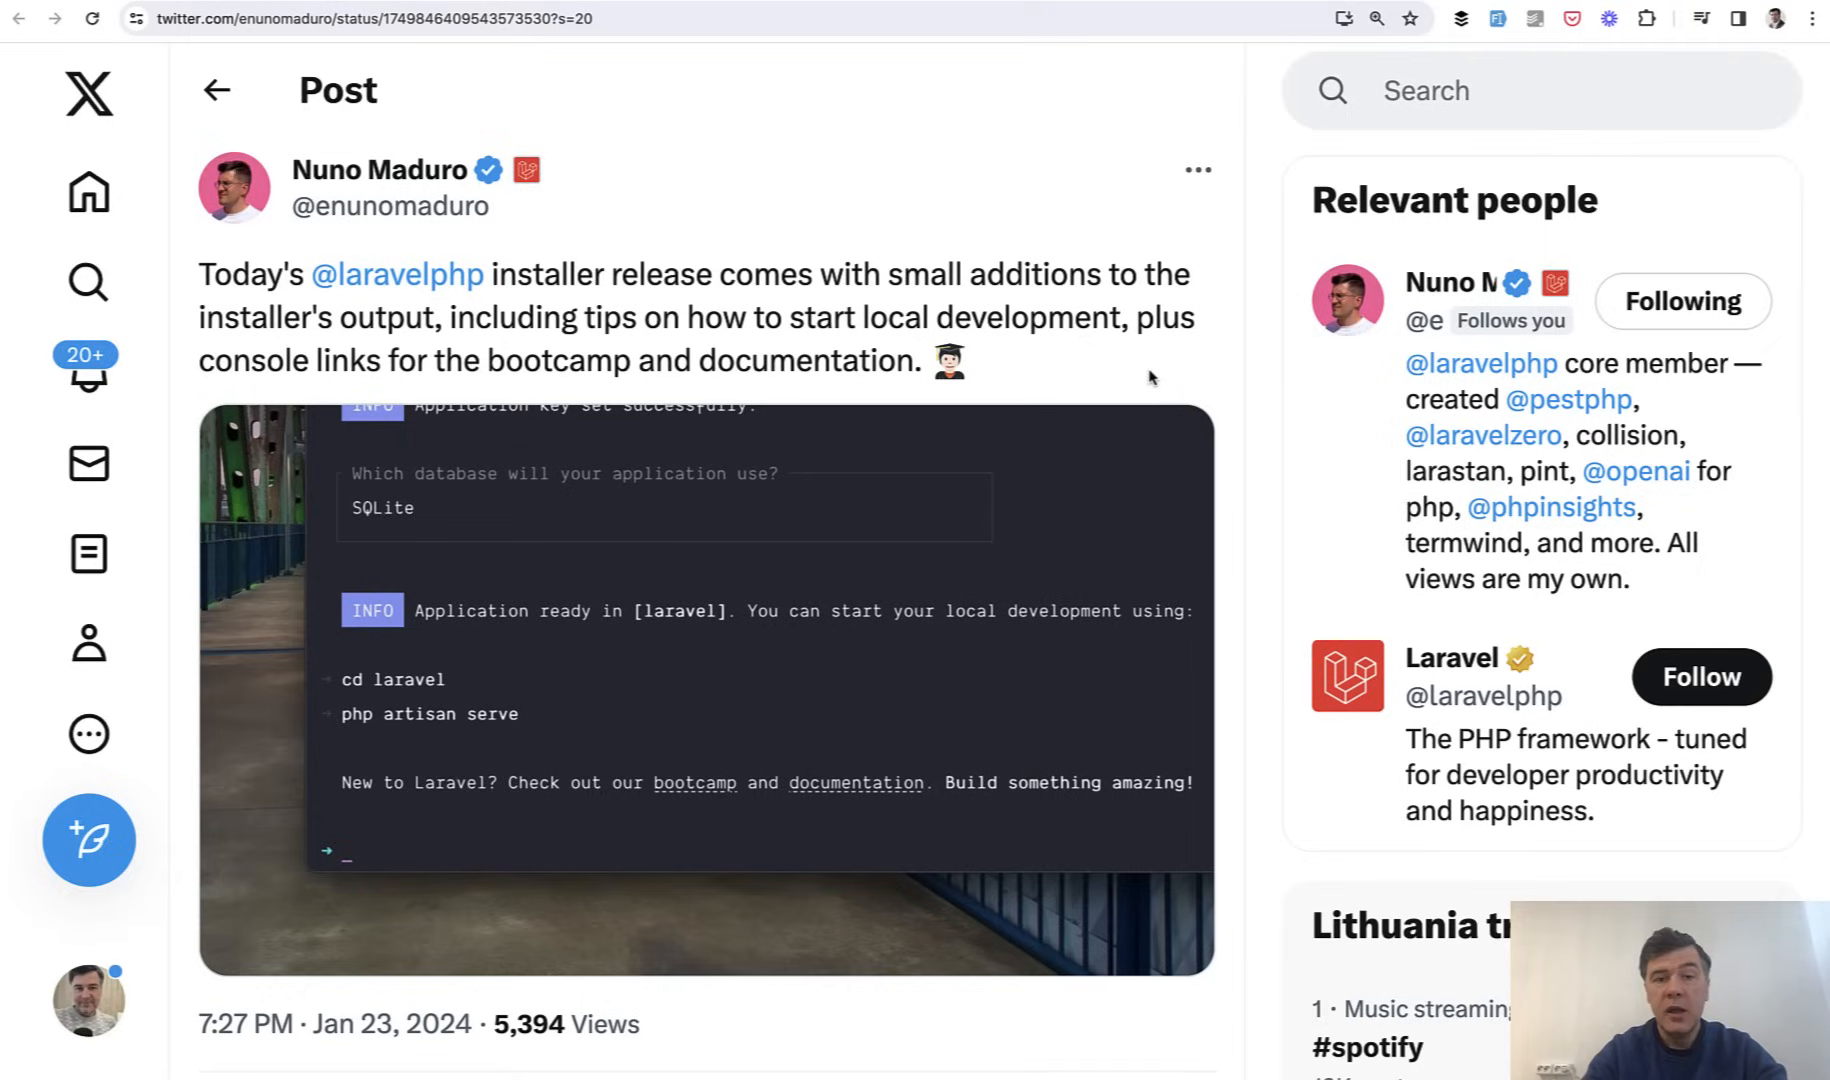
mouse_move(801, 341)
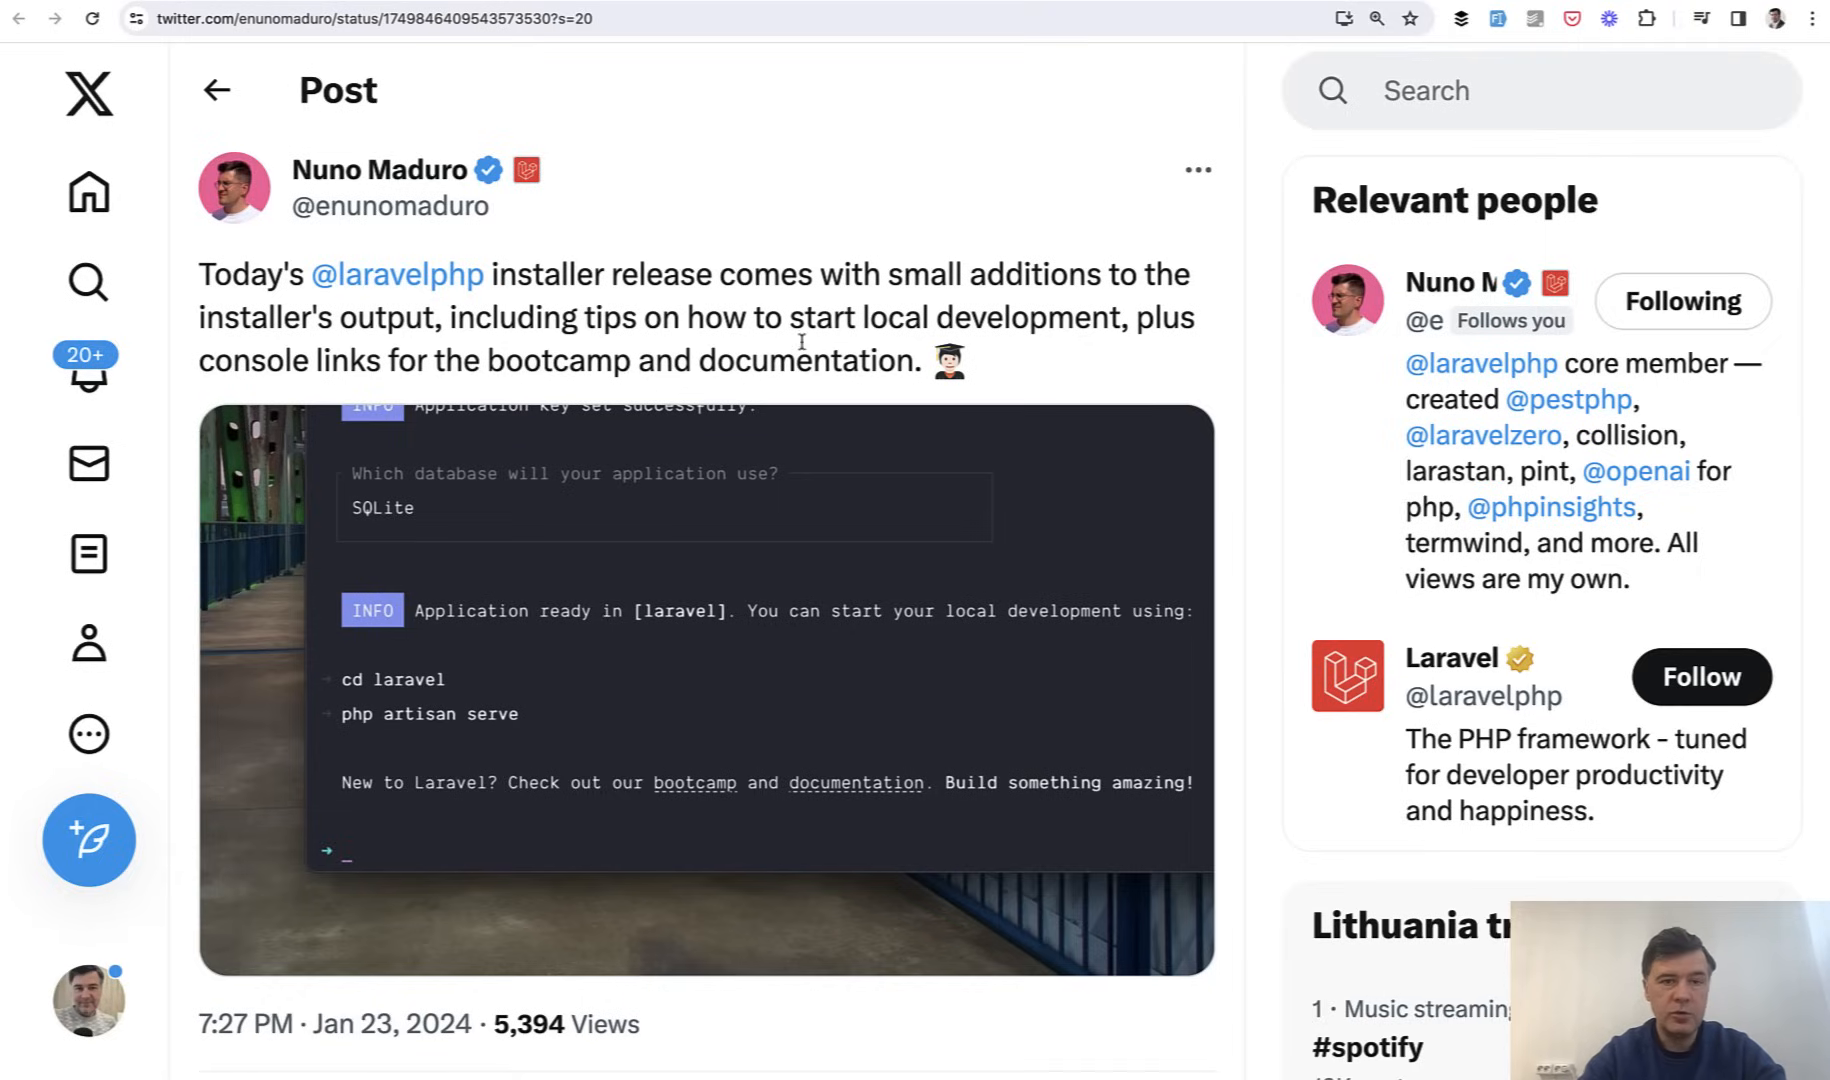
- Open the laravel/installer Releases and scroll through the v5.4.0 and v5.3.0 release notes
scroll("down", 3)
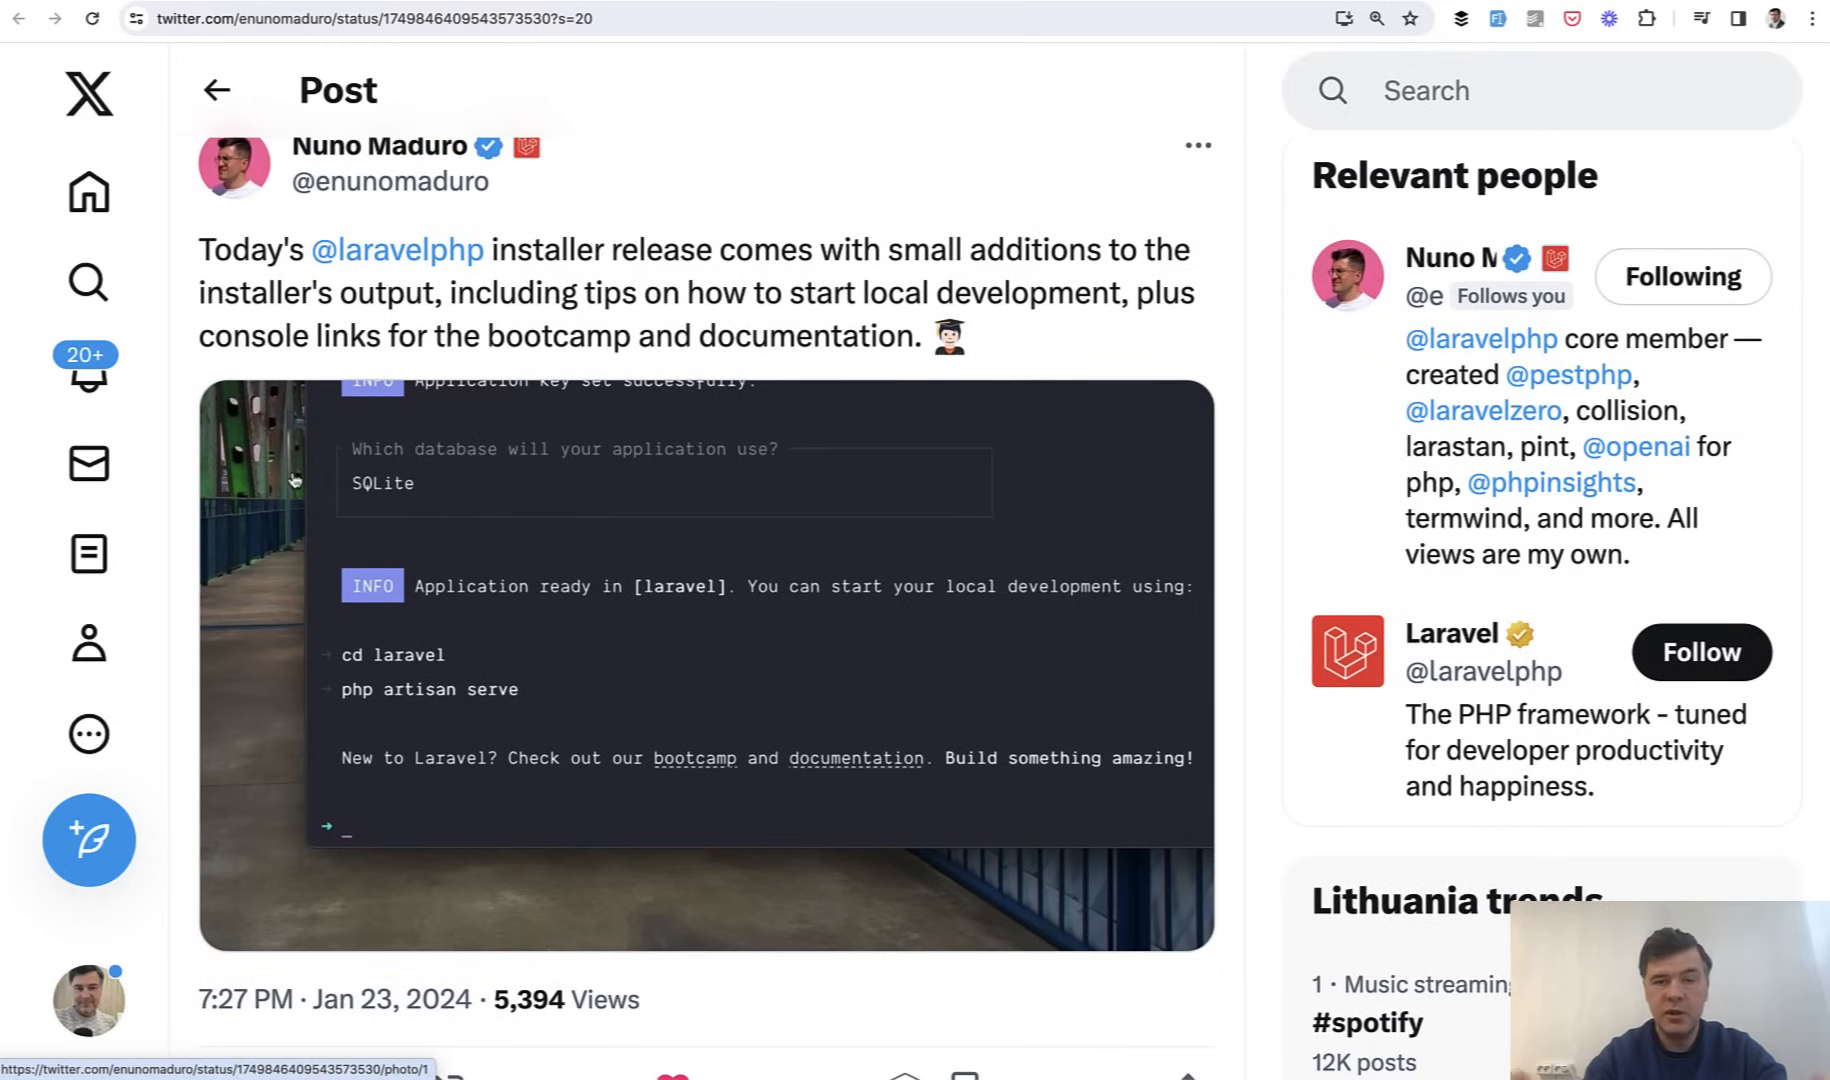
mouse_move(364, 845)
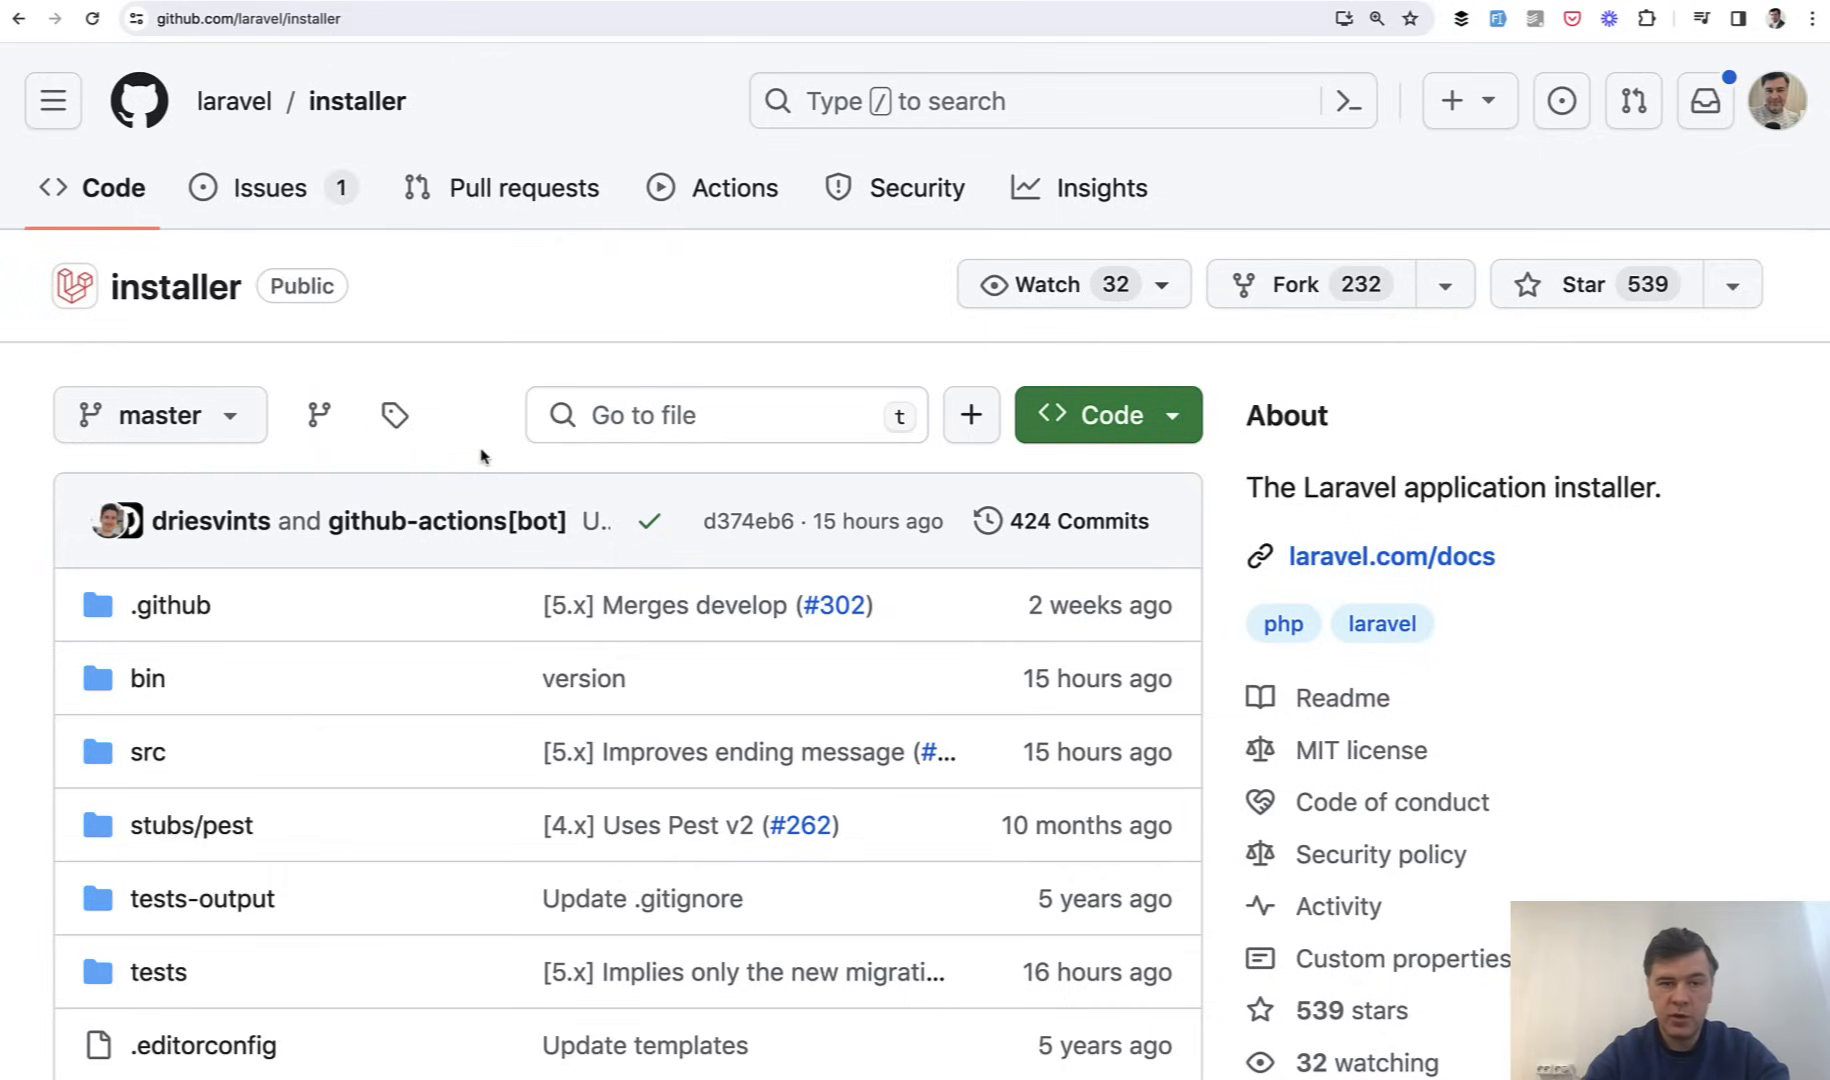
mouse_move(600, 337)
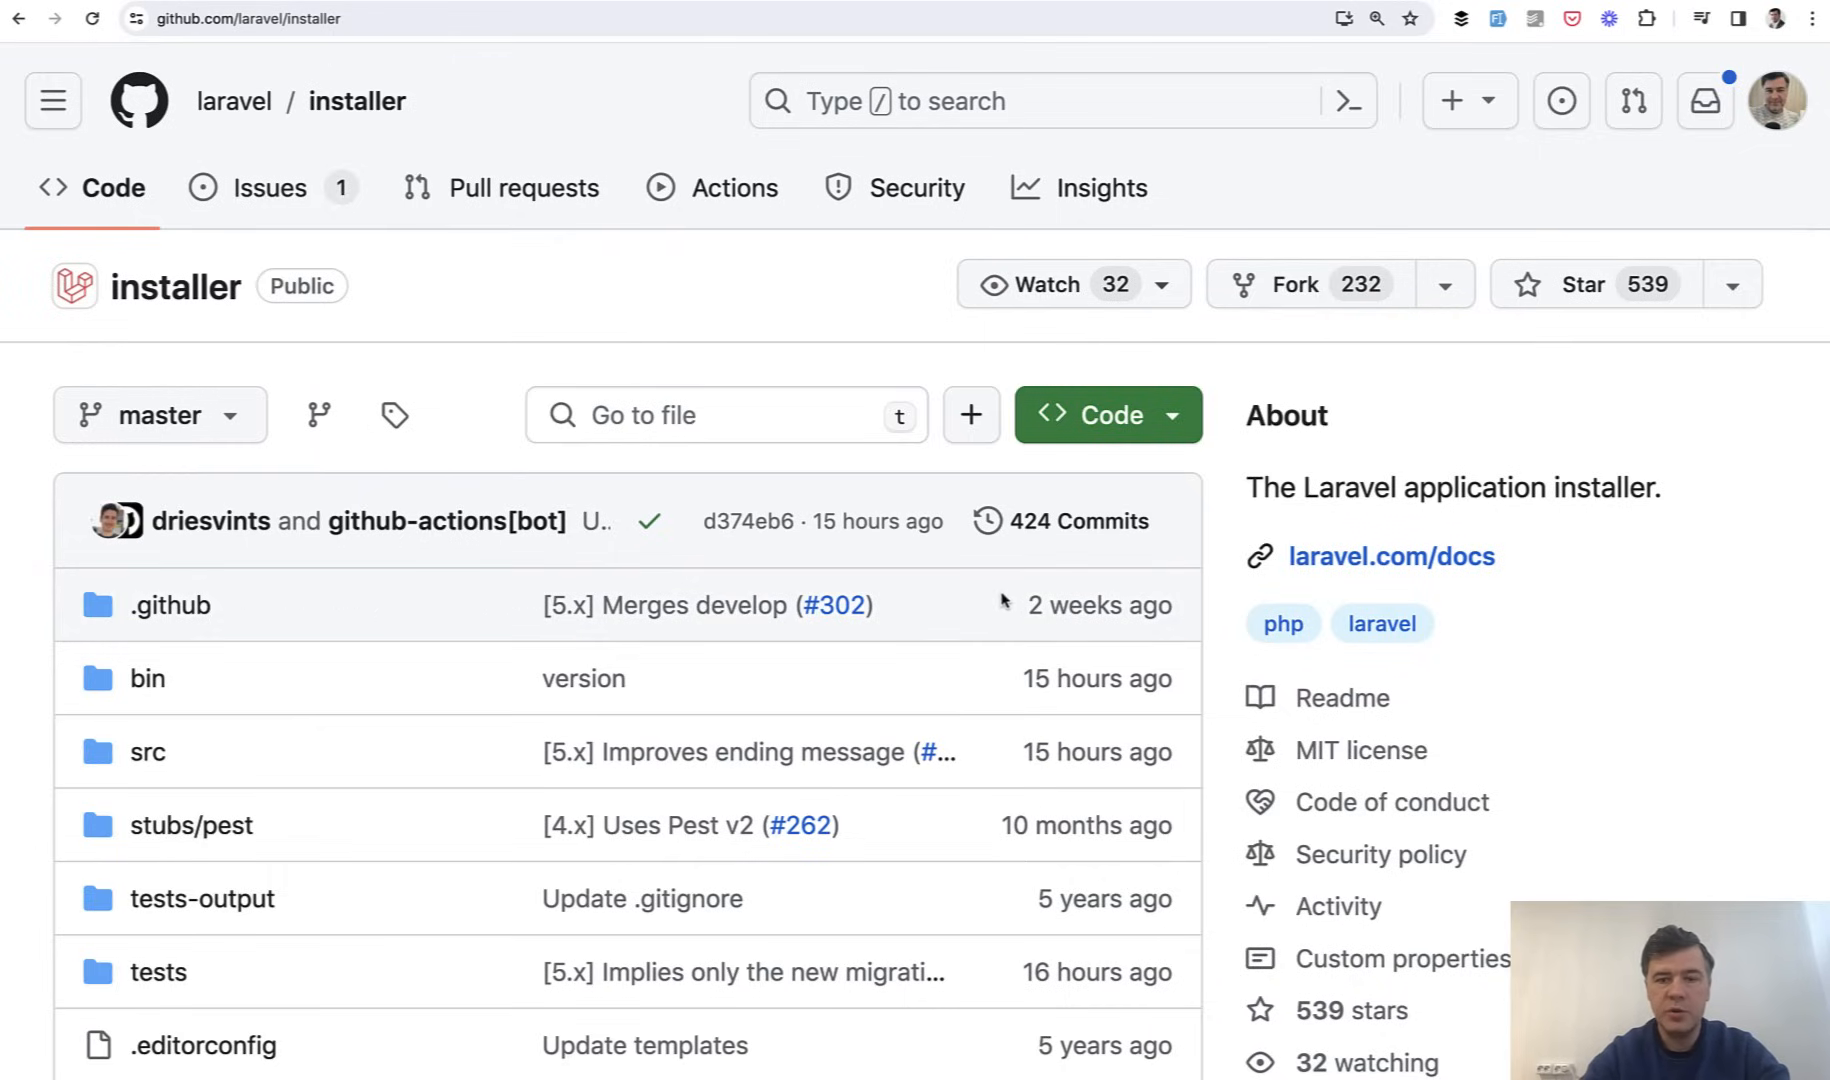
scroll("down", 3)
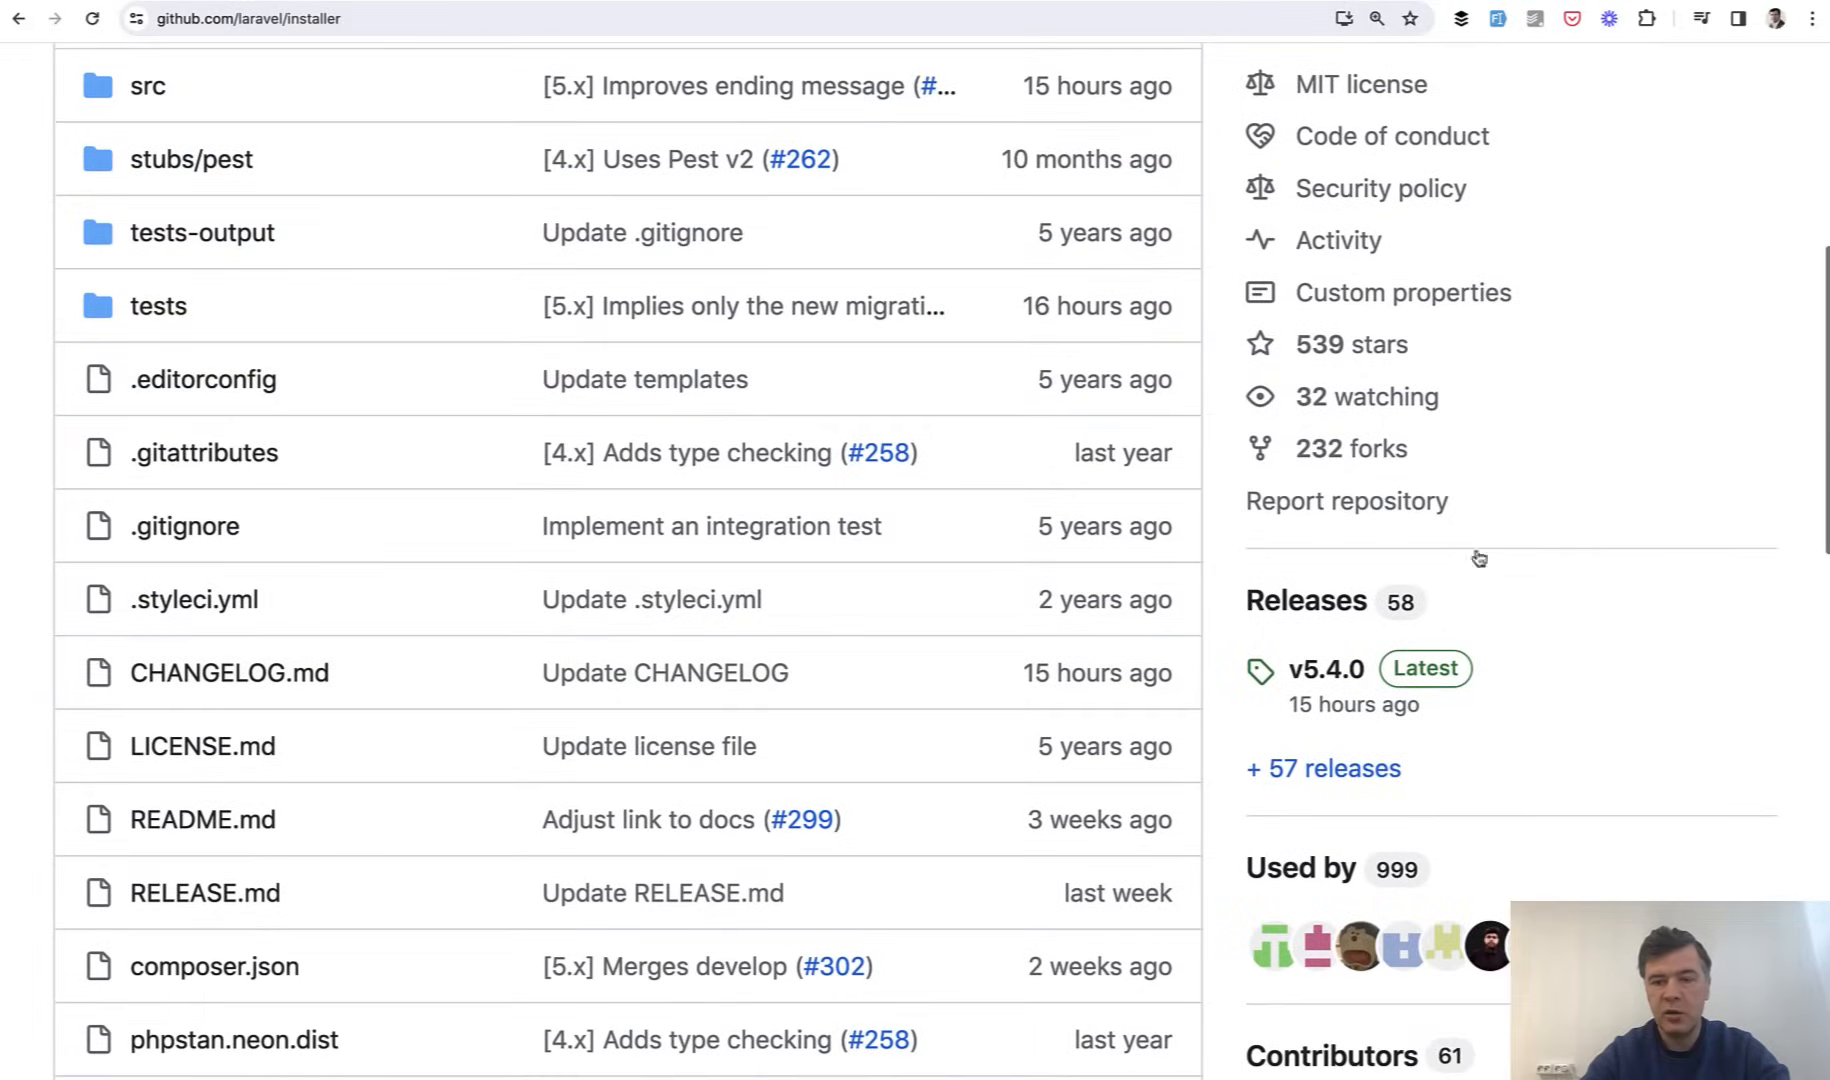
mouse_move(1321, 636)
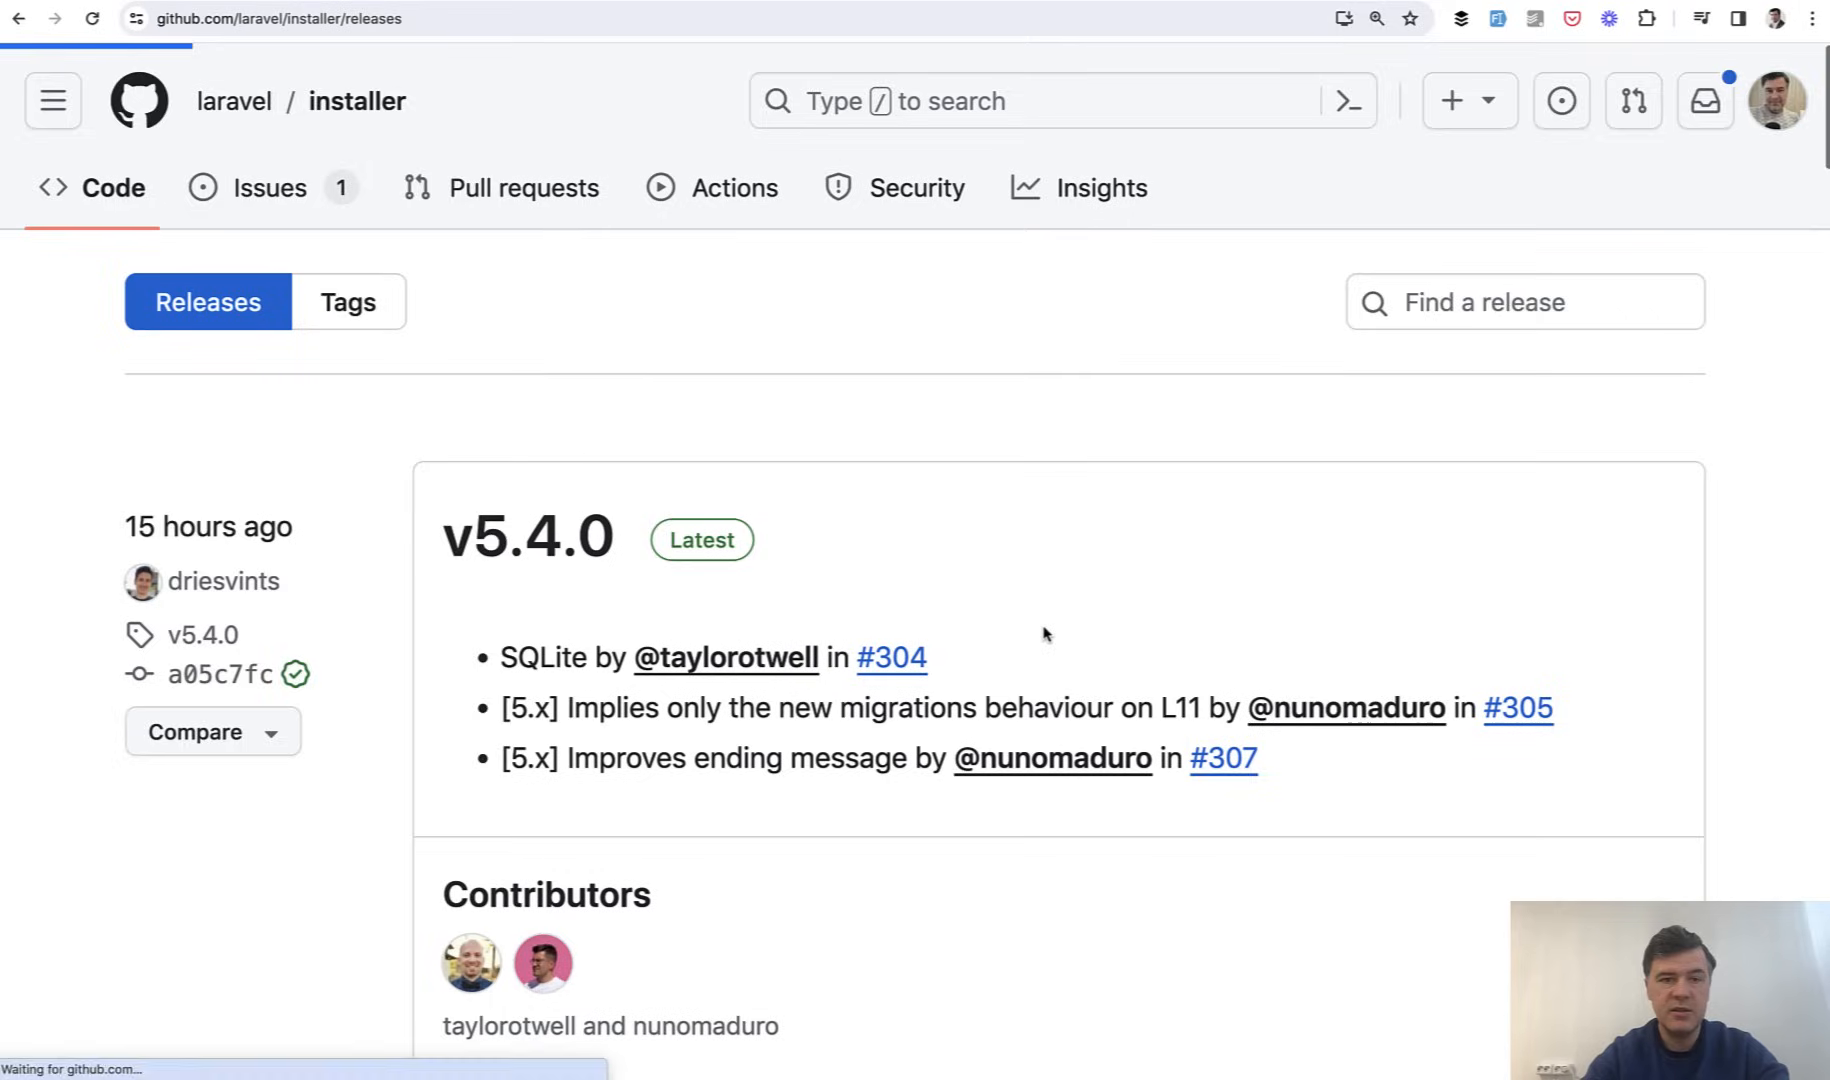
scroll("down", 3)
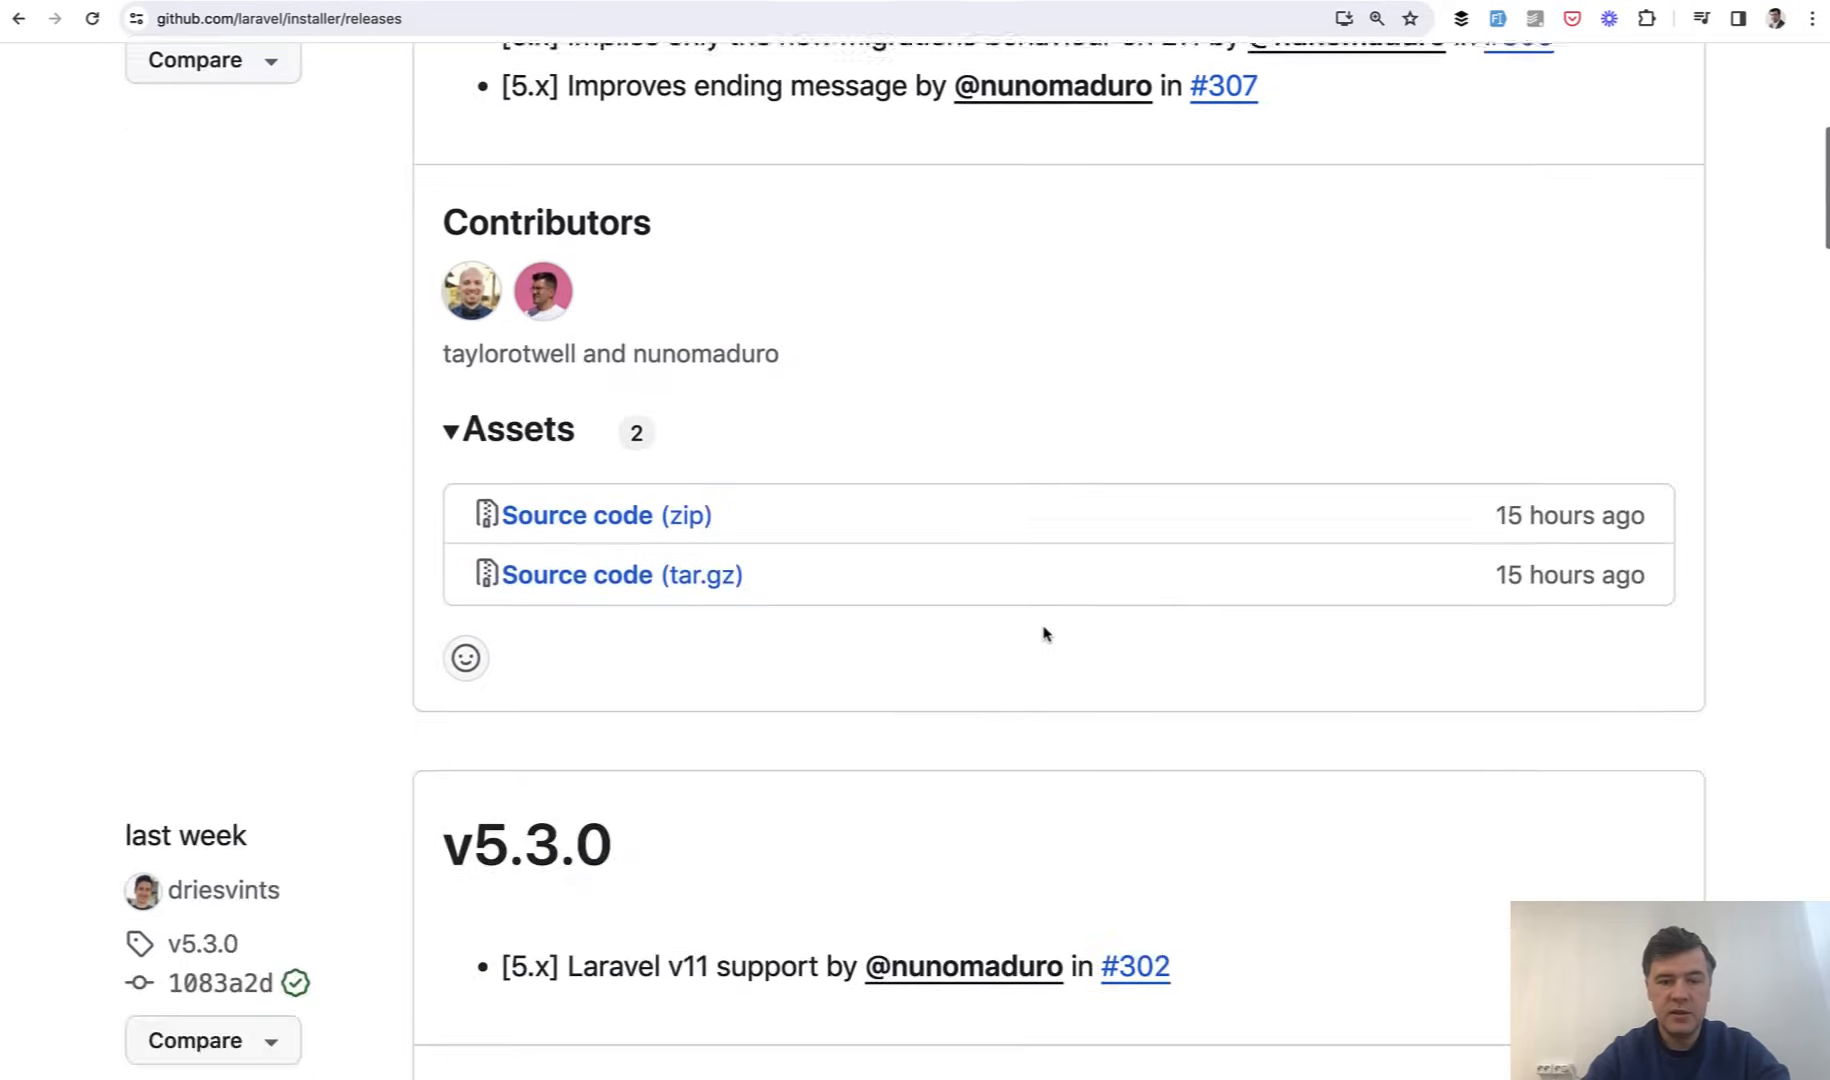
scroll("down", 3)
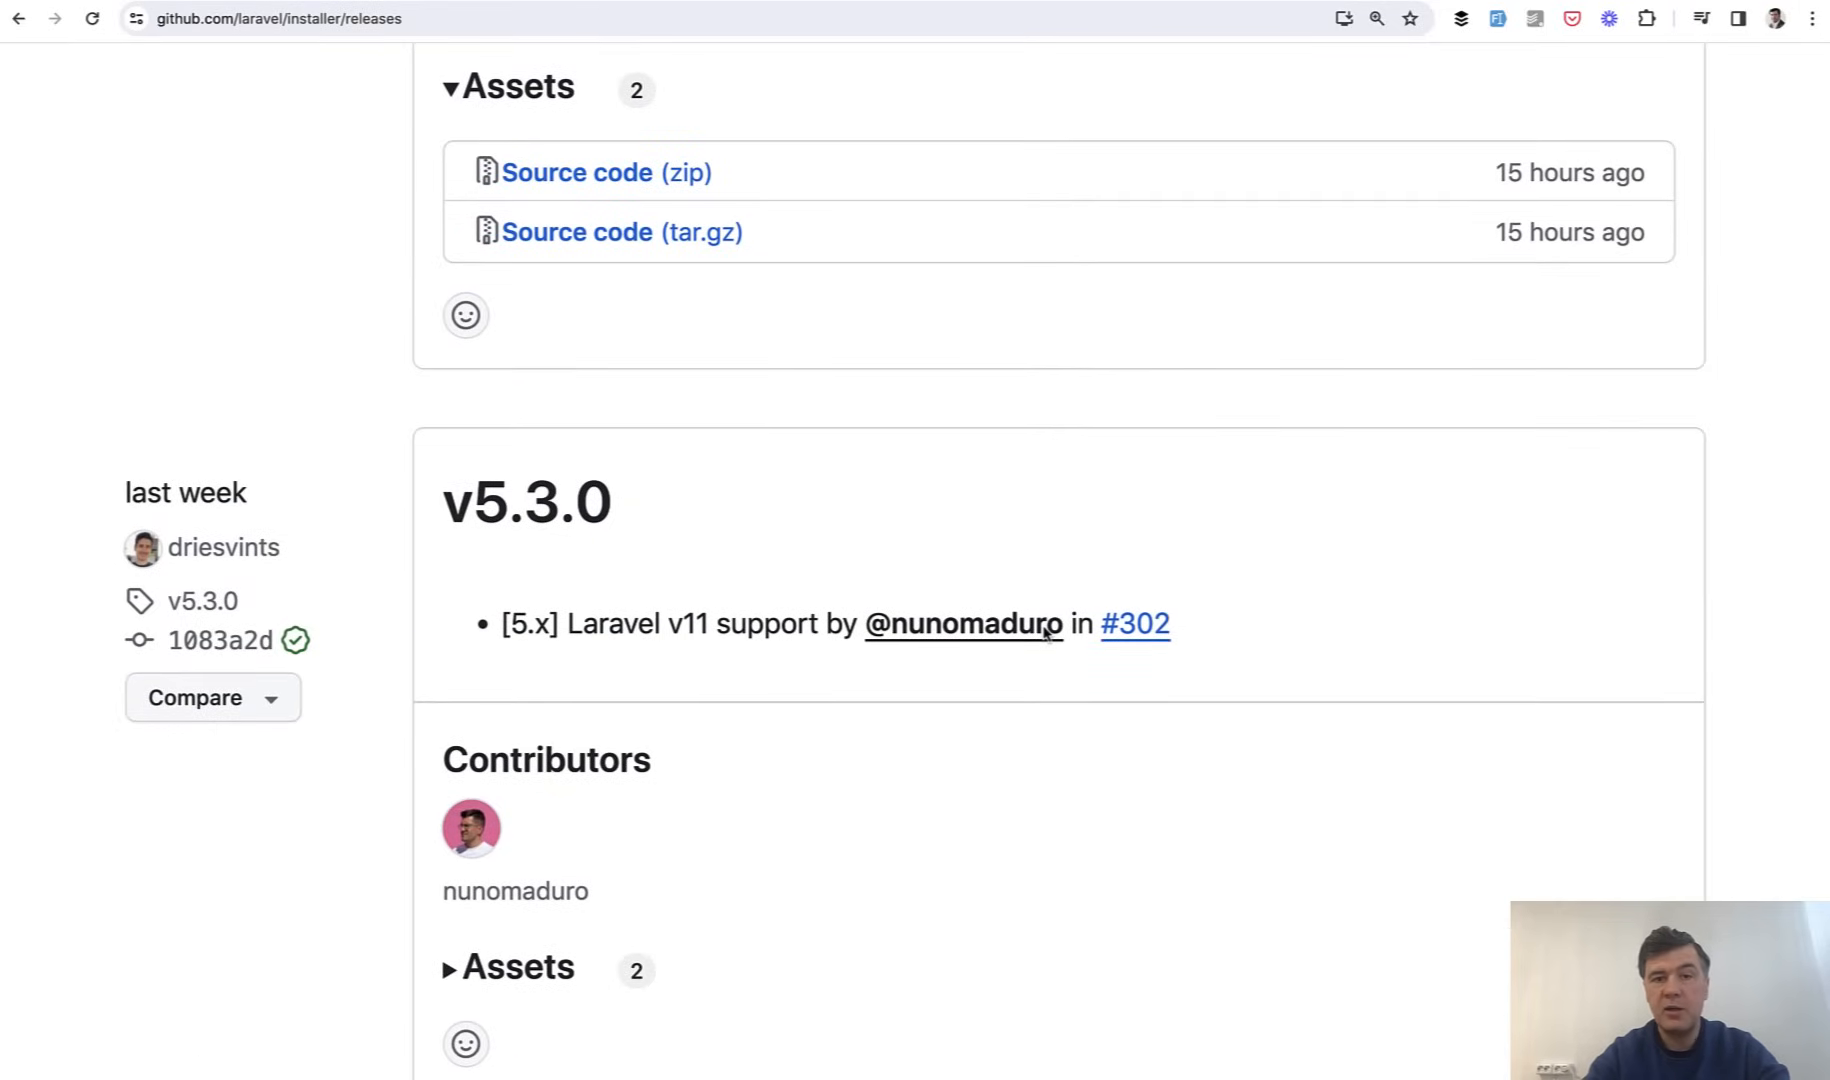
mouse_move(930, 567)
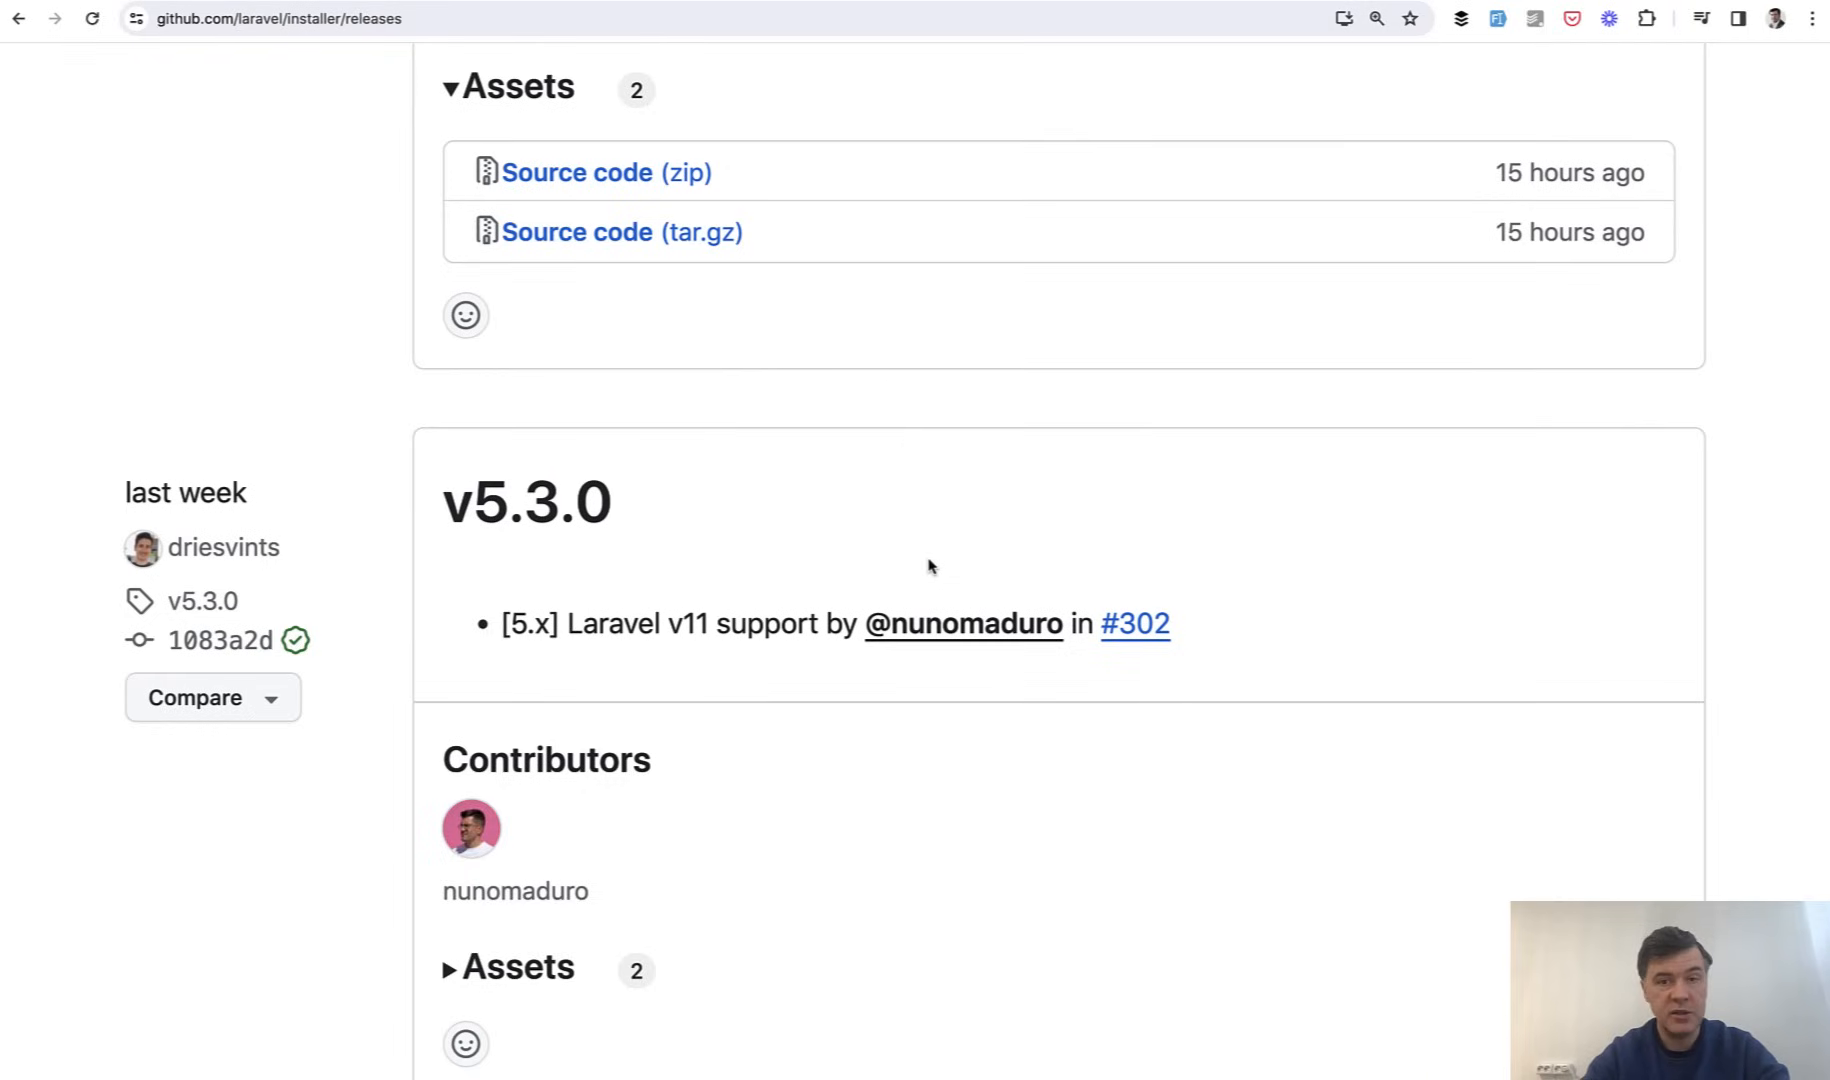
mouse_move(864, 418)
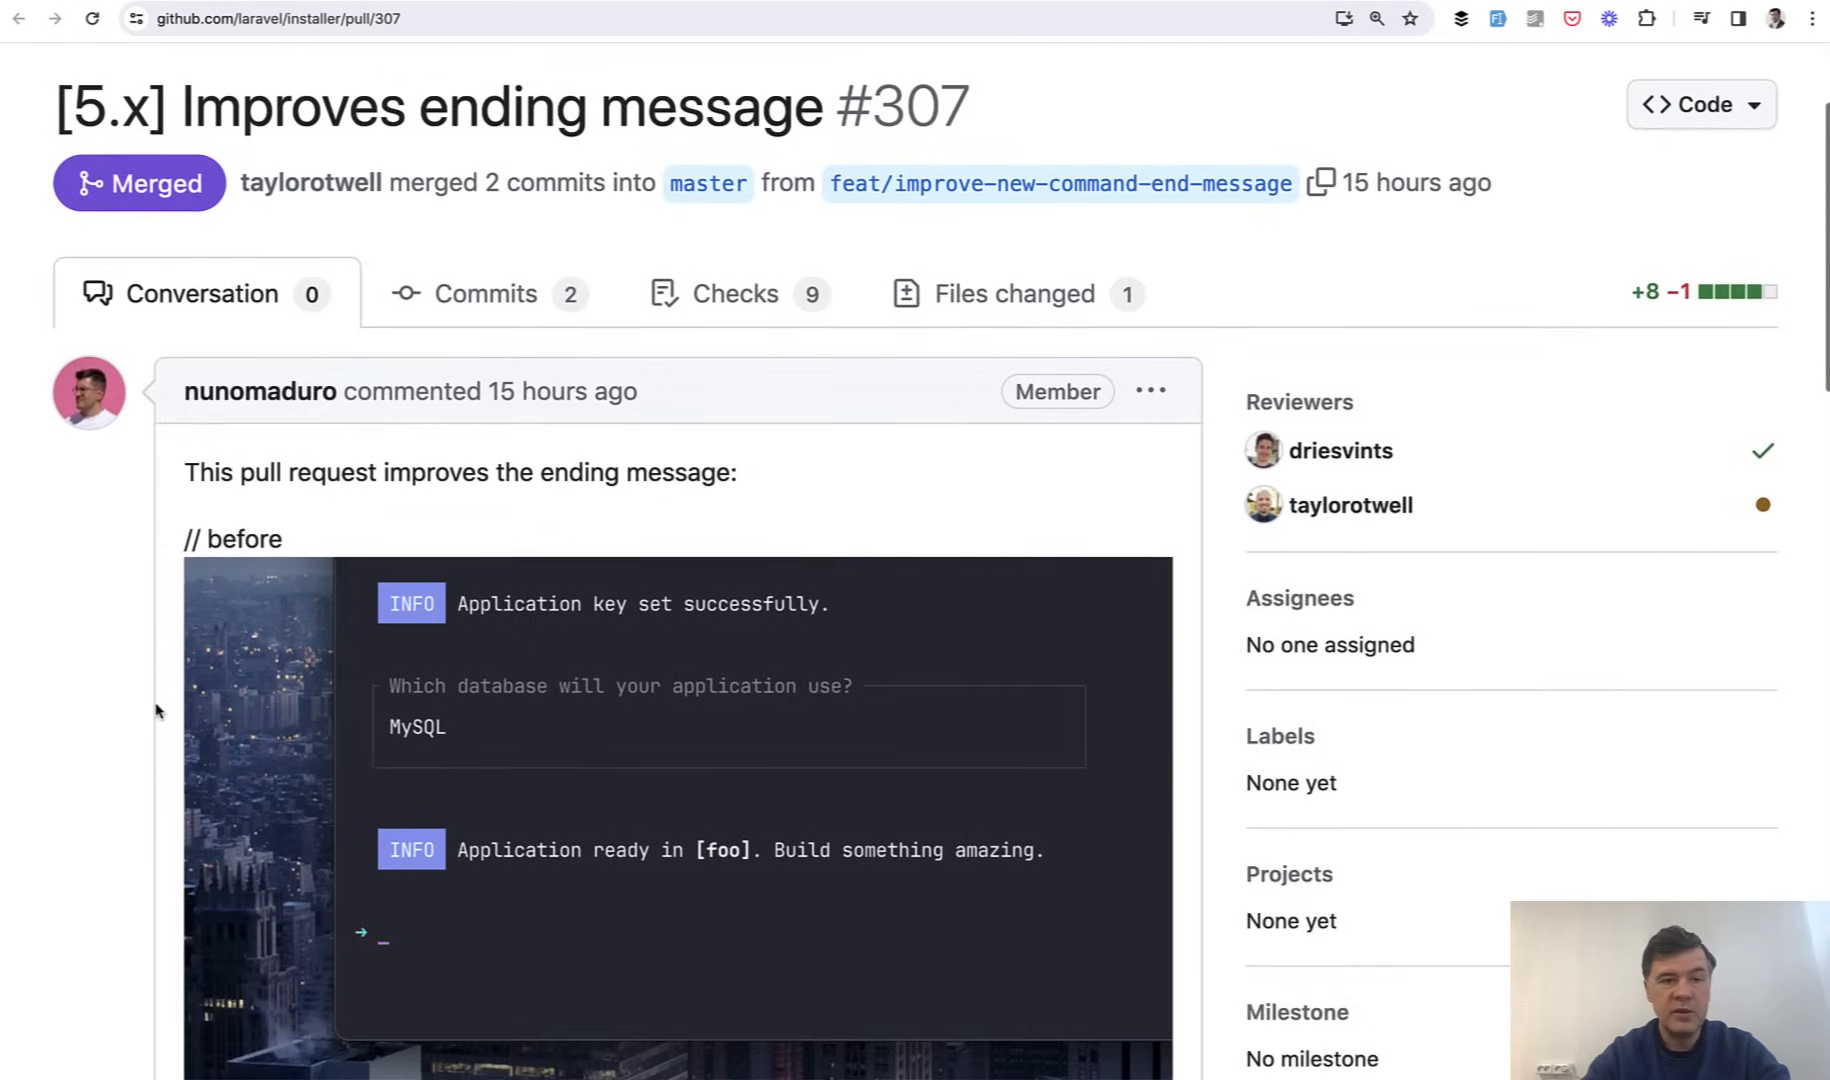
- Scroll through PR #307's before/after ending-message screenshots, then return to the v5.4.0 notes
scroll("down", 3)
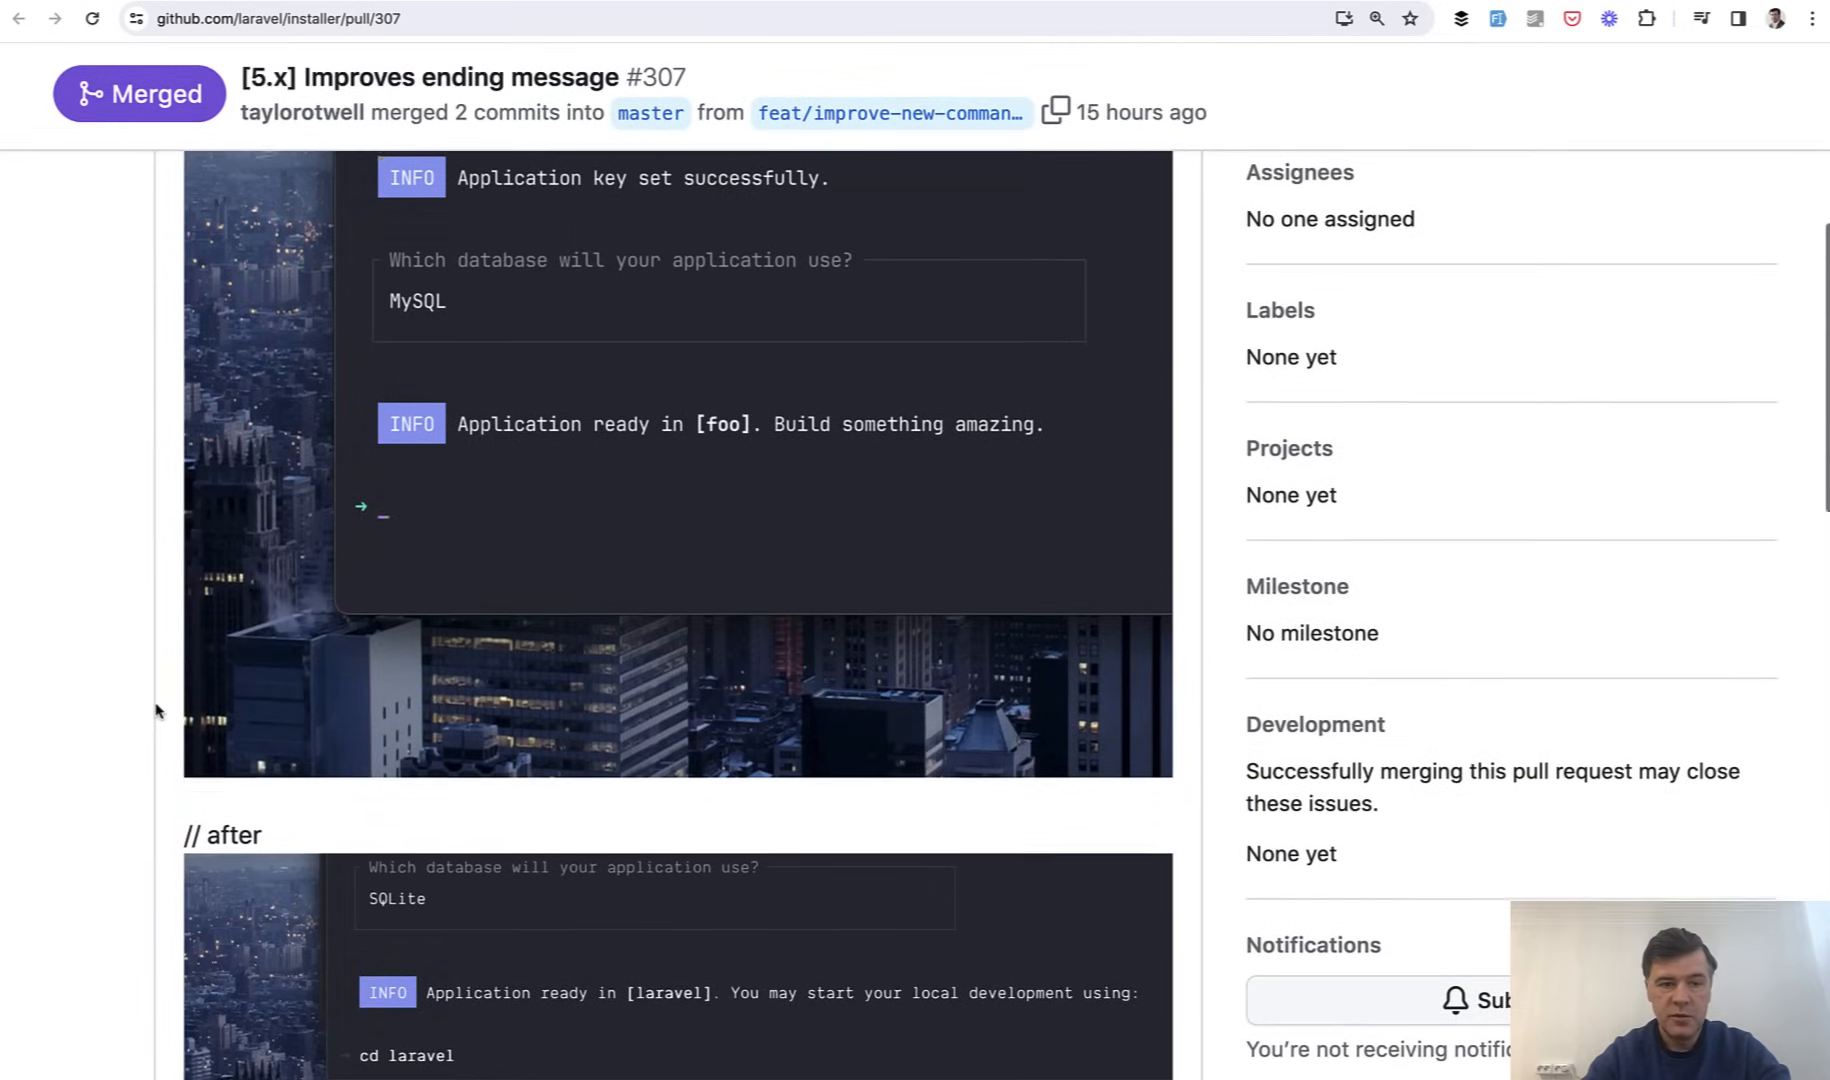
scroll("down", 3)
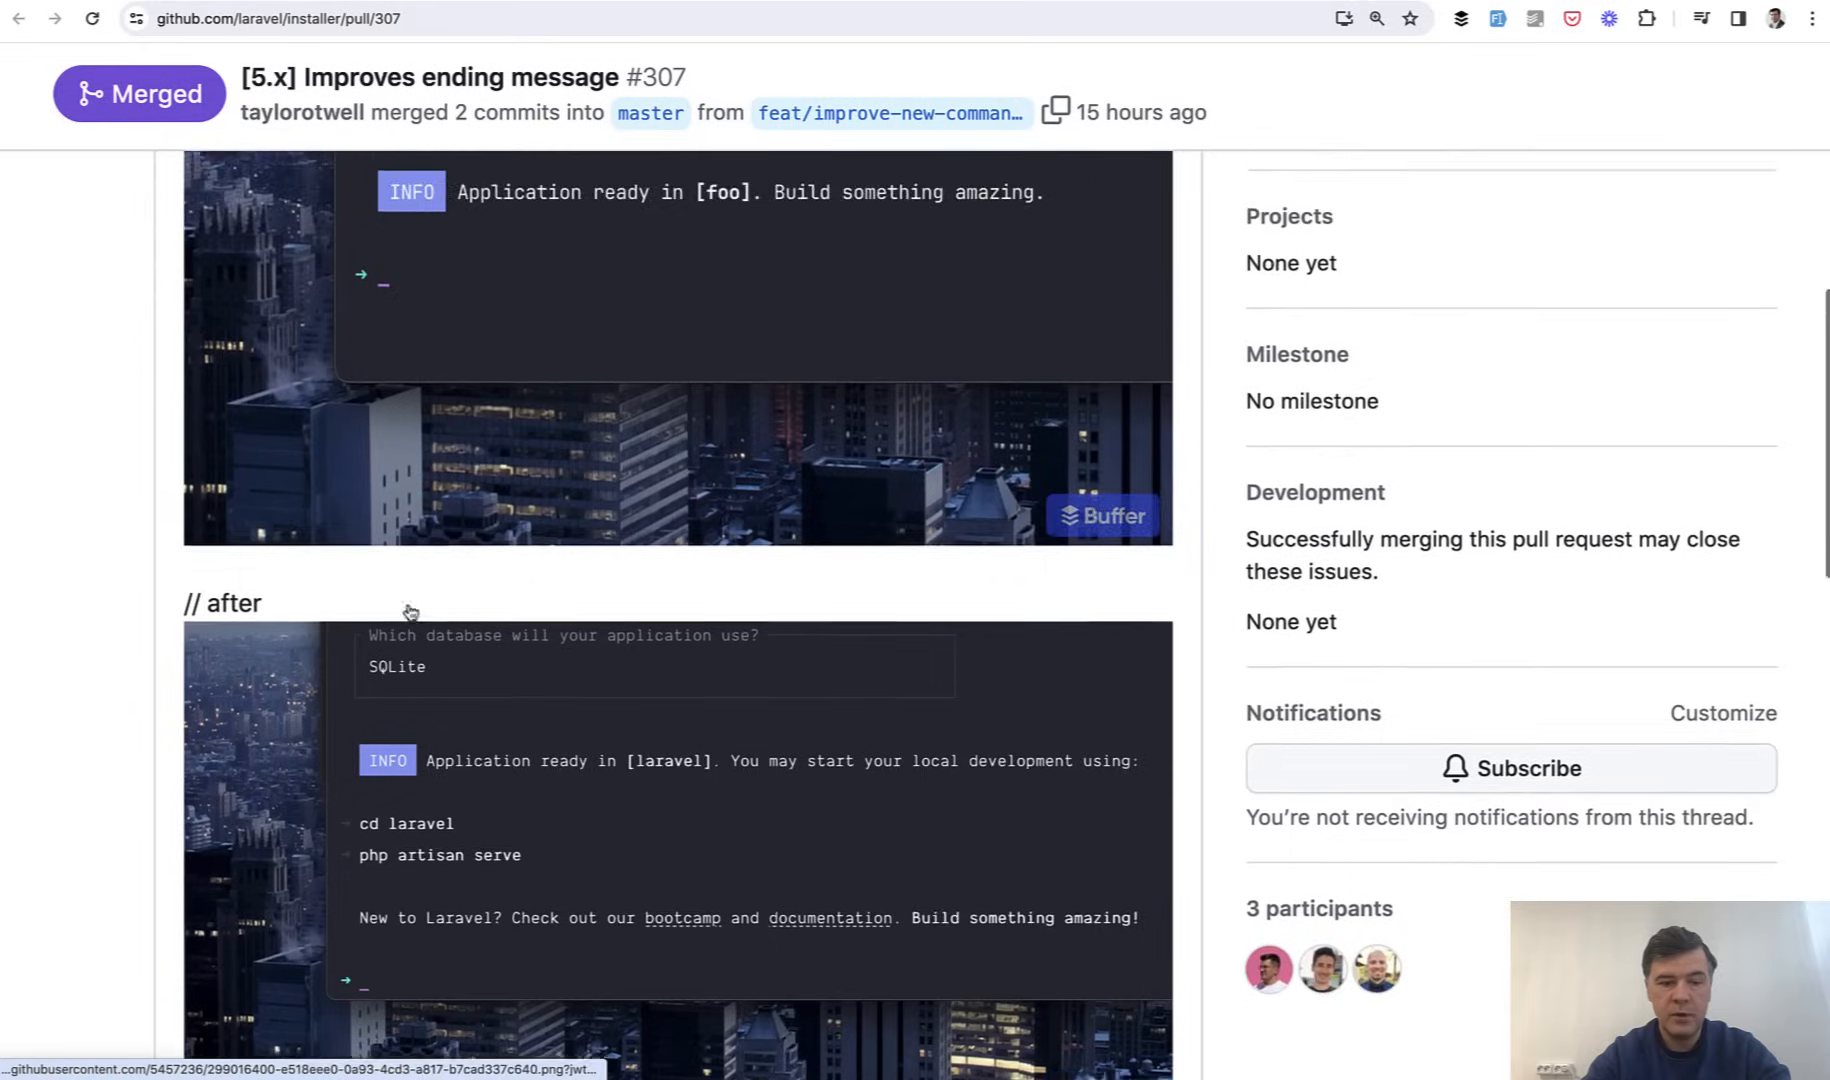
scroll("down", 3)
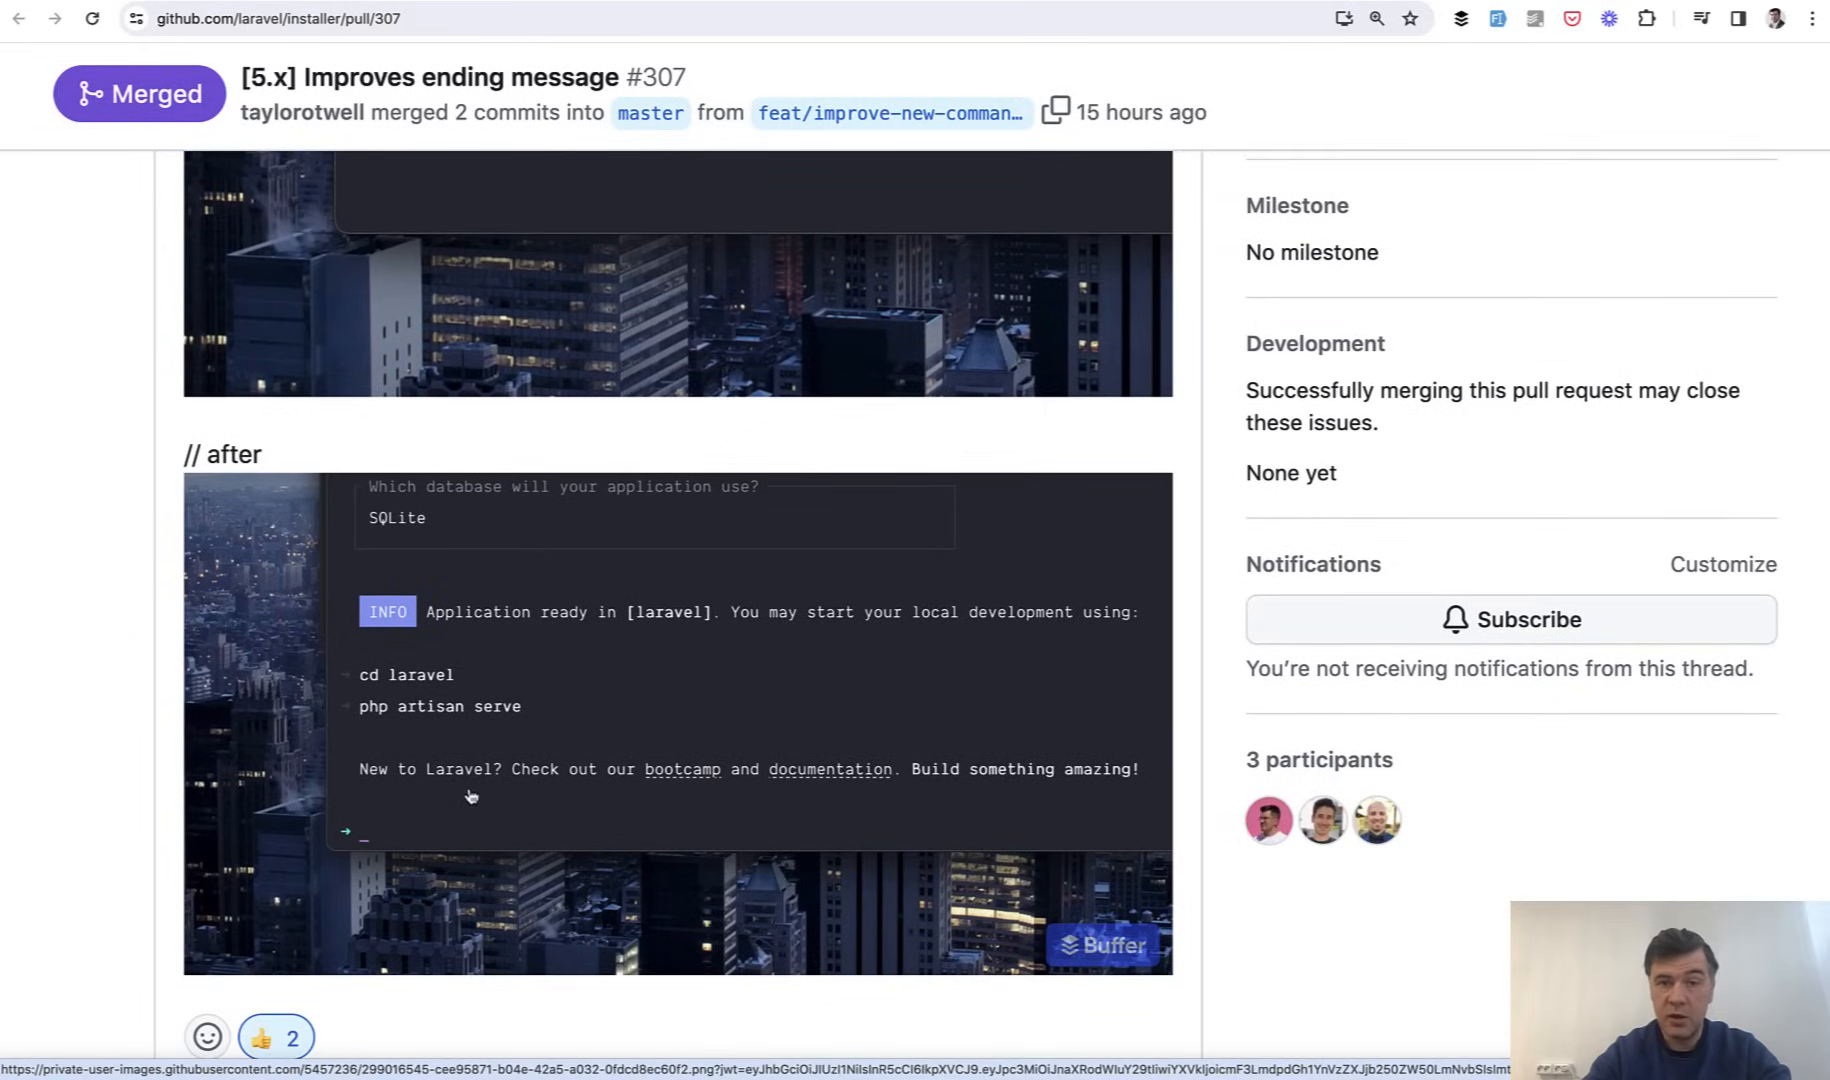
mouse_move(560, 798)
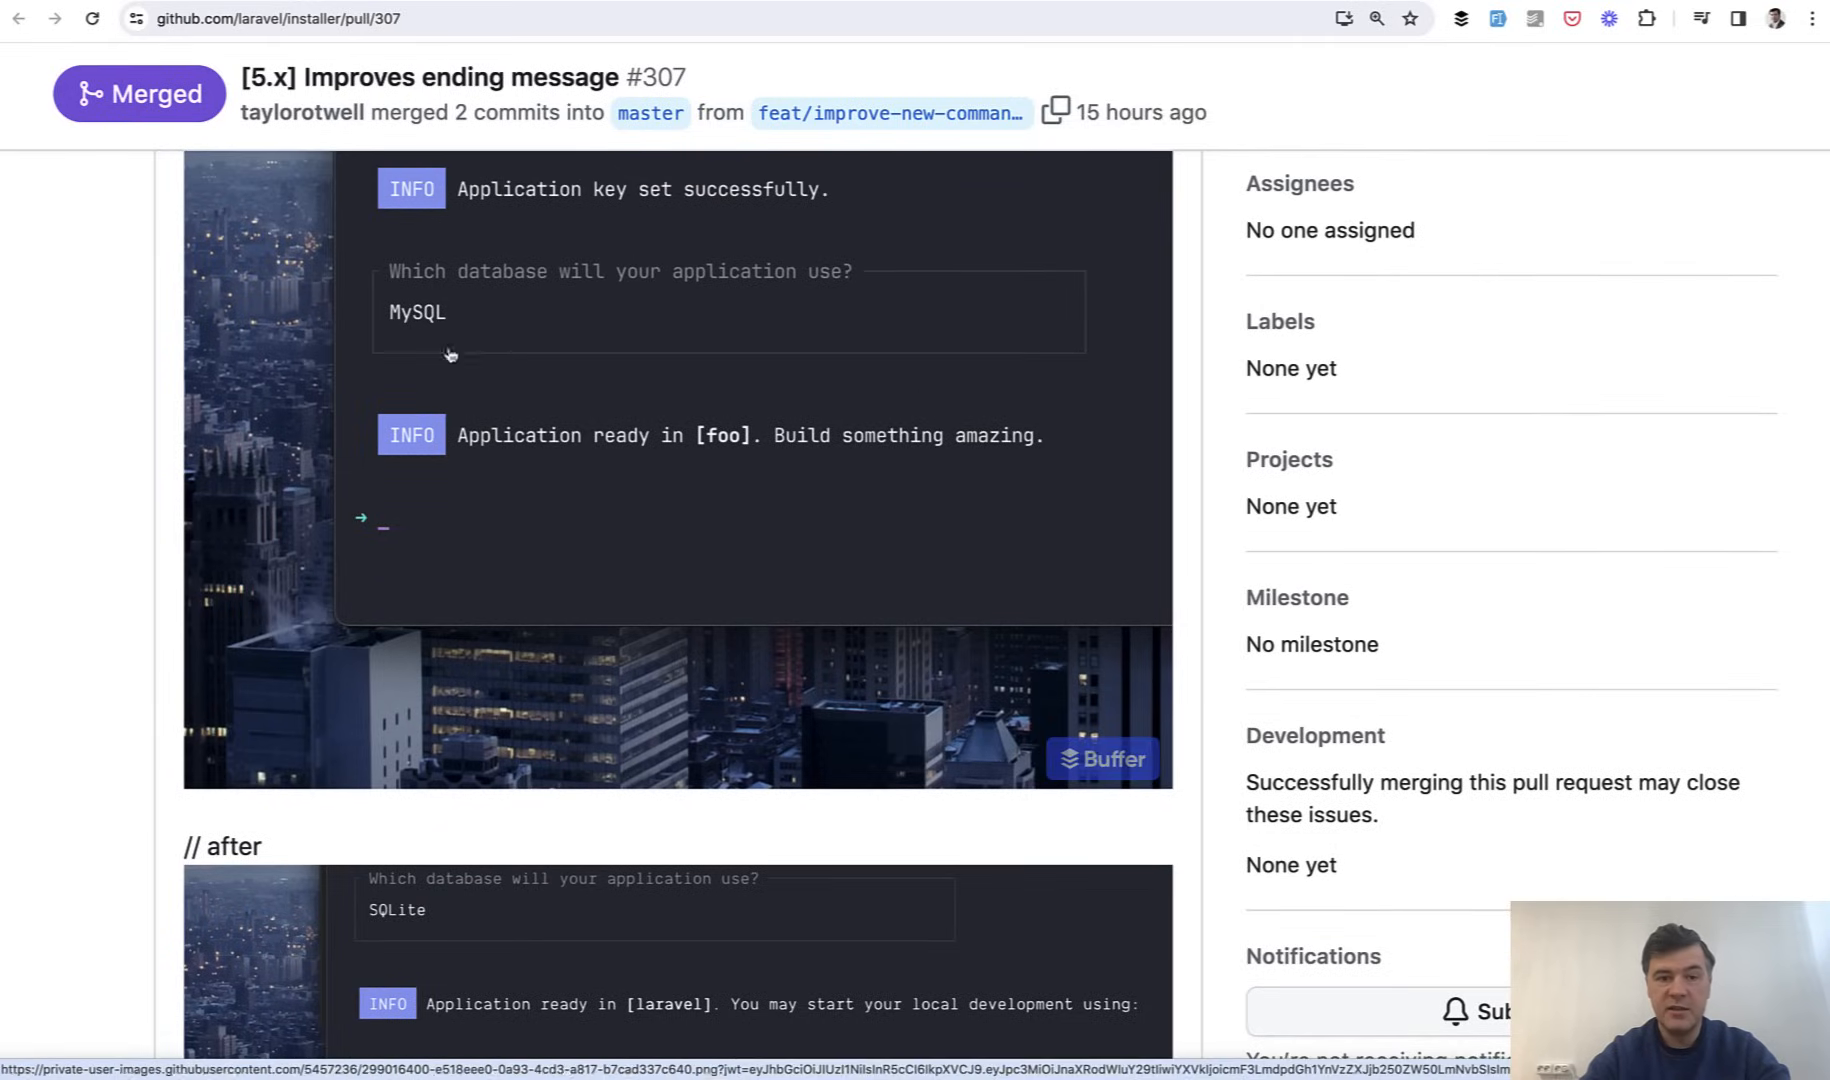
mouse_move(375, 343)
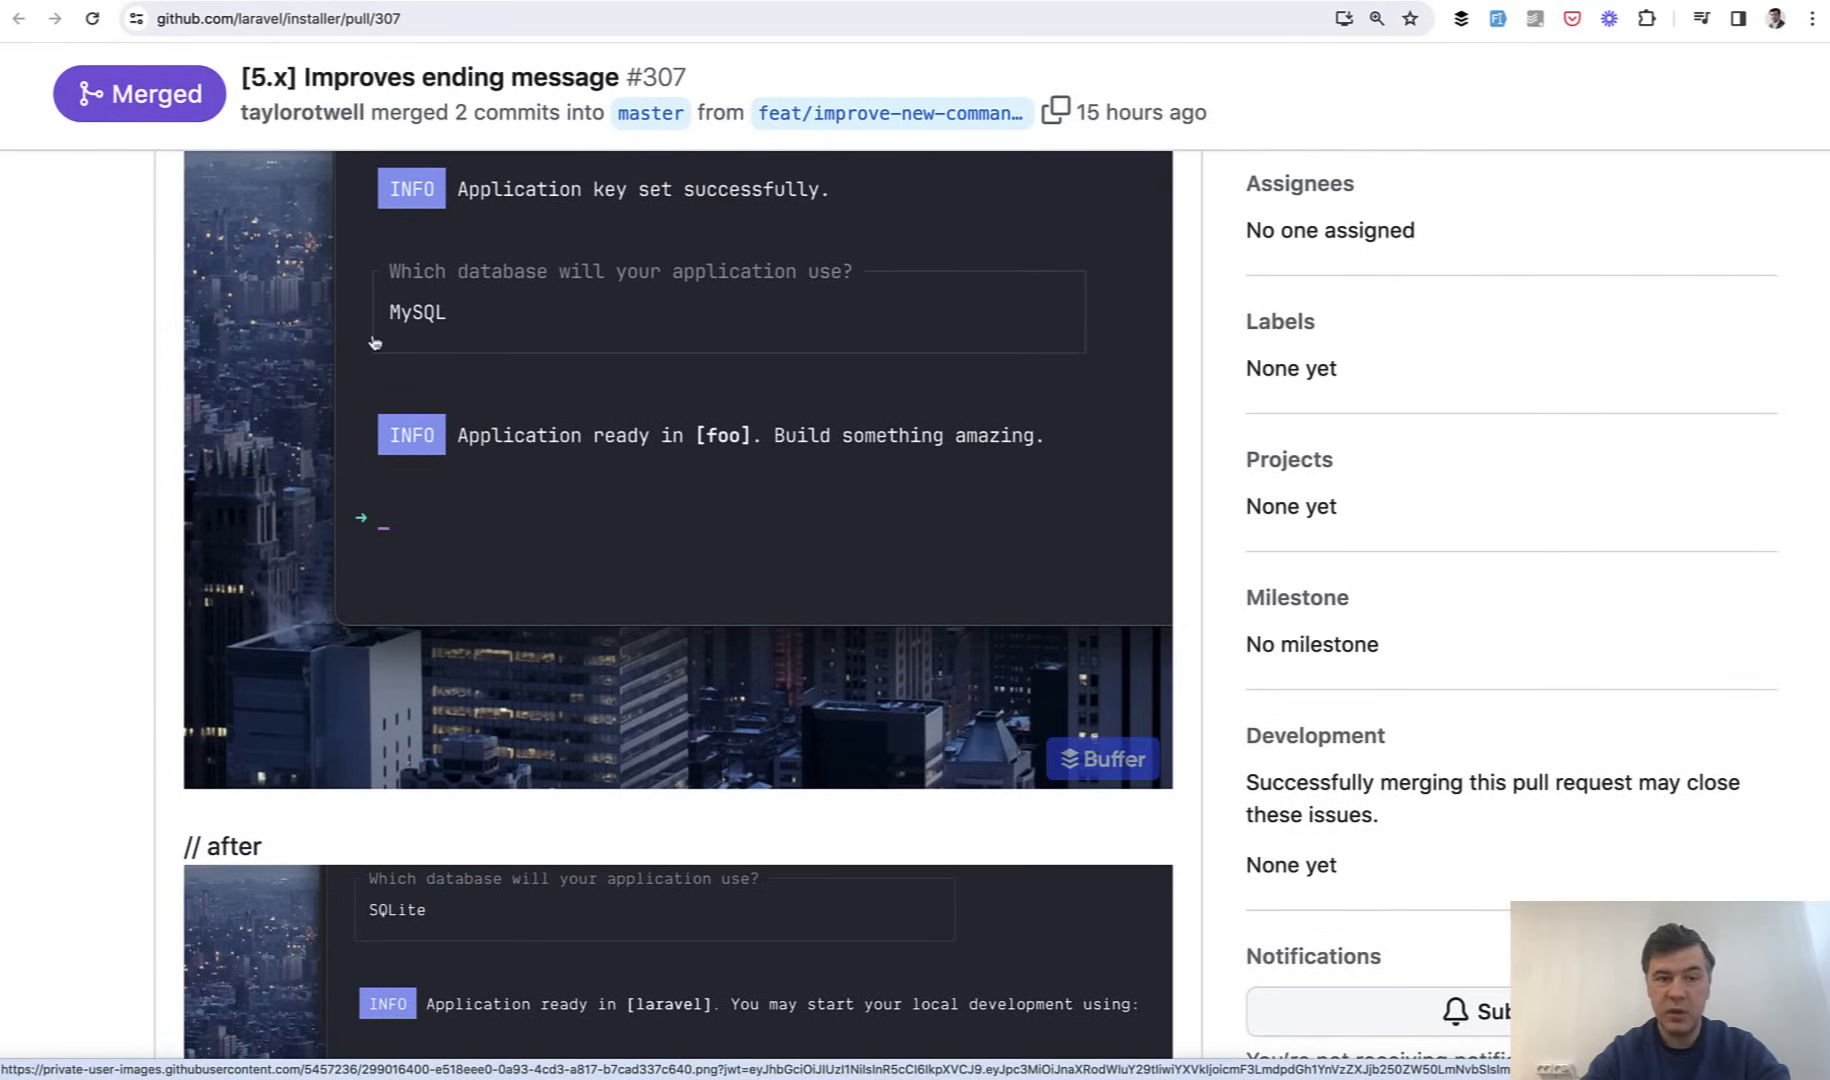
scroll("down", 3)
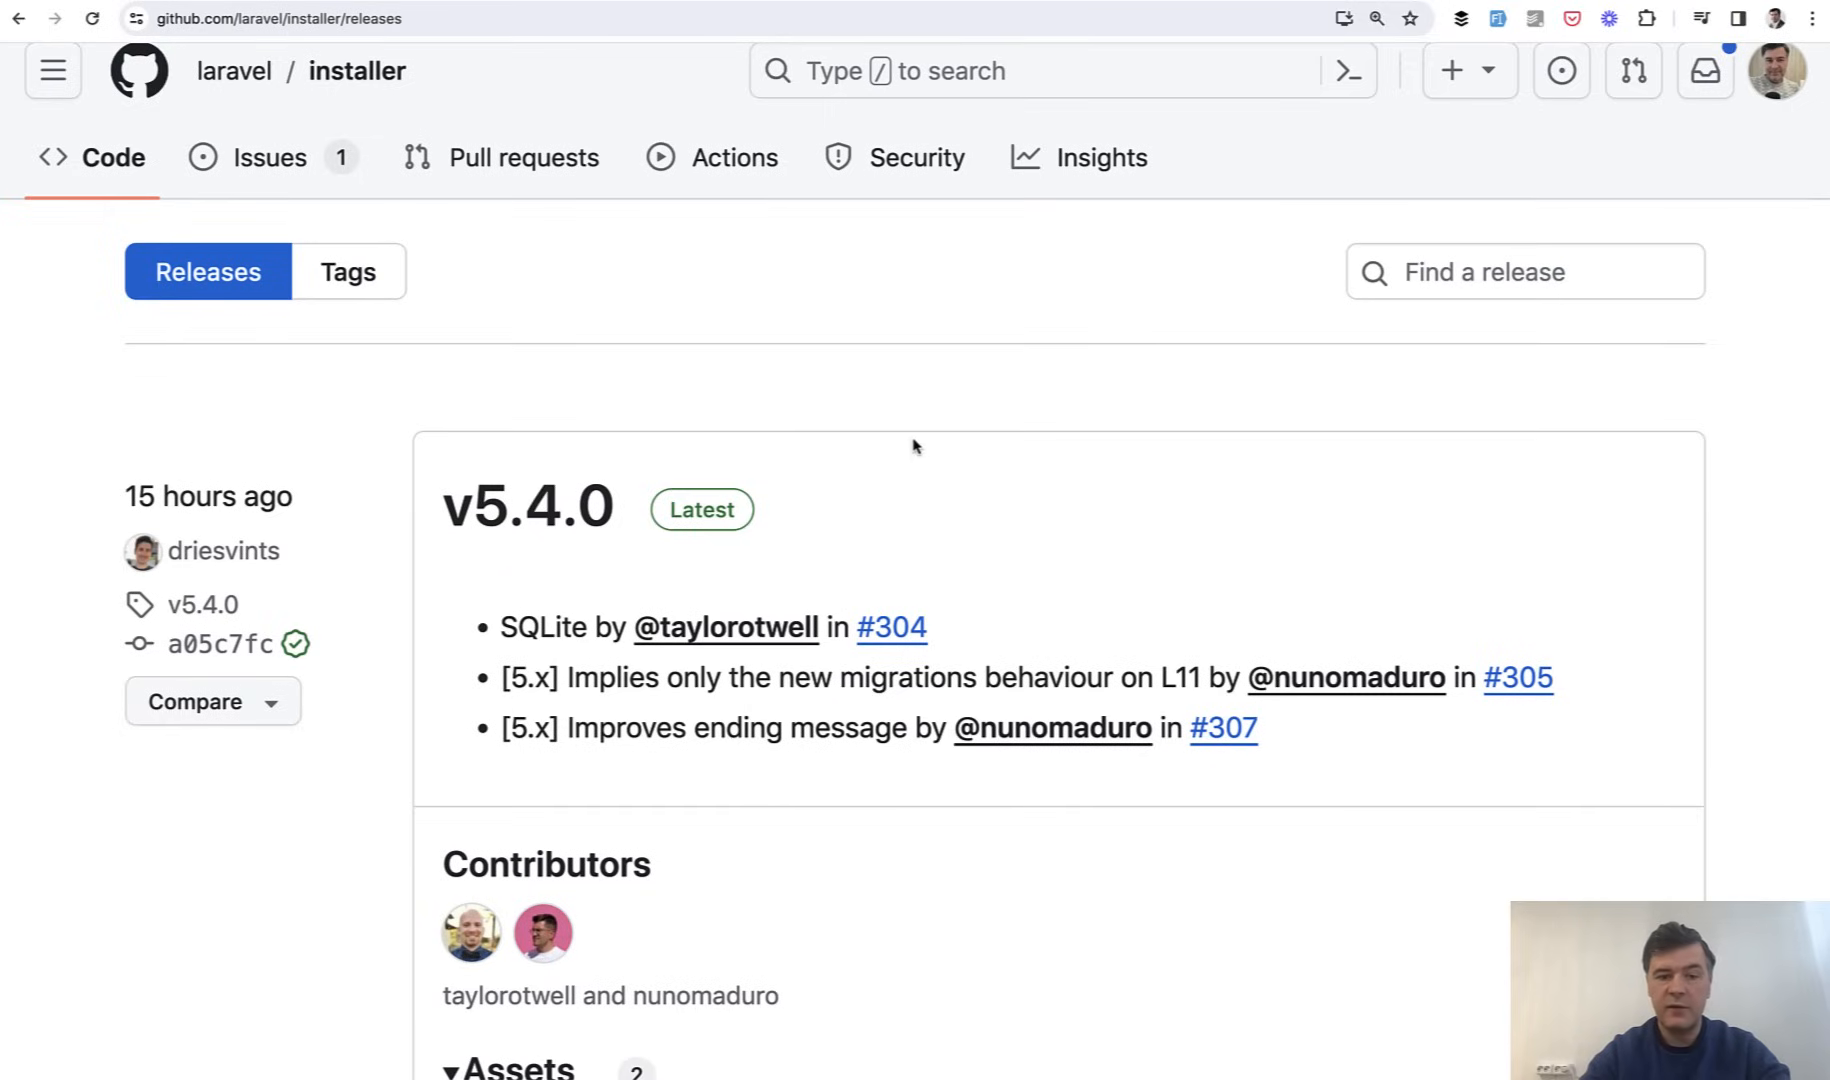
mouse_move(761, 657)
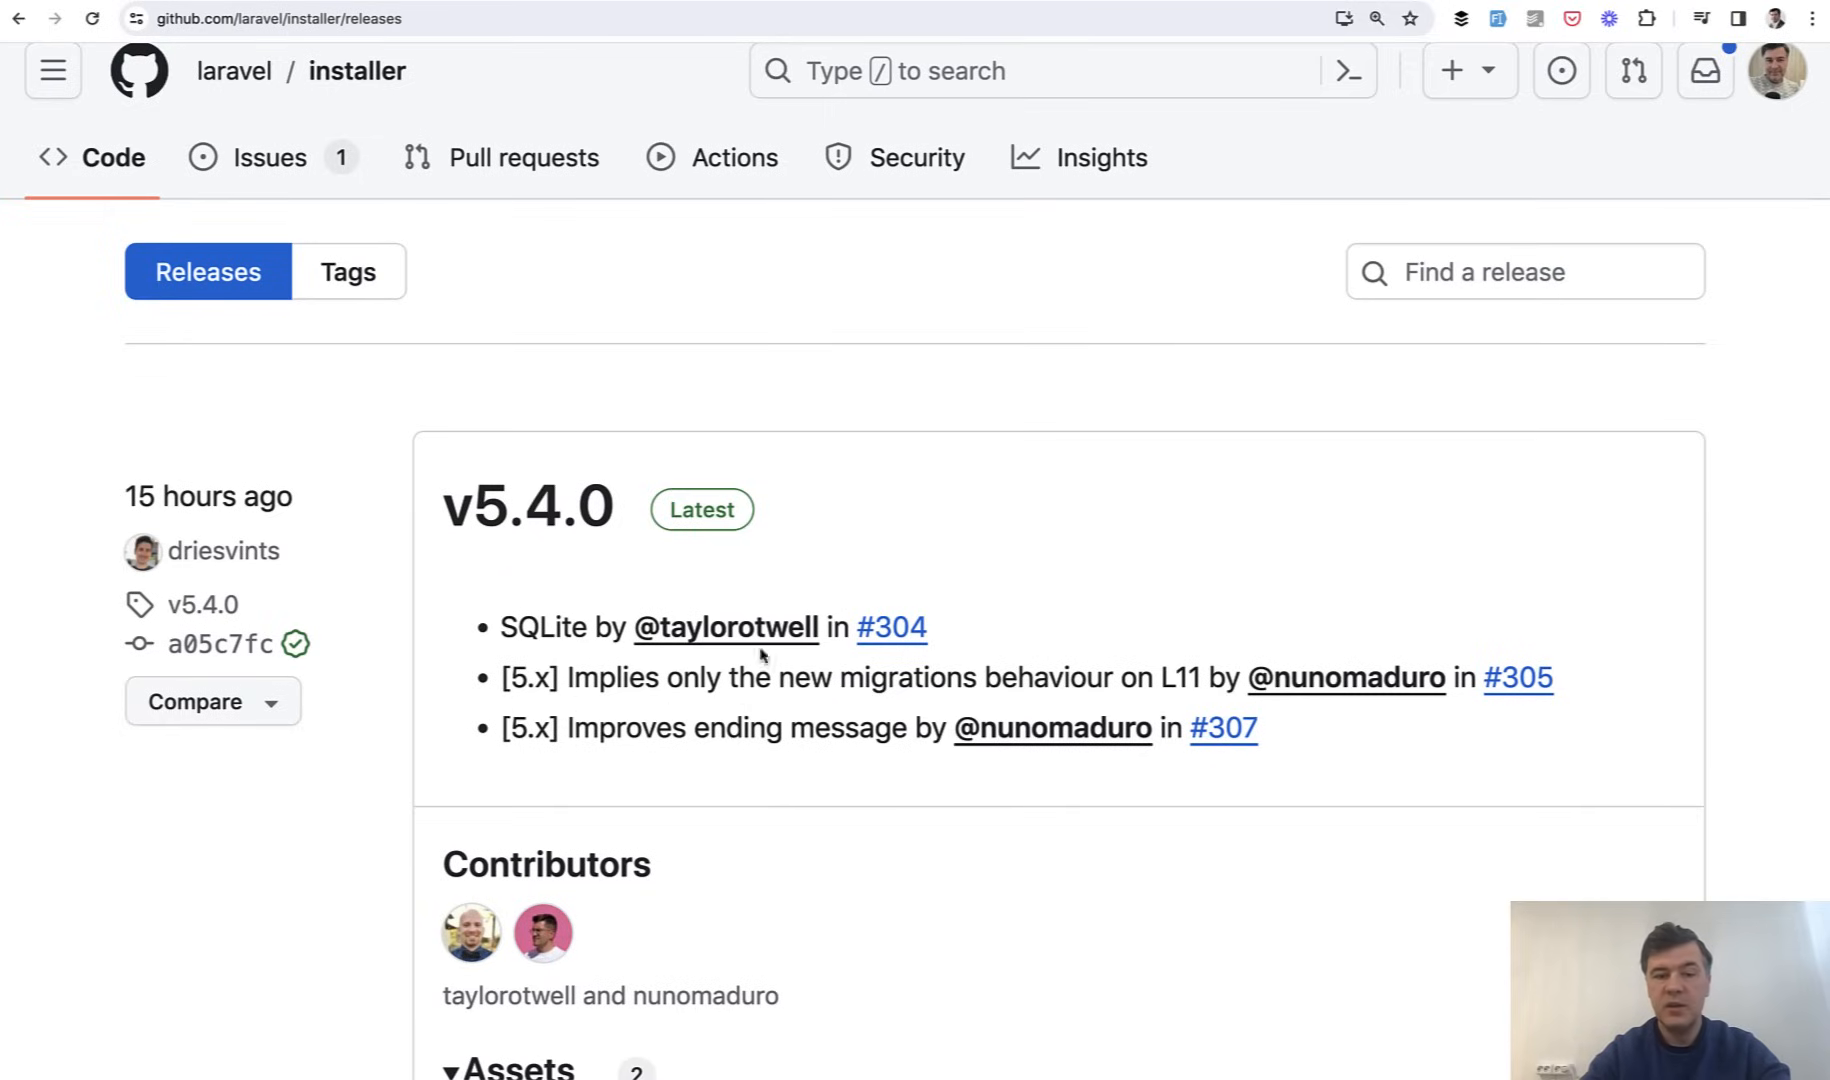
- Open SQLite pull request #304 and scroll its NewCommand.php default-database diff
left_click(891, 627)
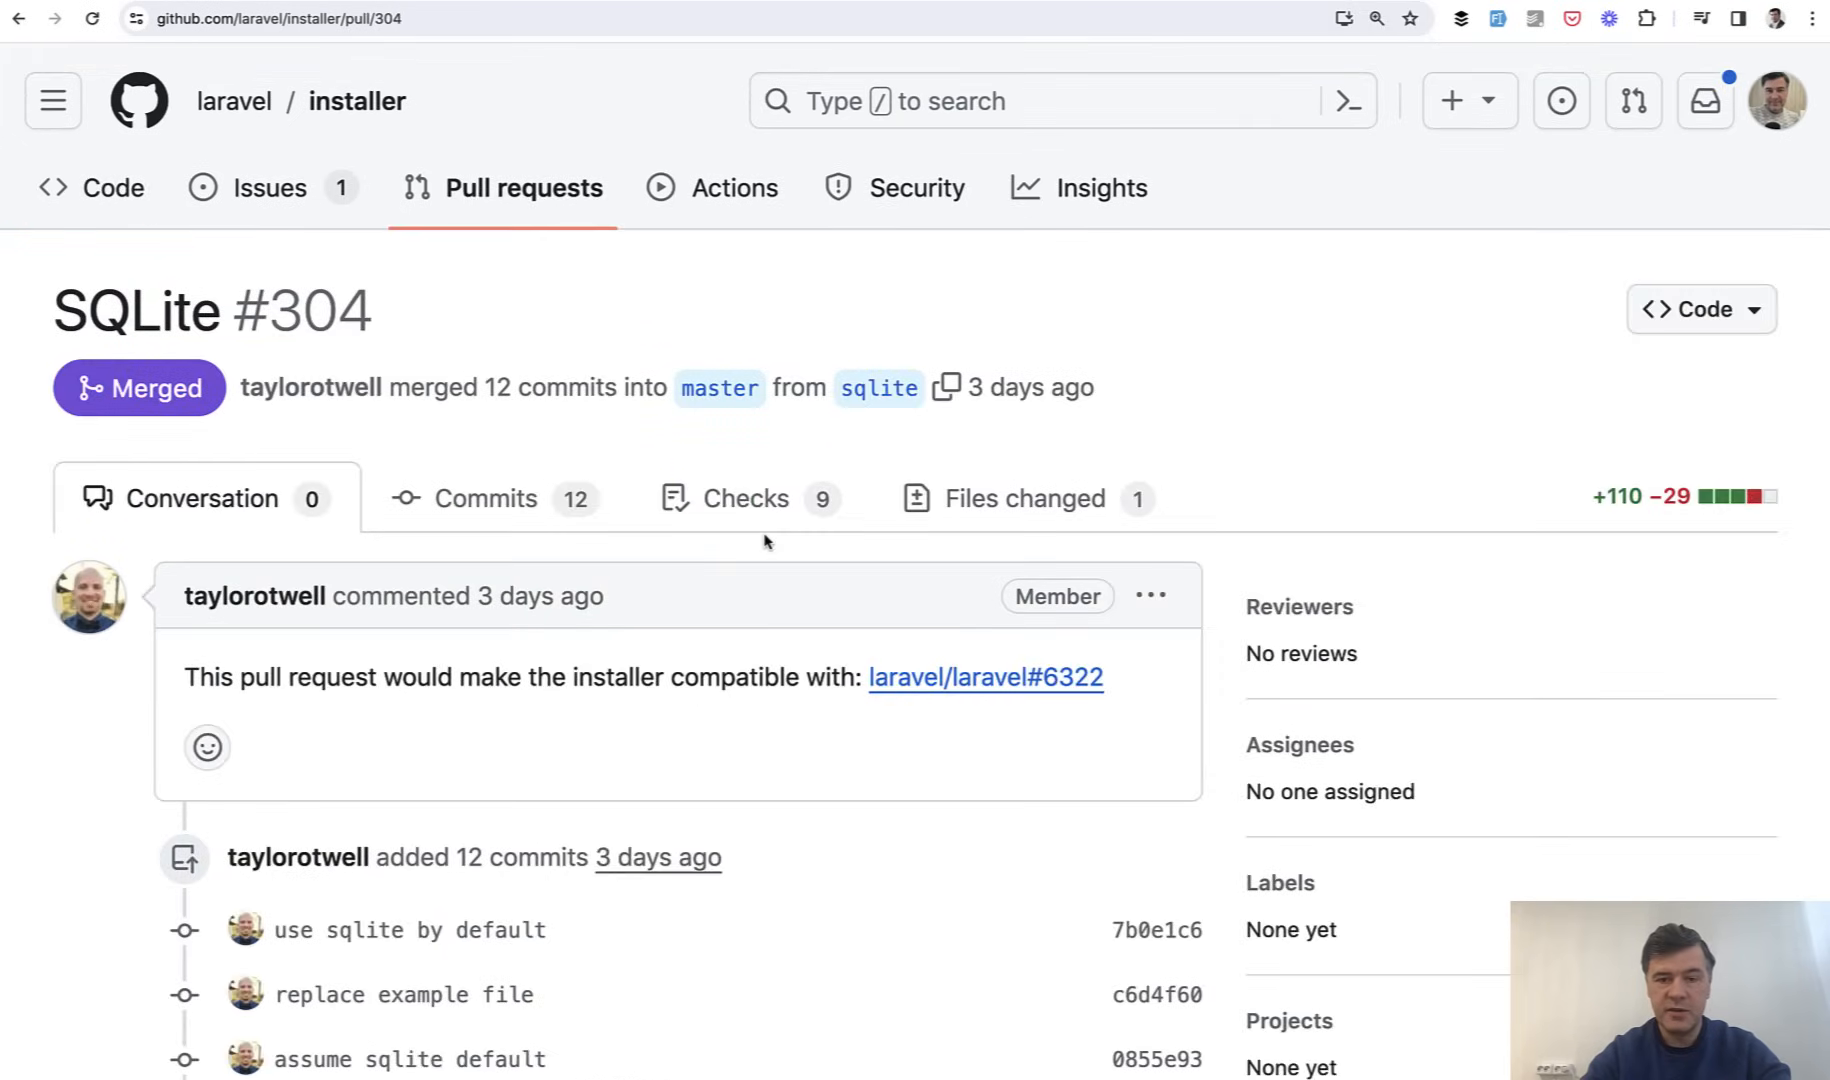
left_click(1024, 498)
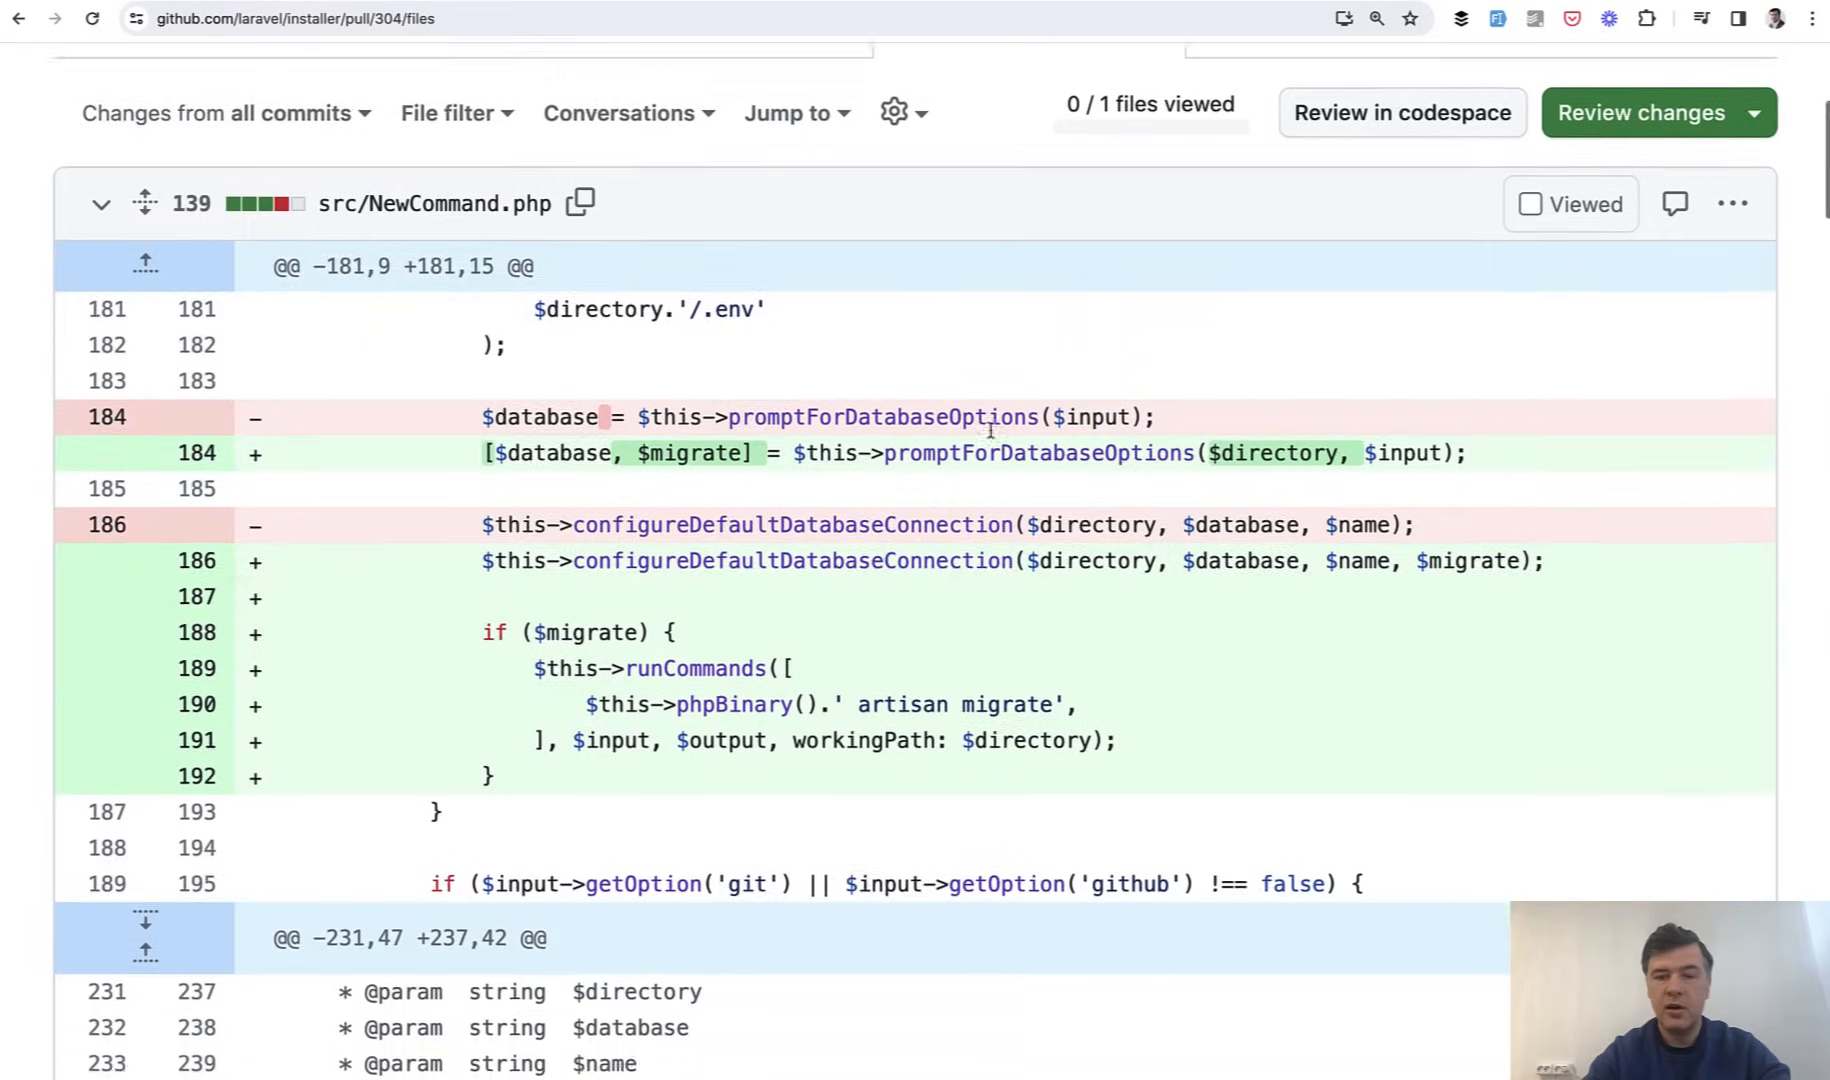
scroll("down", 3)
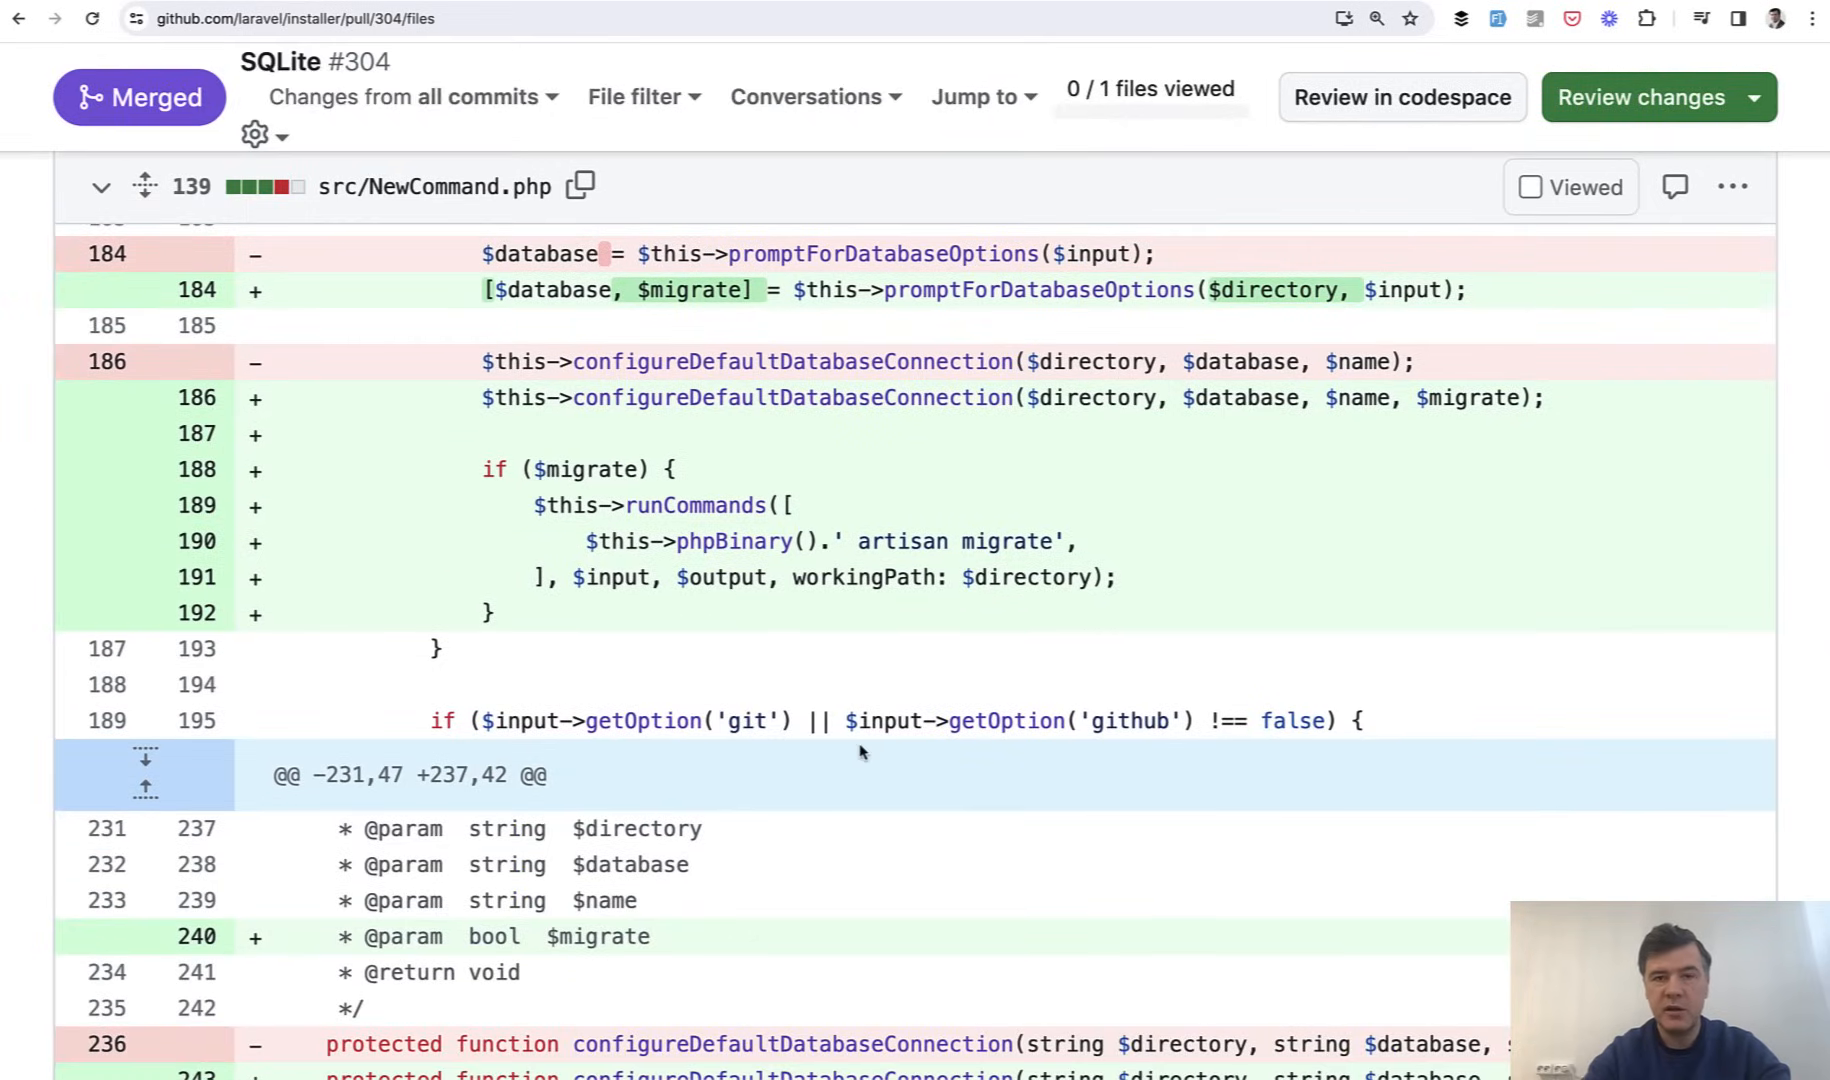
scroll("down", 3)
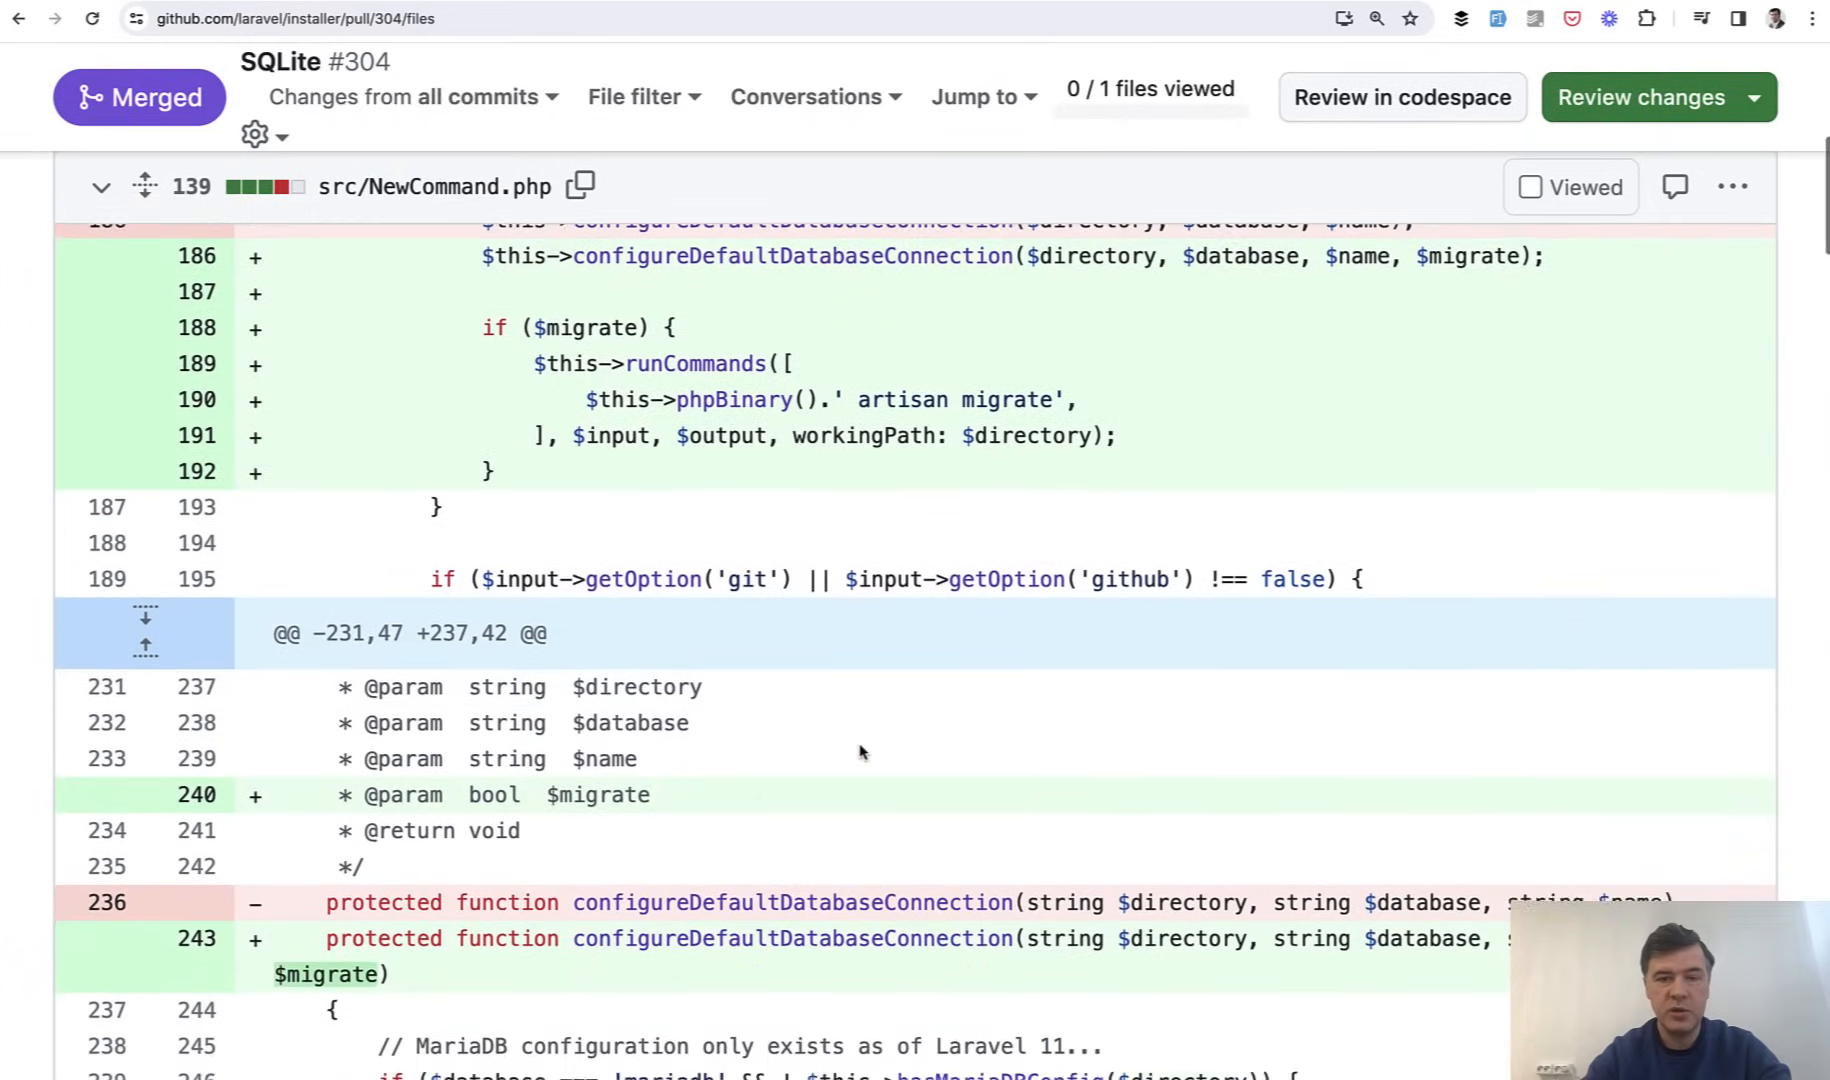
scroll("down", 3)
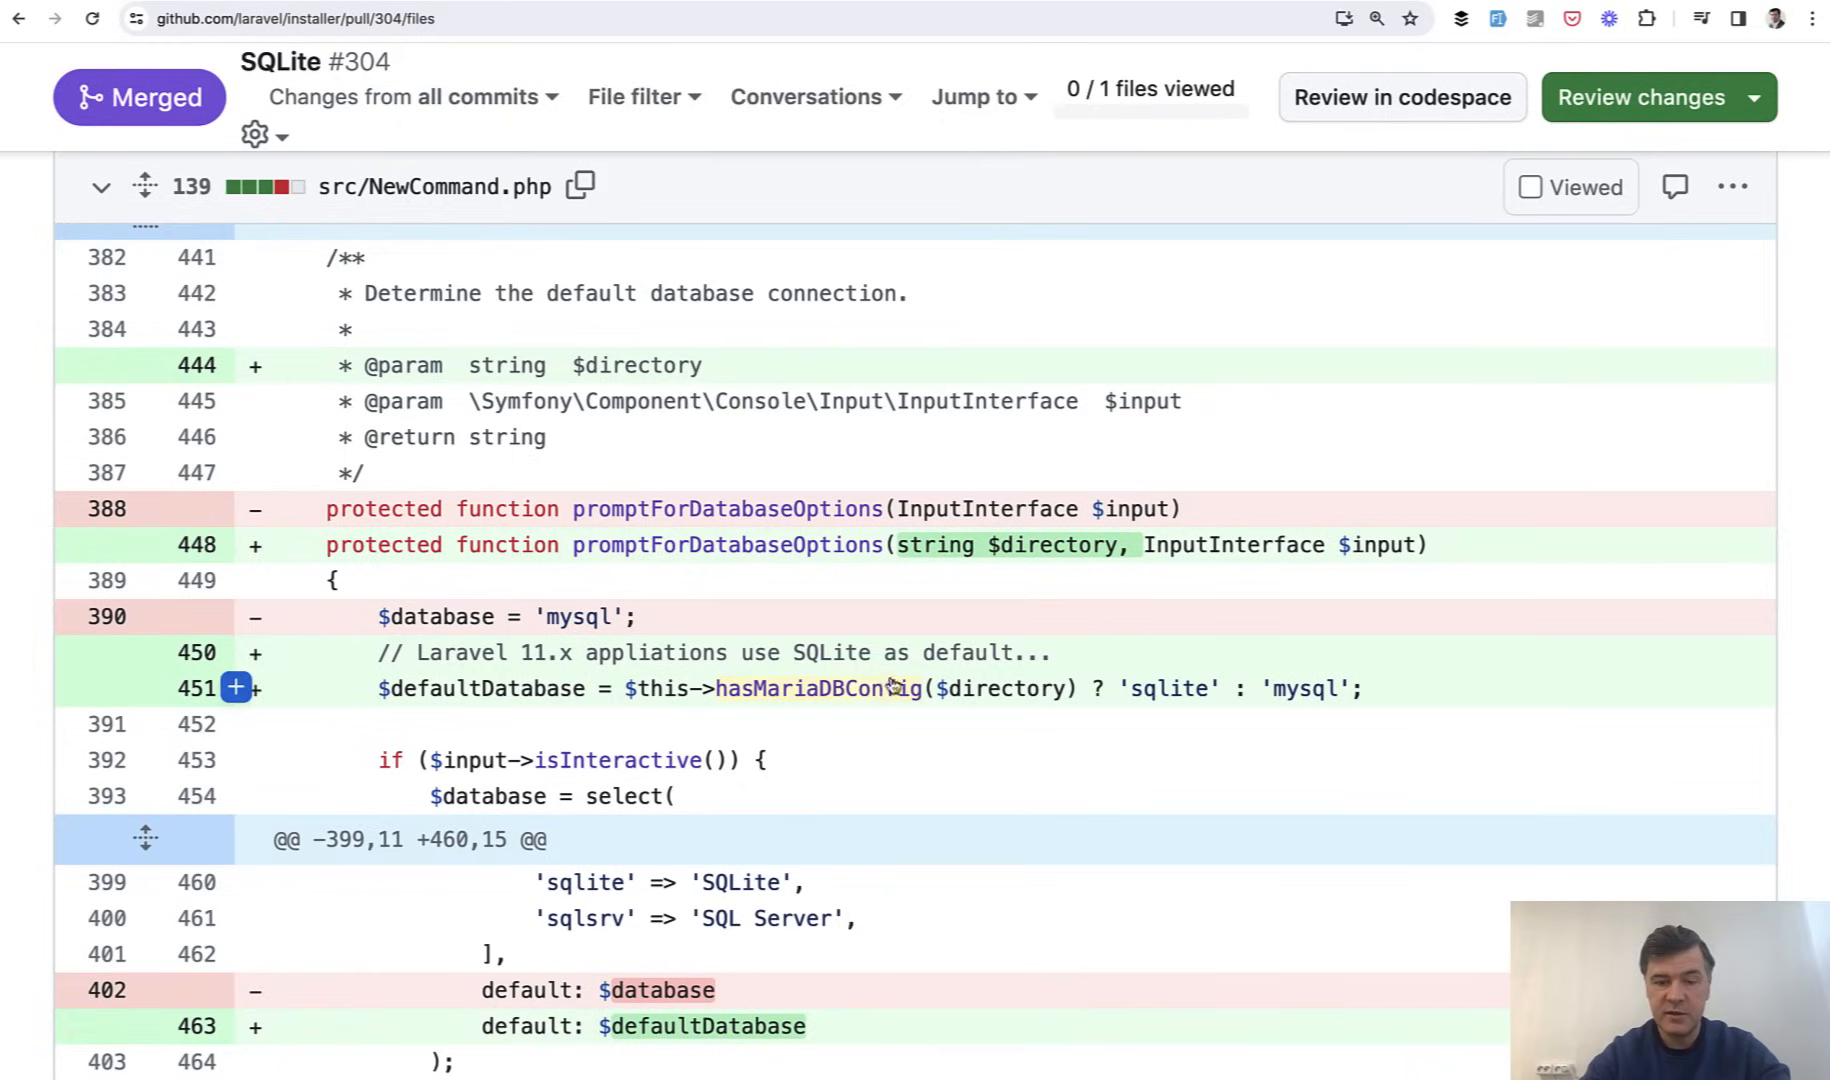
mouse_move(1084, 700)
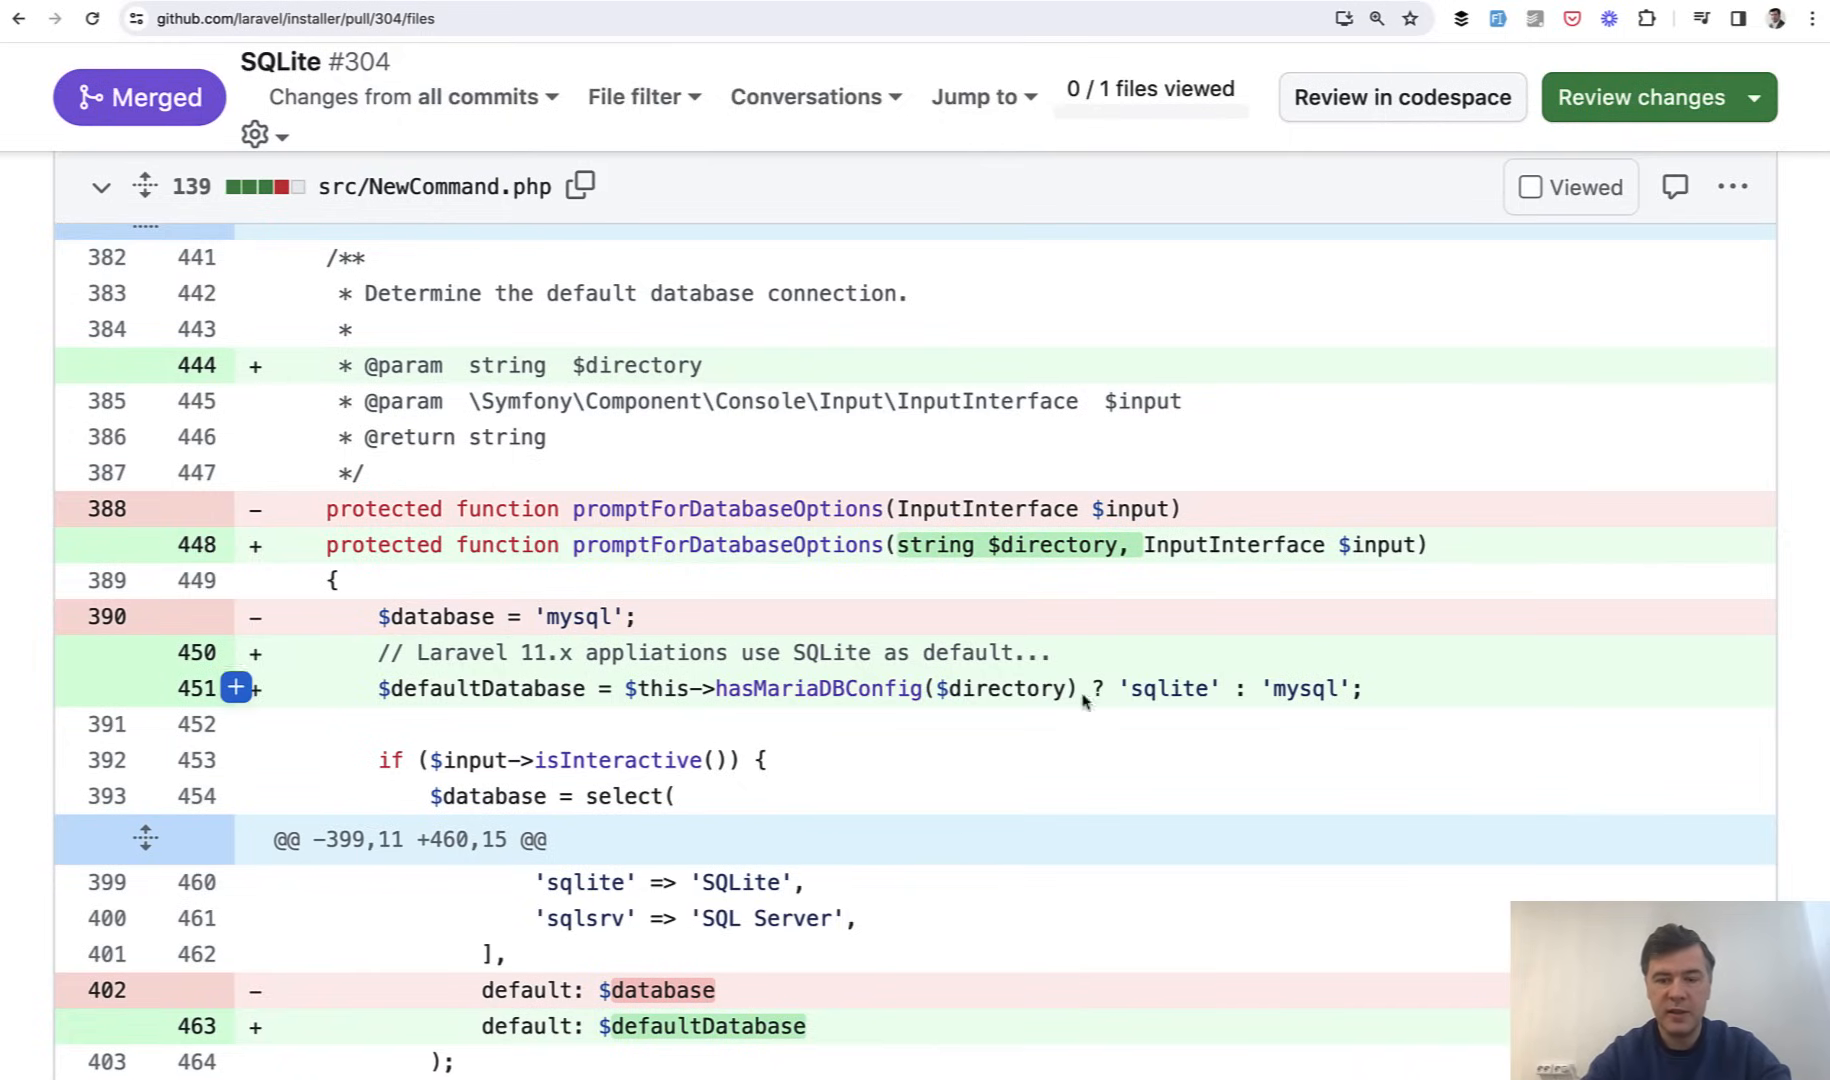
mouse_move(1358, 717)
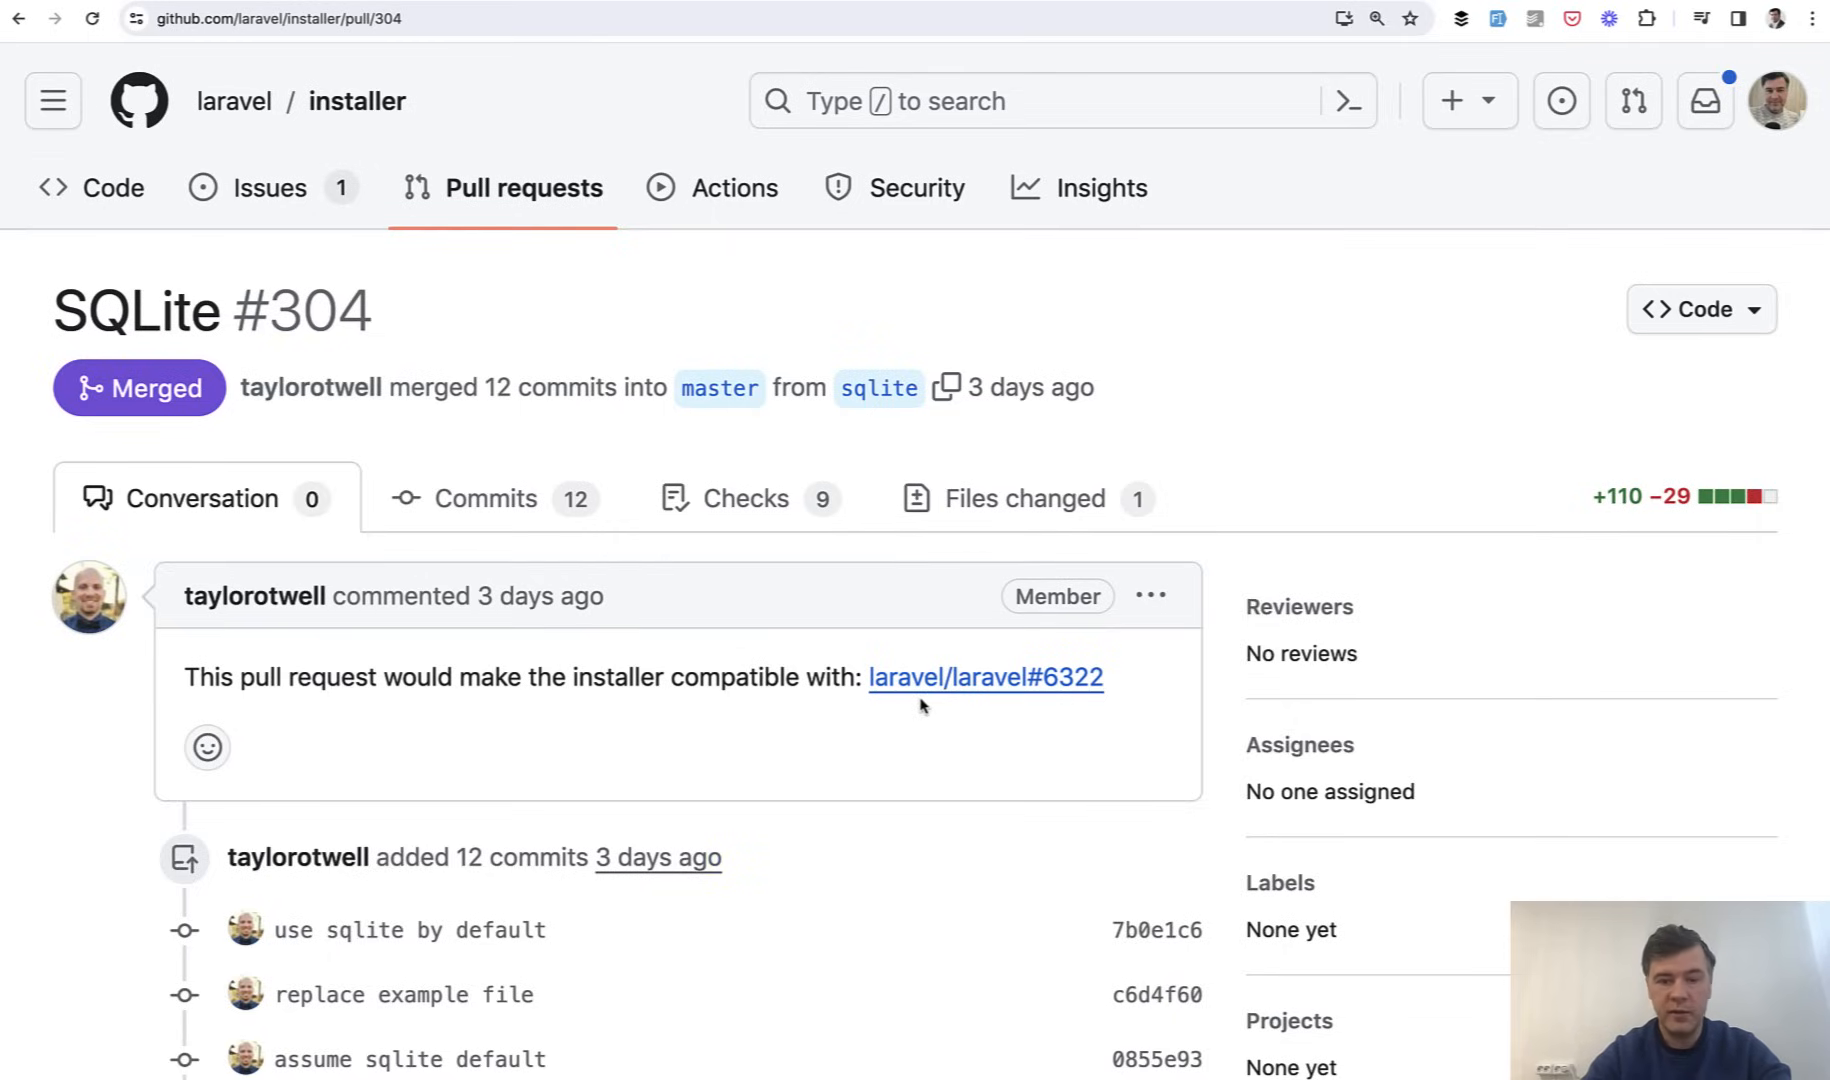
- Open laravel/laravel PR #6322 and highlight 'reduce time to being productive'
left_click(986, 678)
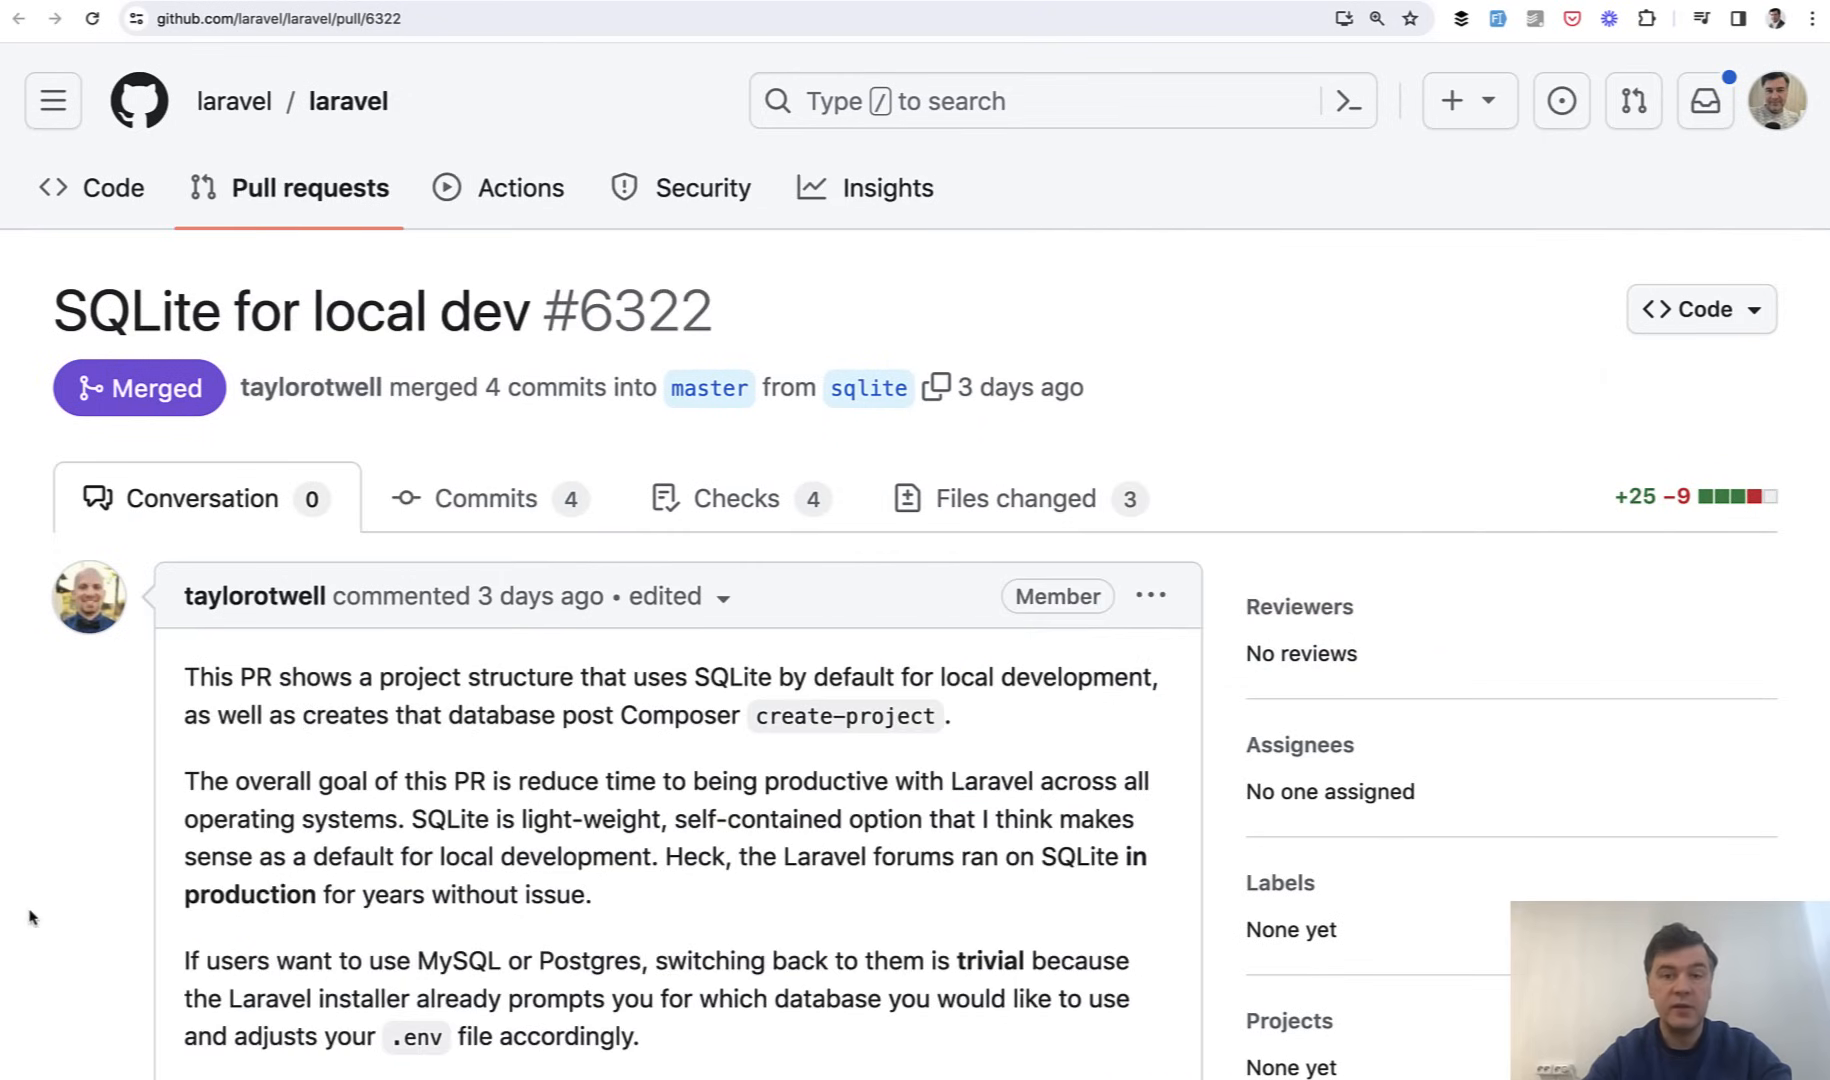
scroll("down", 3)
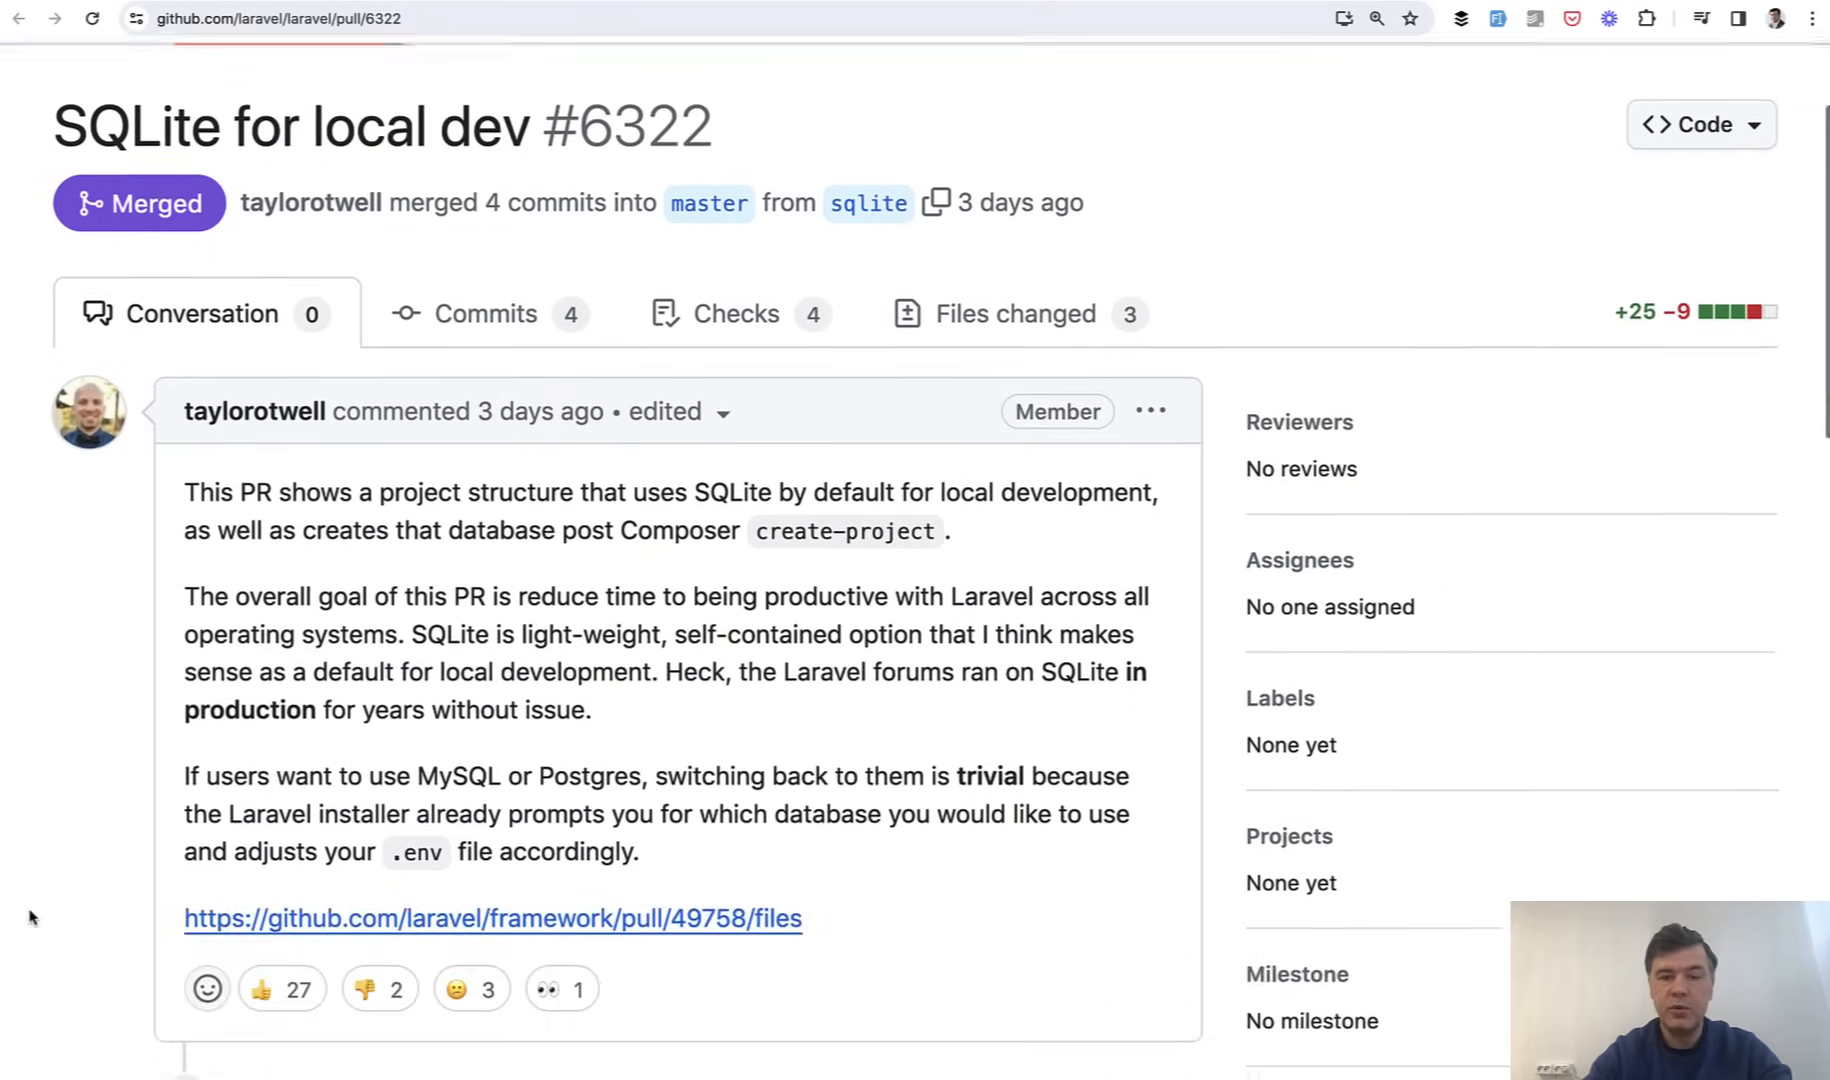
scroll("down", 3)
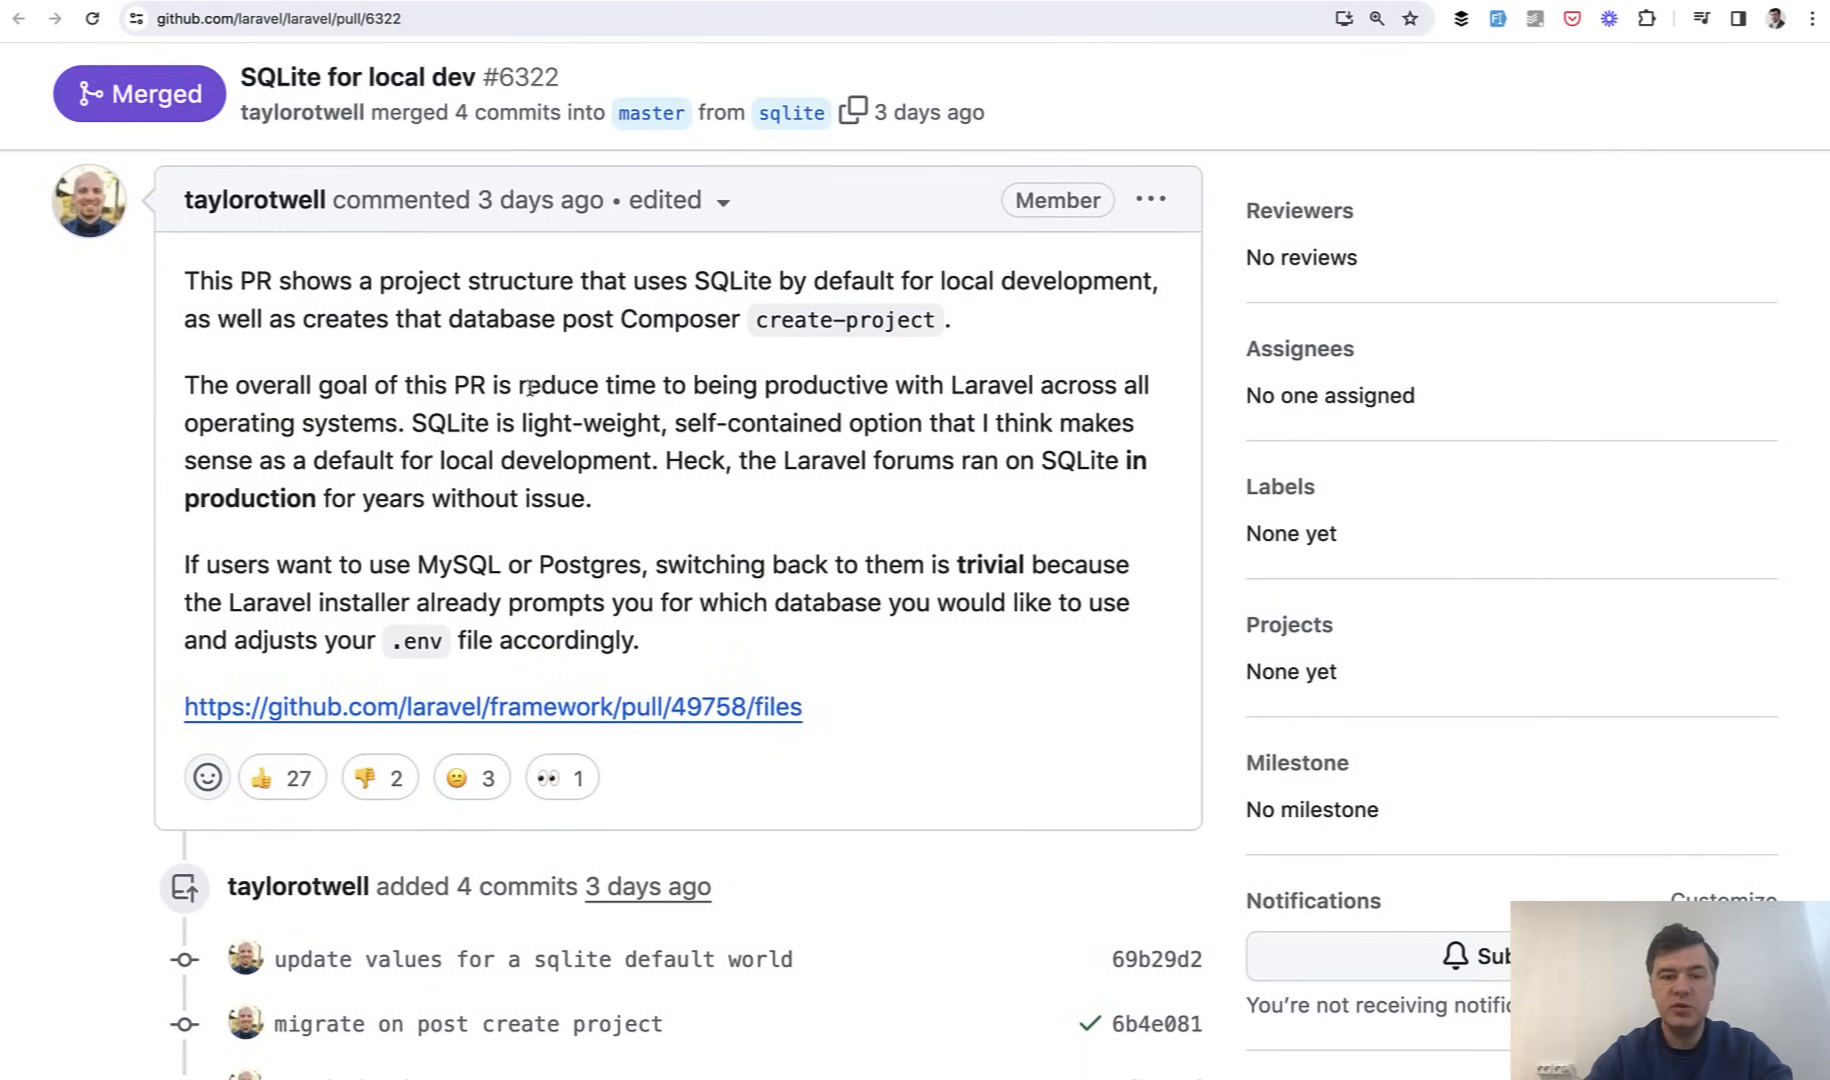
left_click_drag(525, 385, 846, 385)
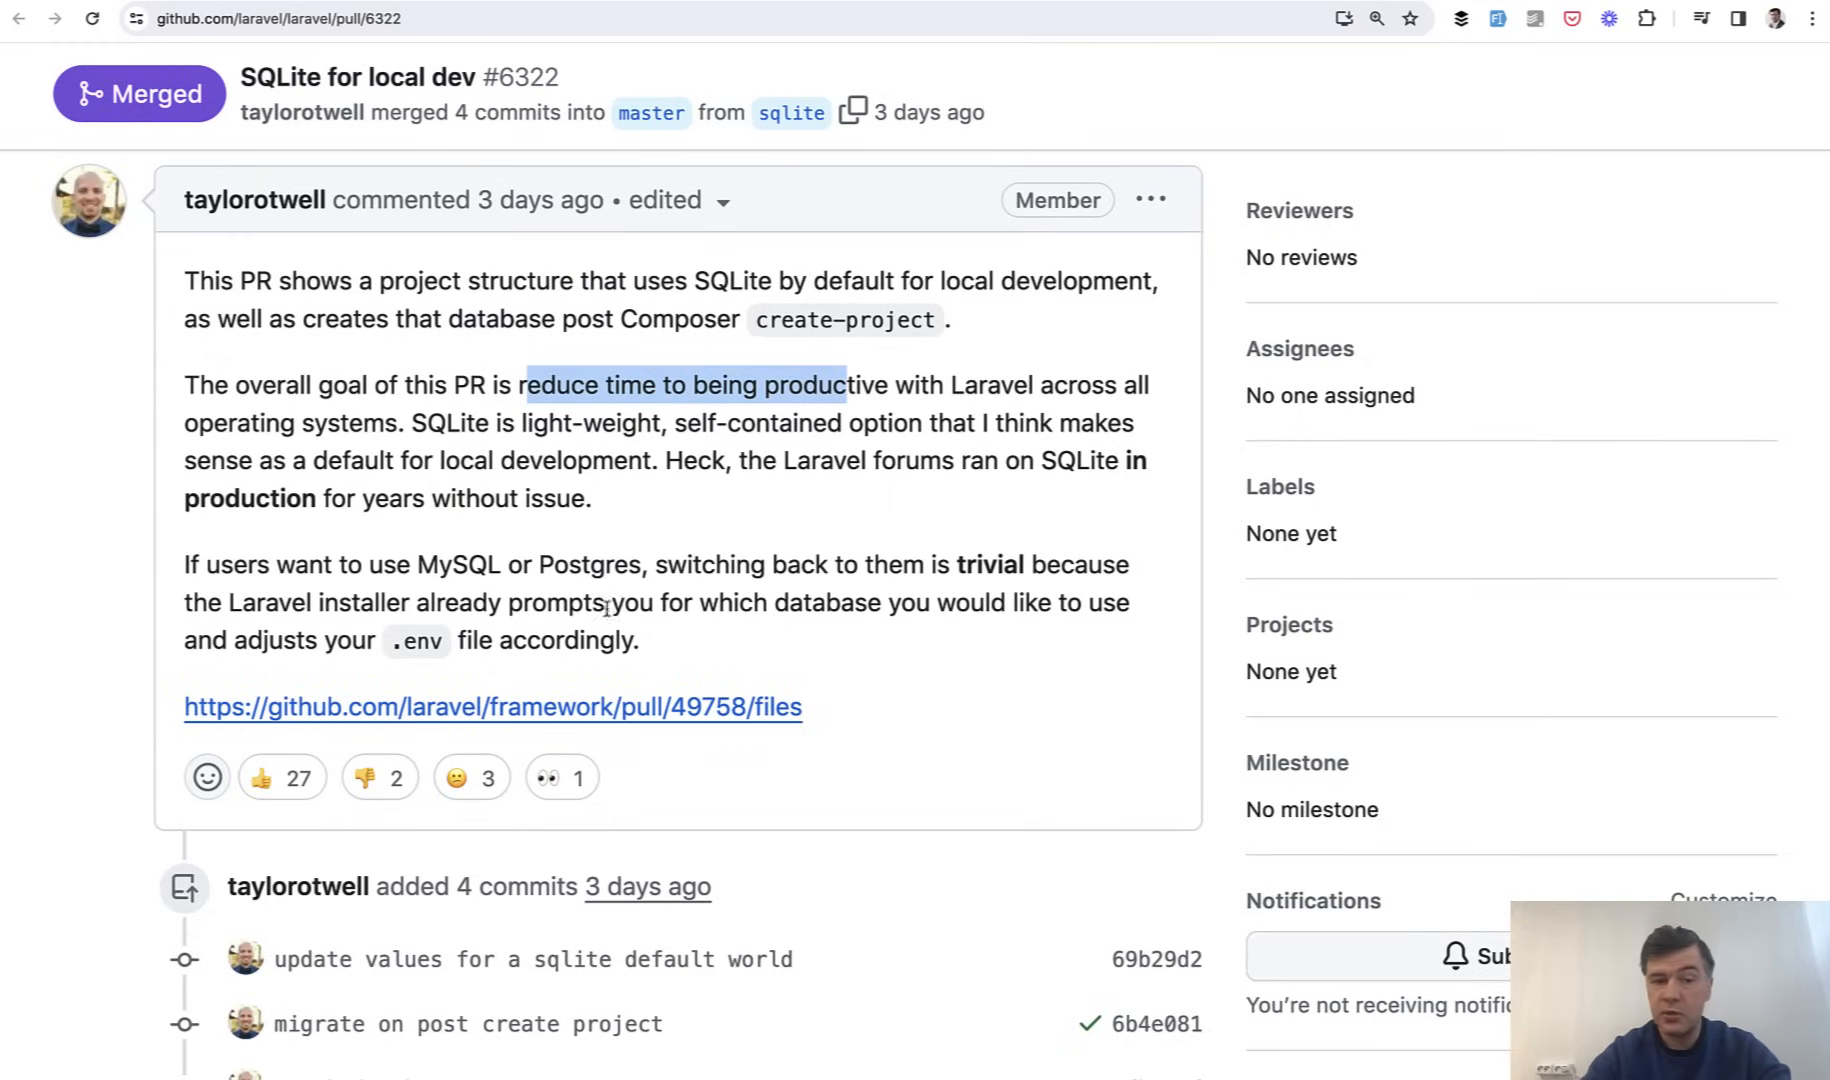
mouse_move(731, 532)
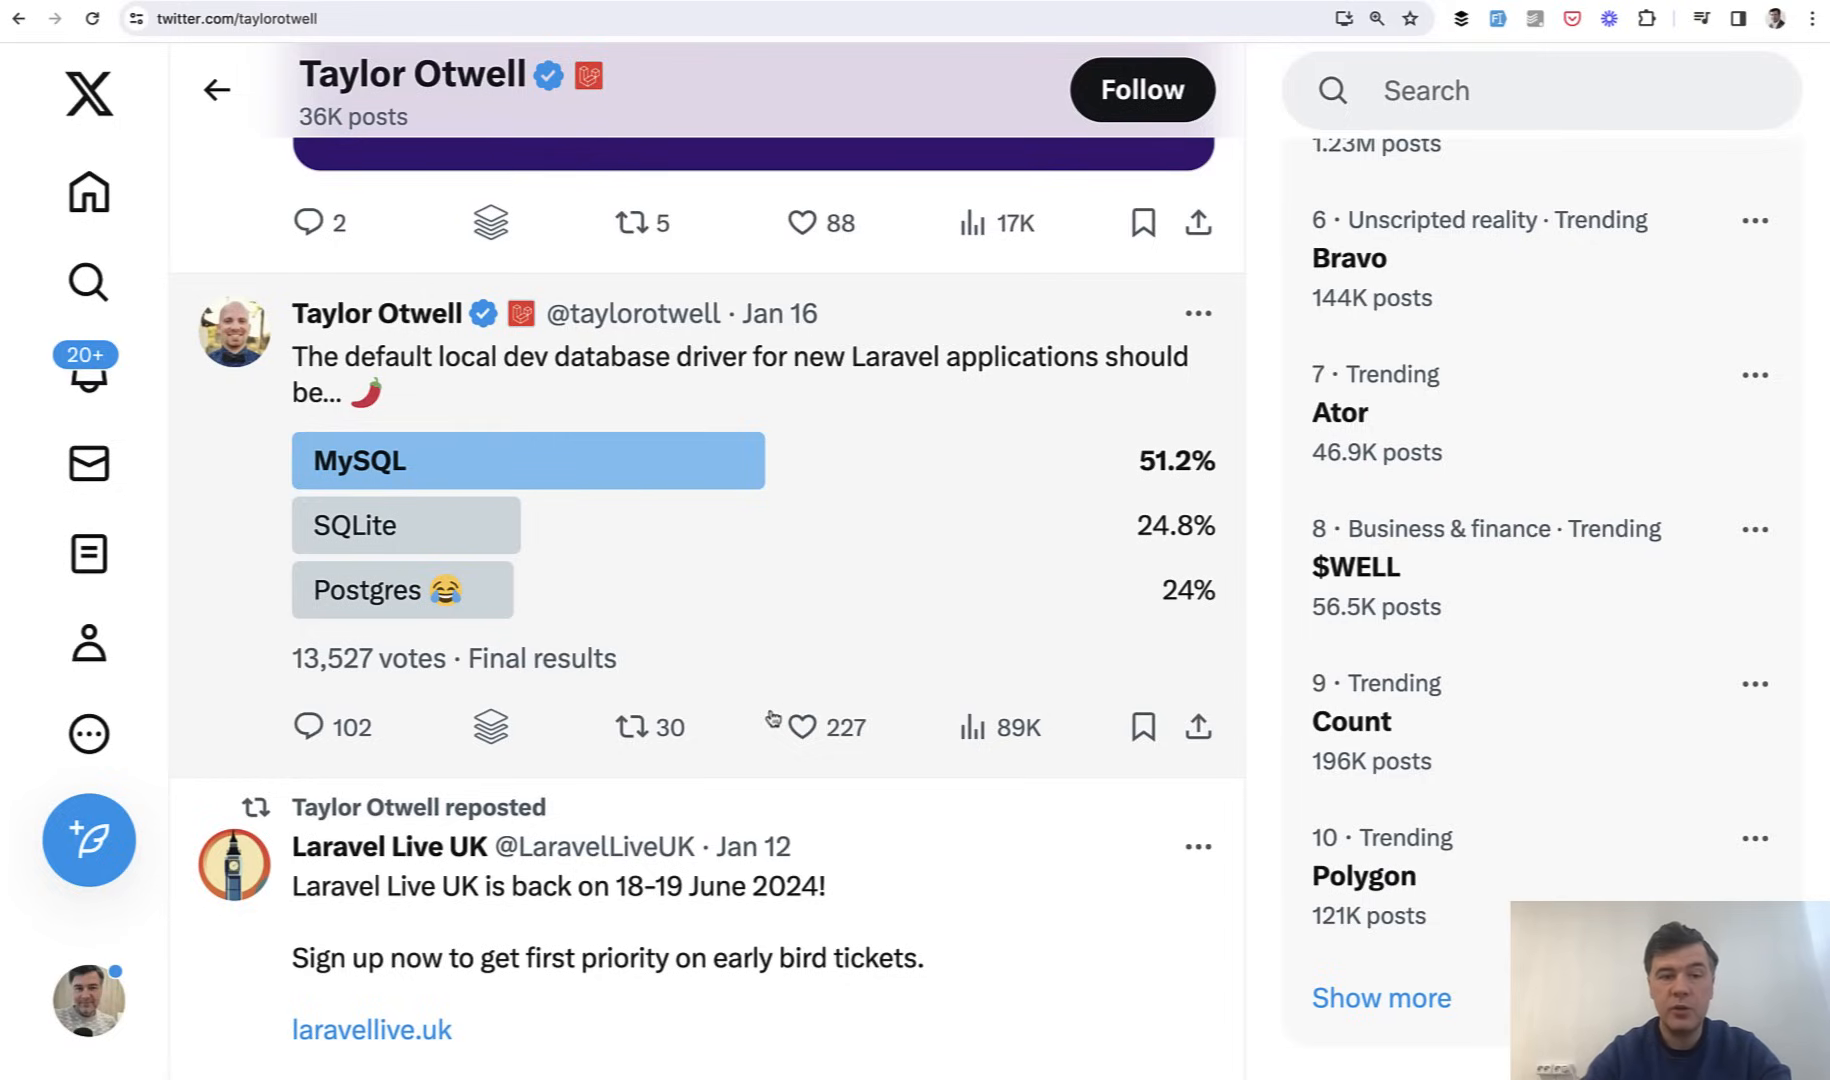
mouse_move(999, 327)
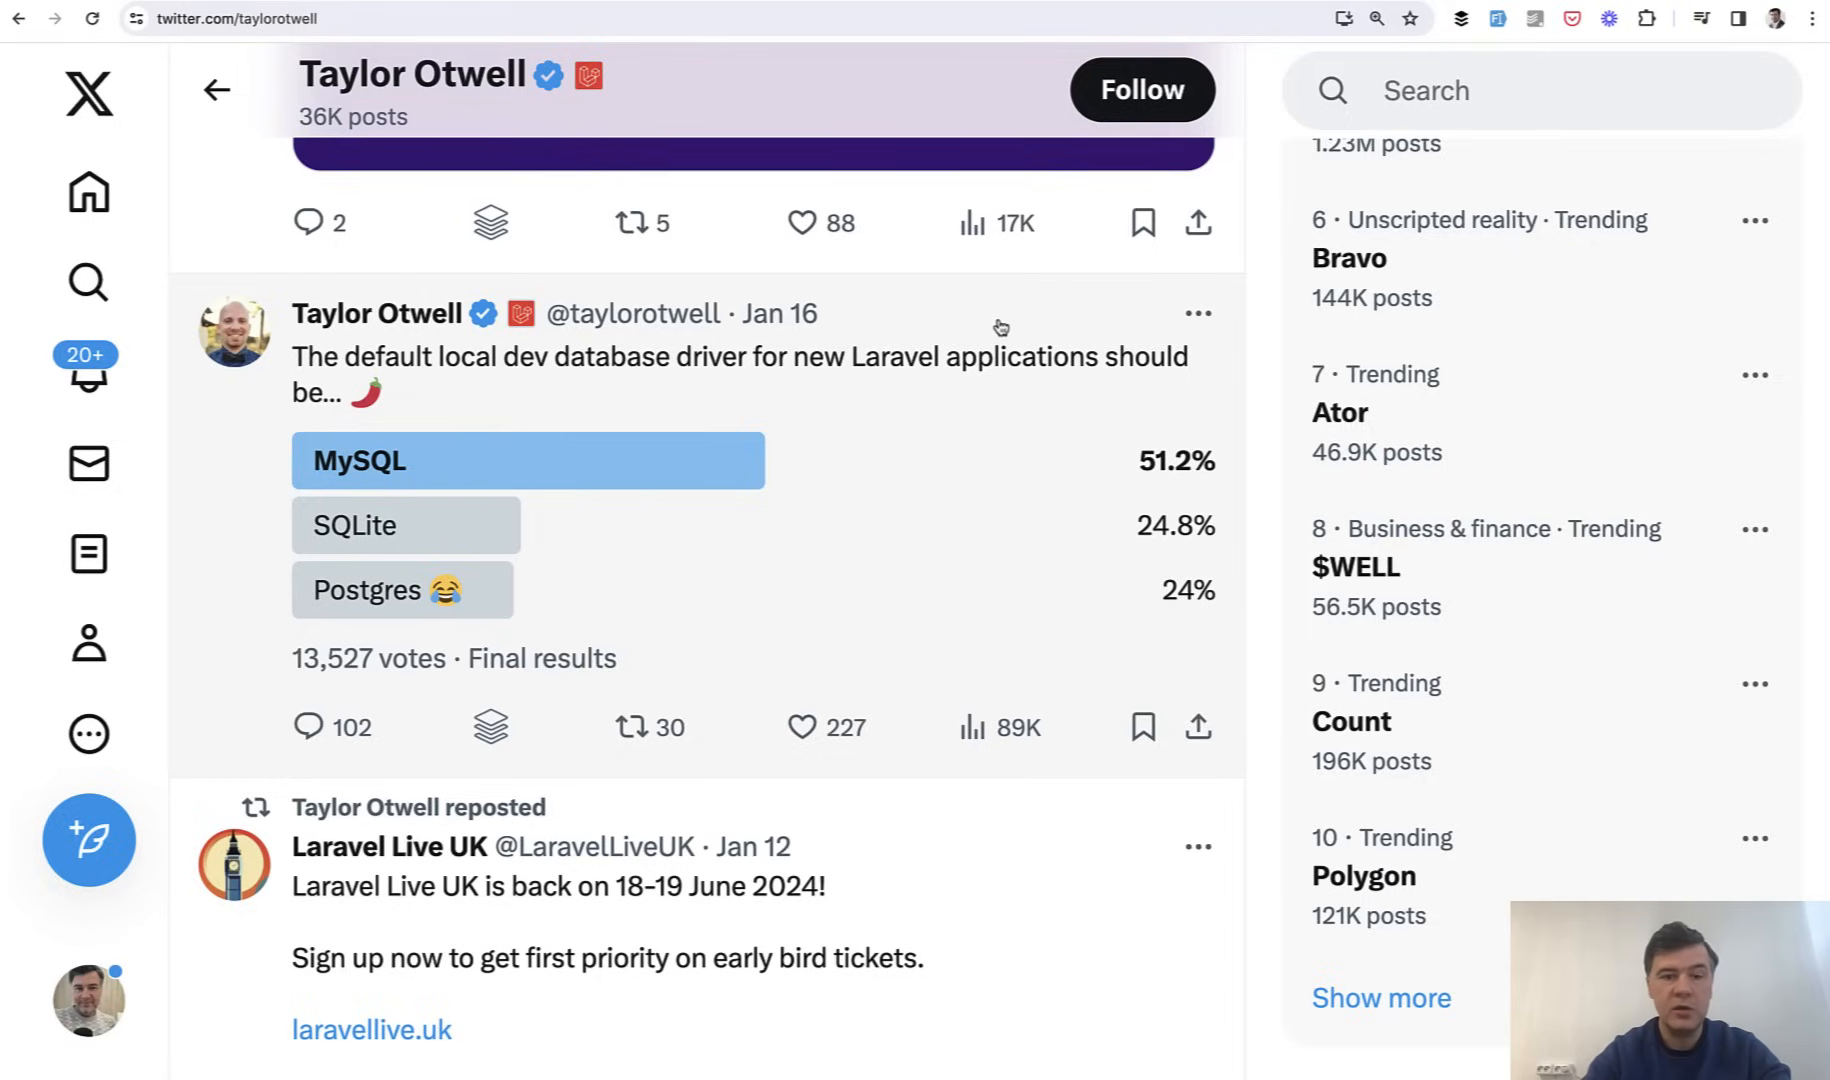
mouse_move(889, 367)
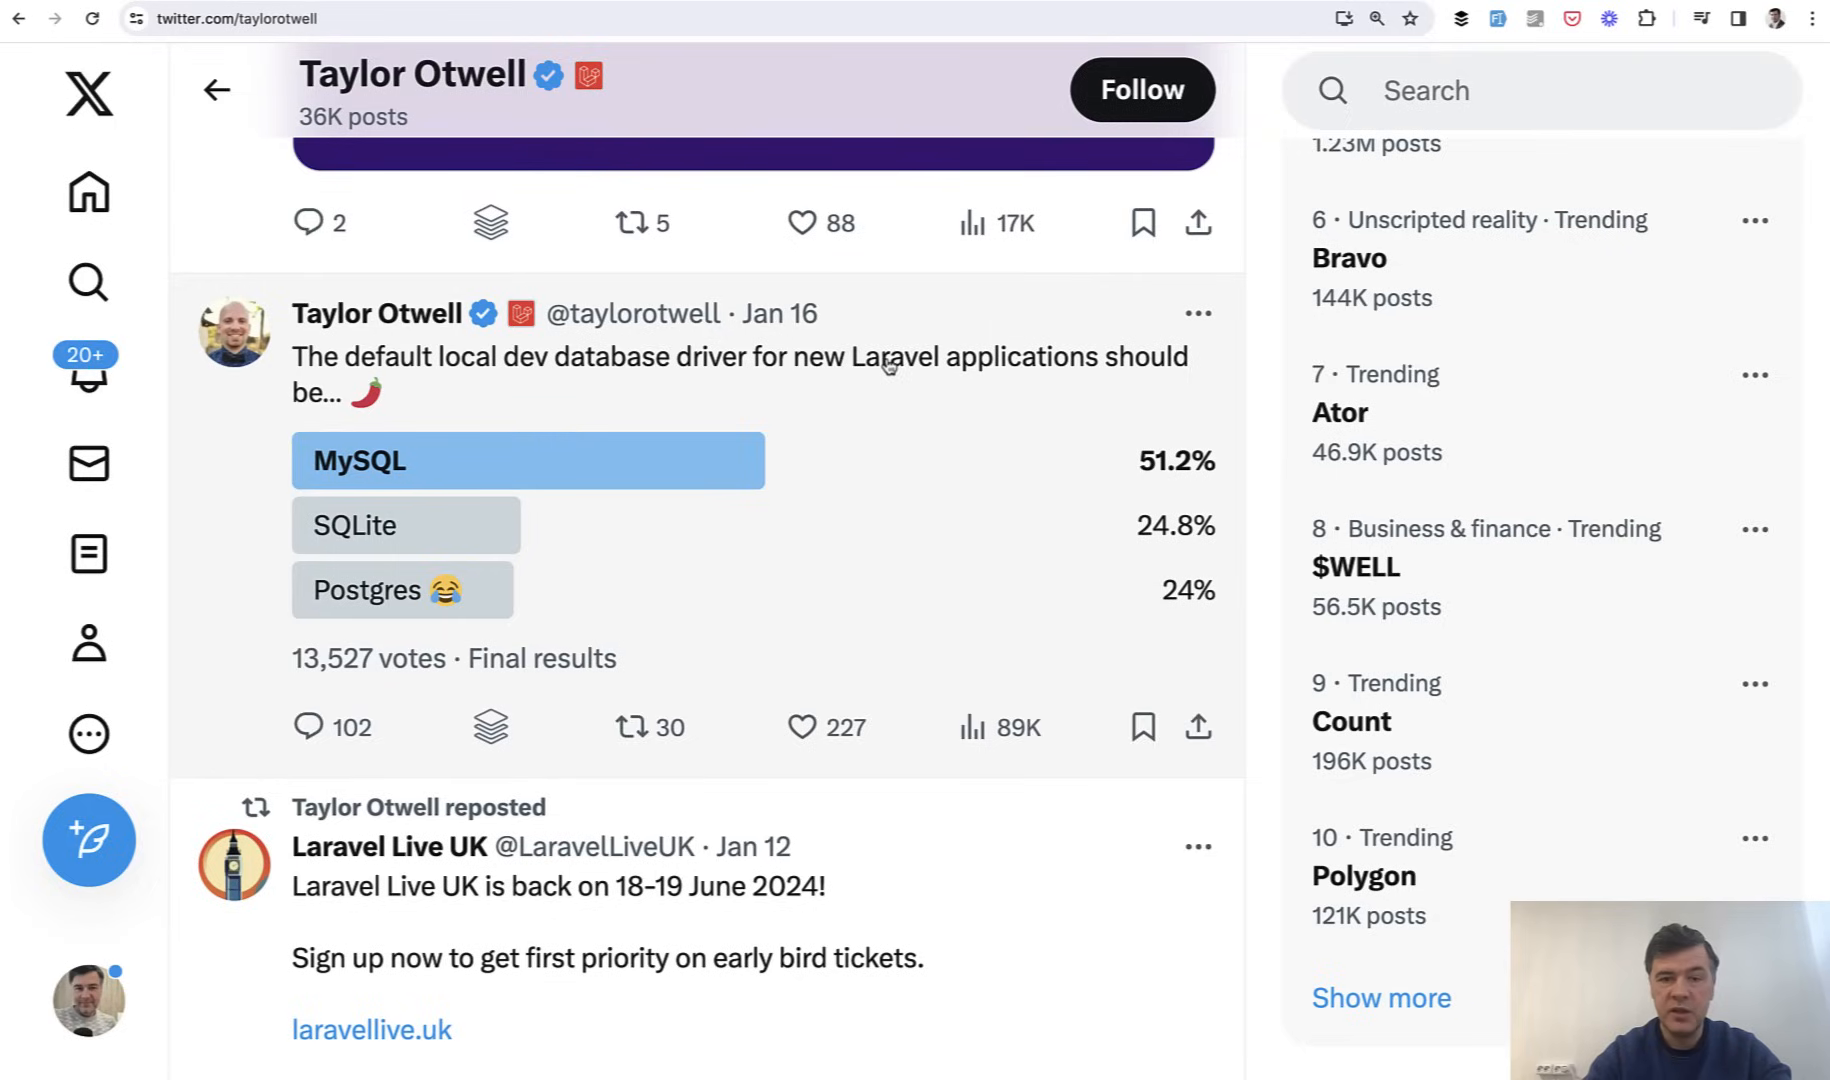
mouse_move(1057, 323)
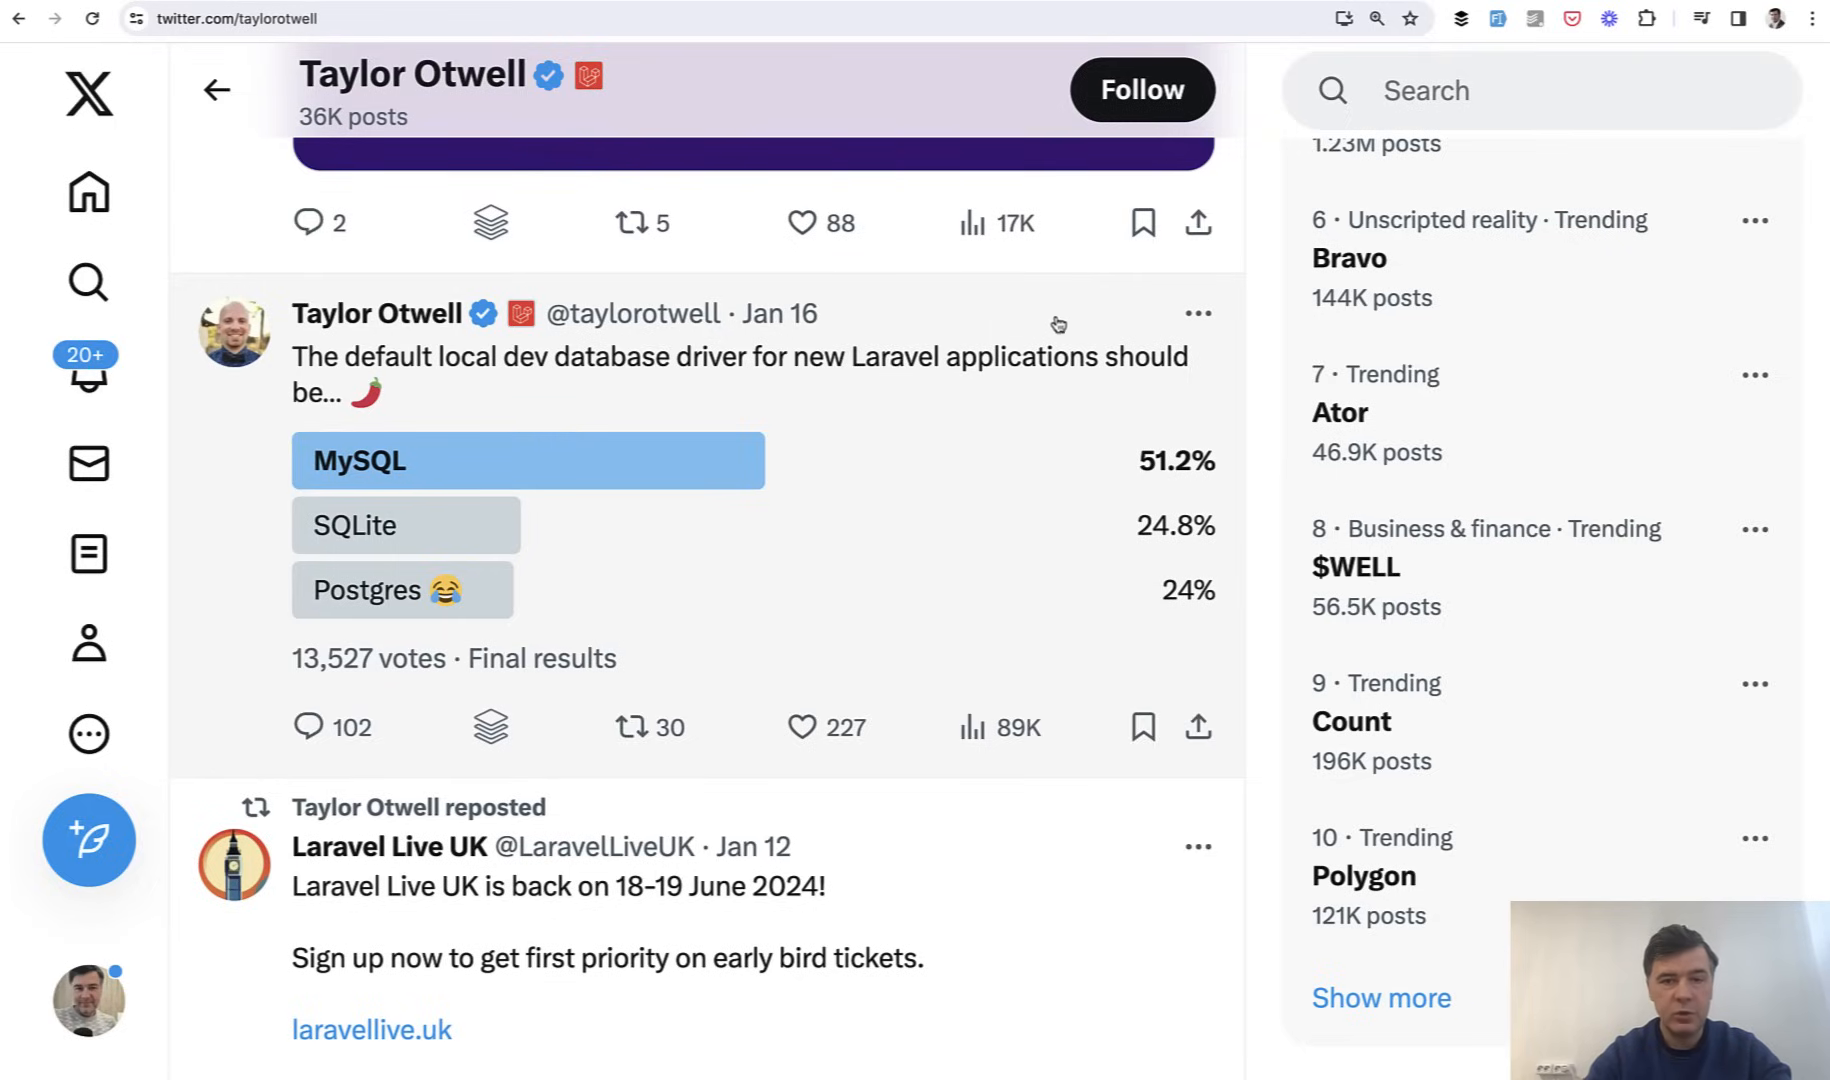
mouse_move(183, 612)
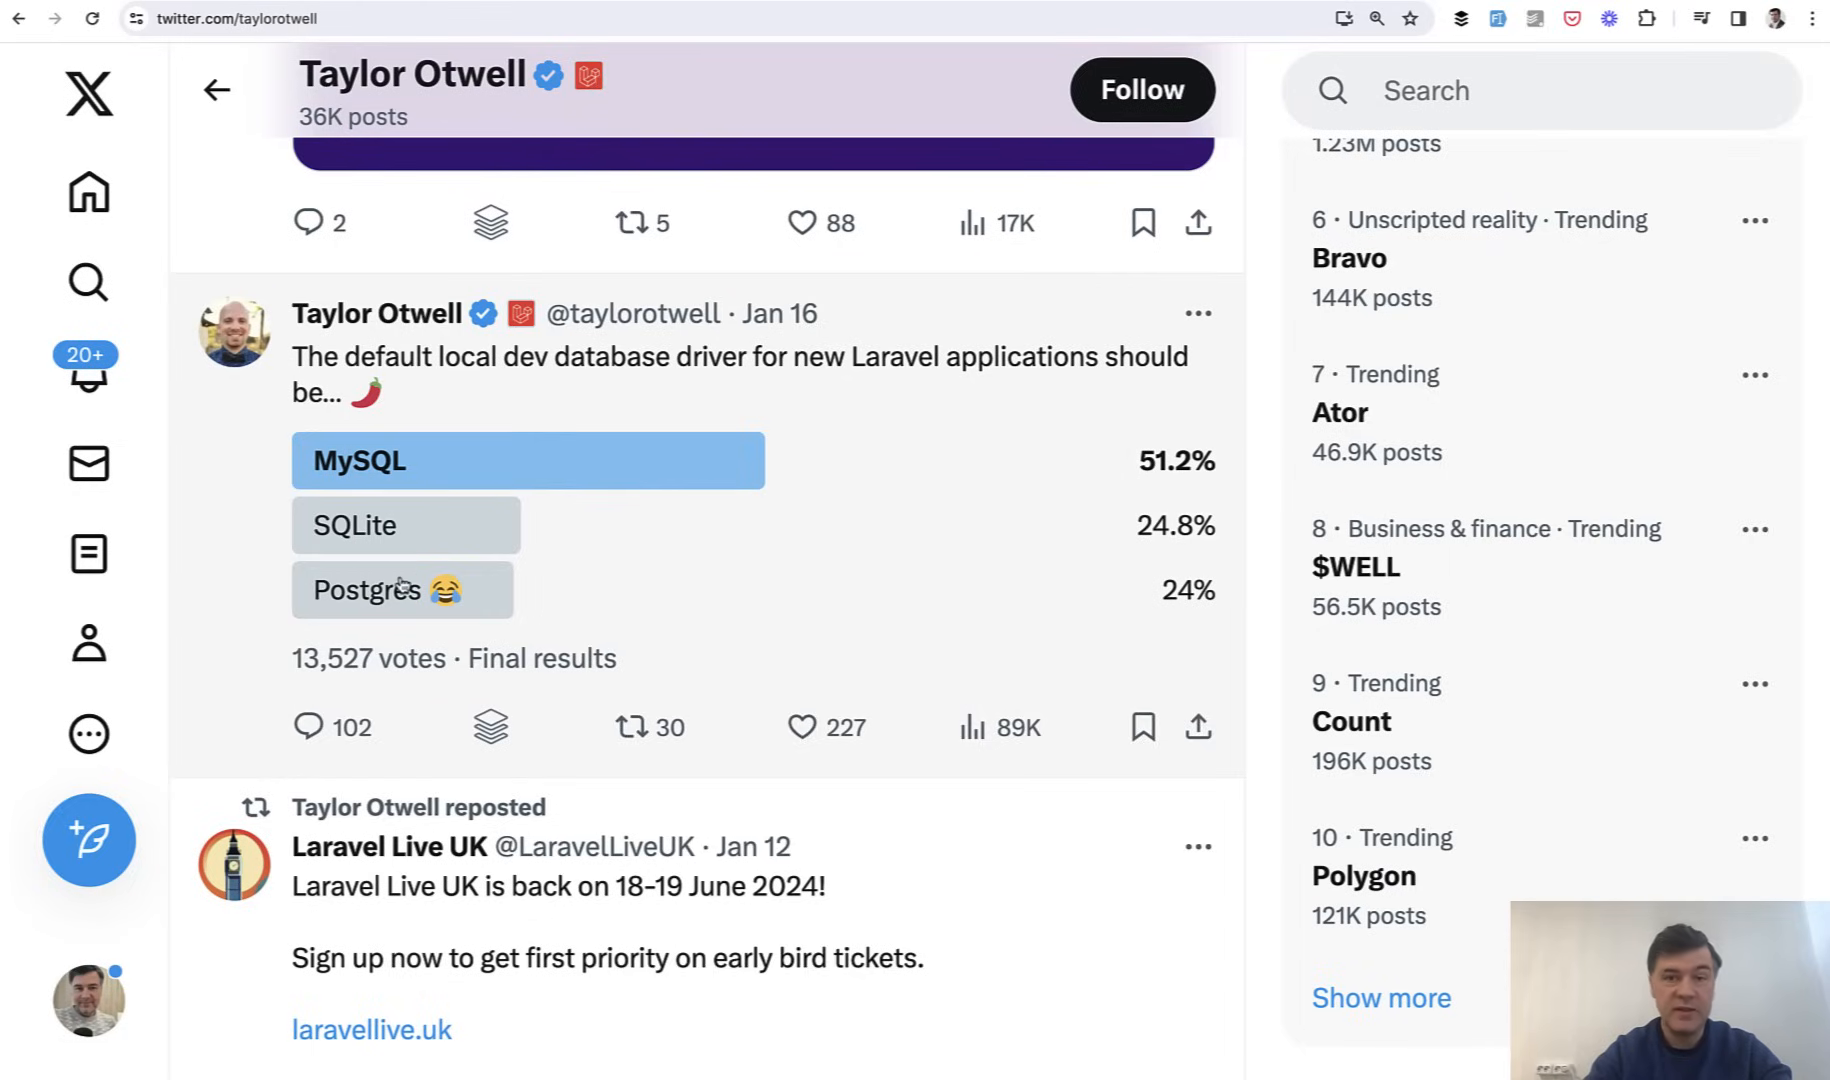
mouse_move(174, 630)
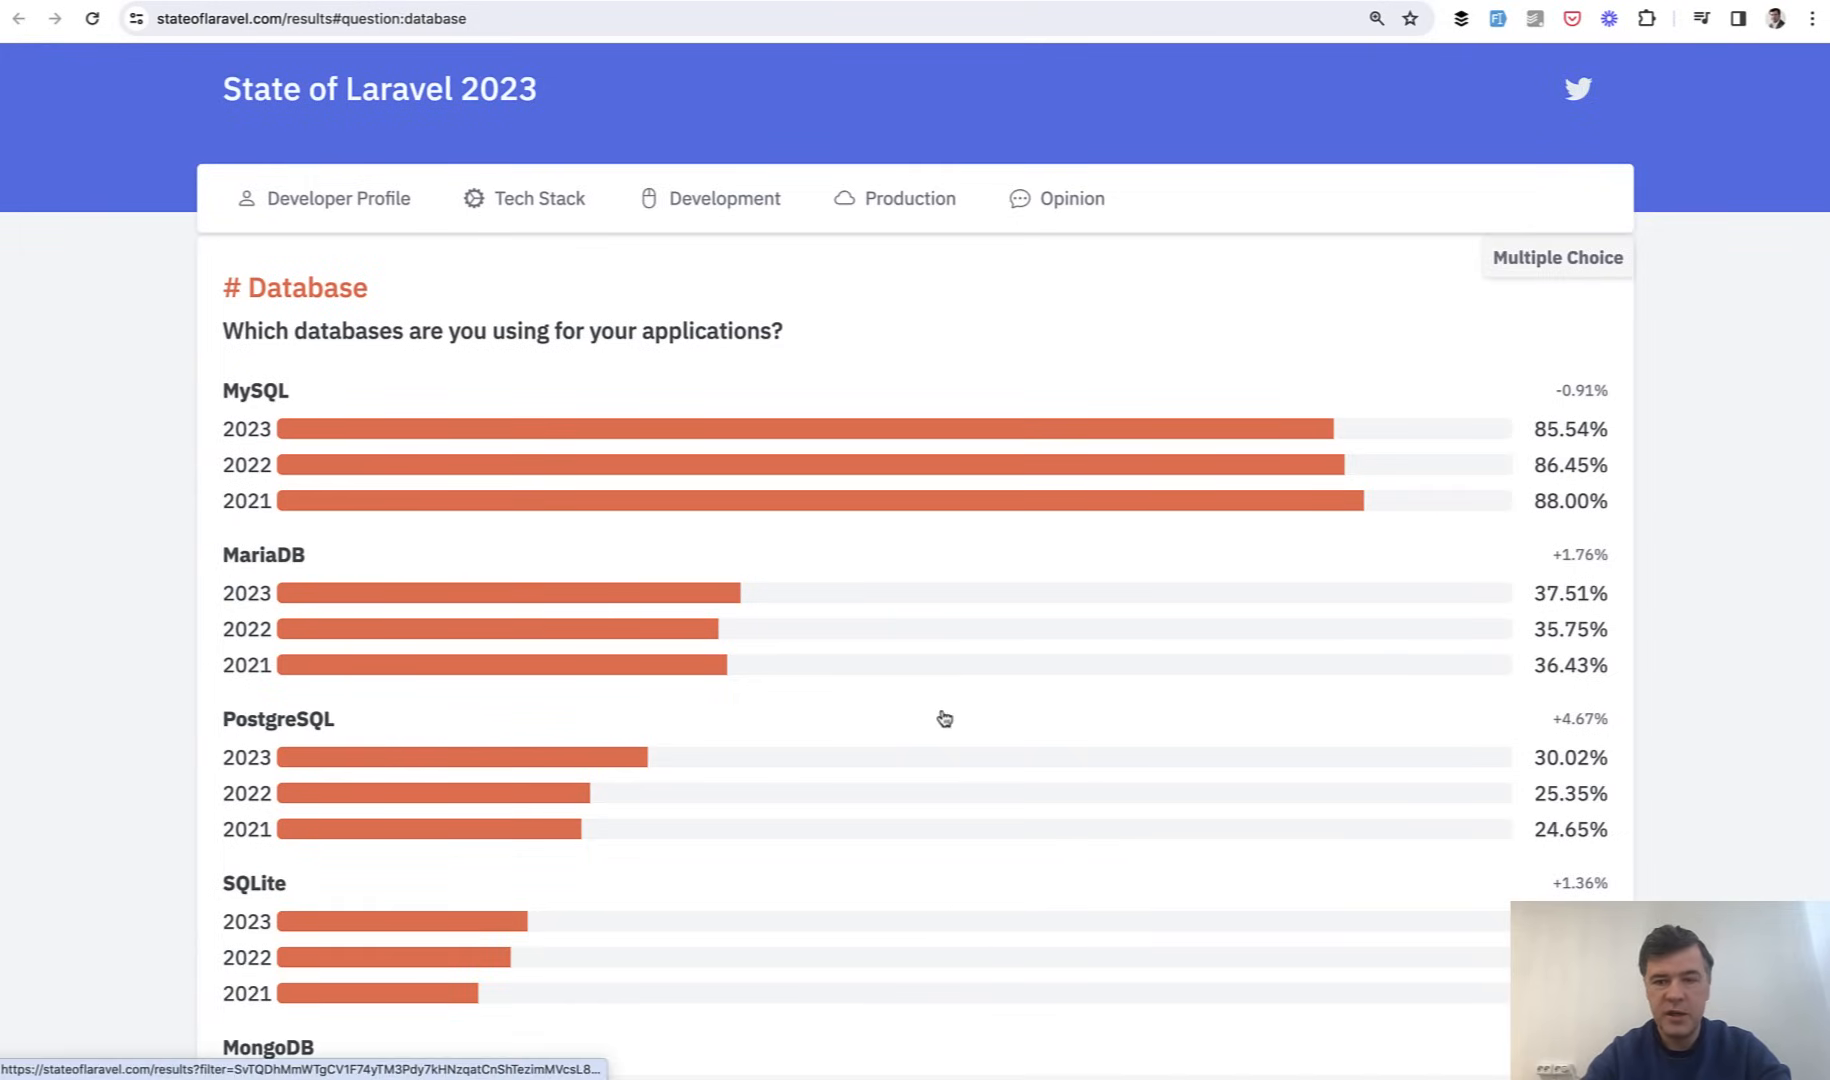
- Scroll the 2023 Database chart down to SQLite (20.26%) and MongoDB (9.98%)
scroll("down", 3)
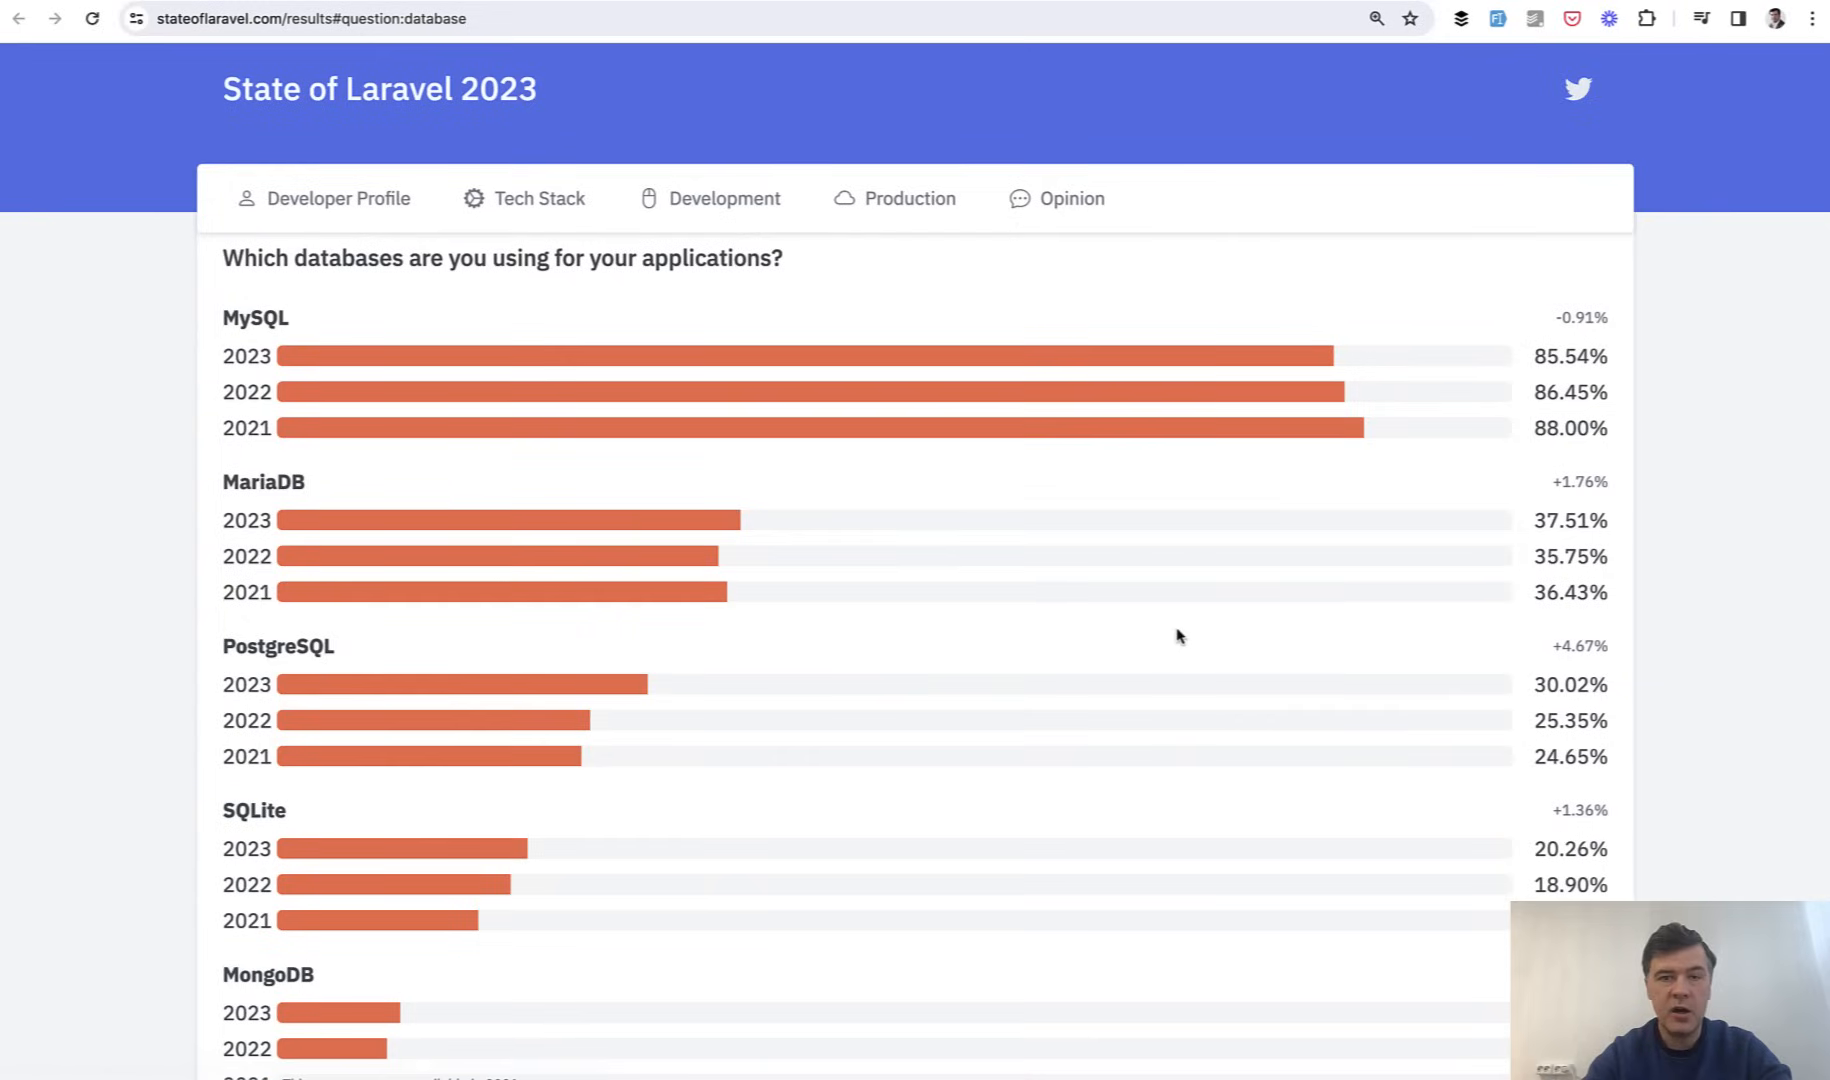
scroll("down", 3)
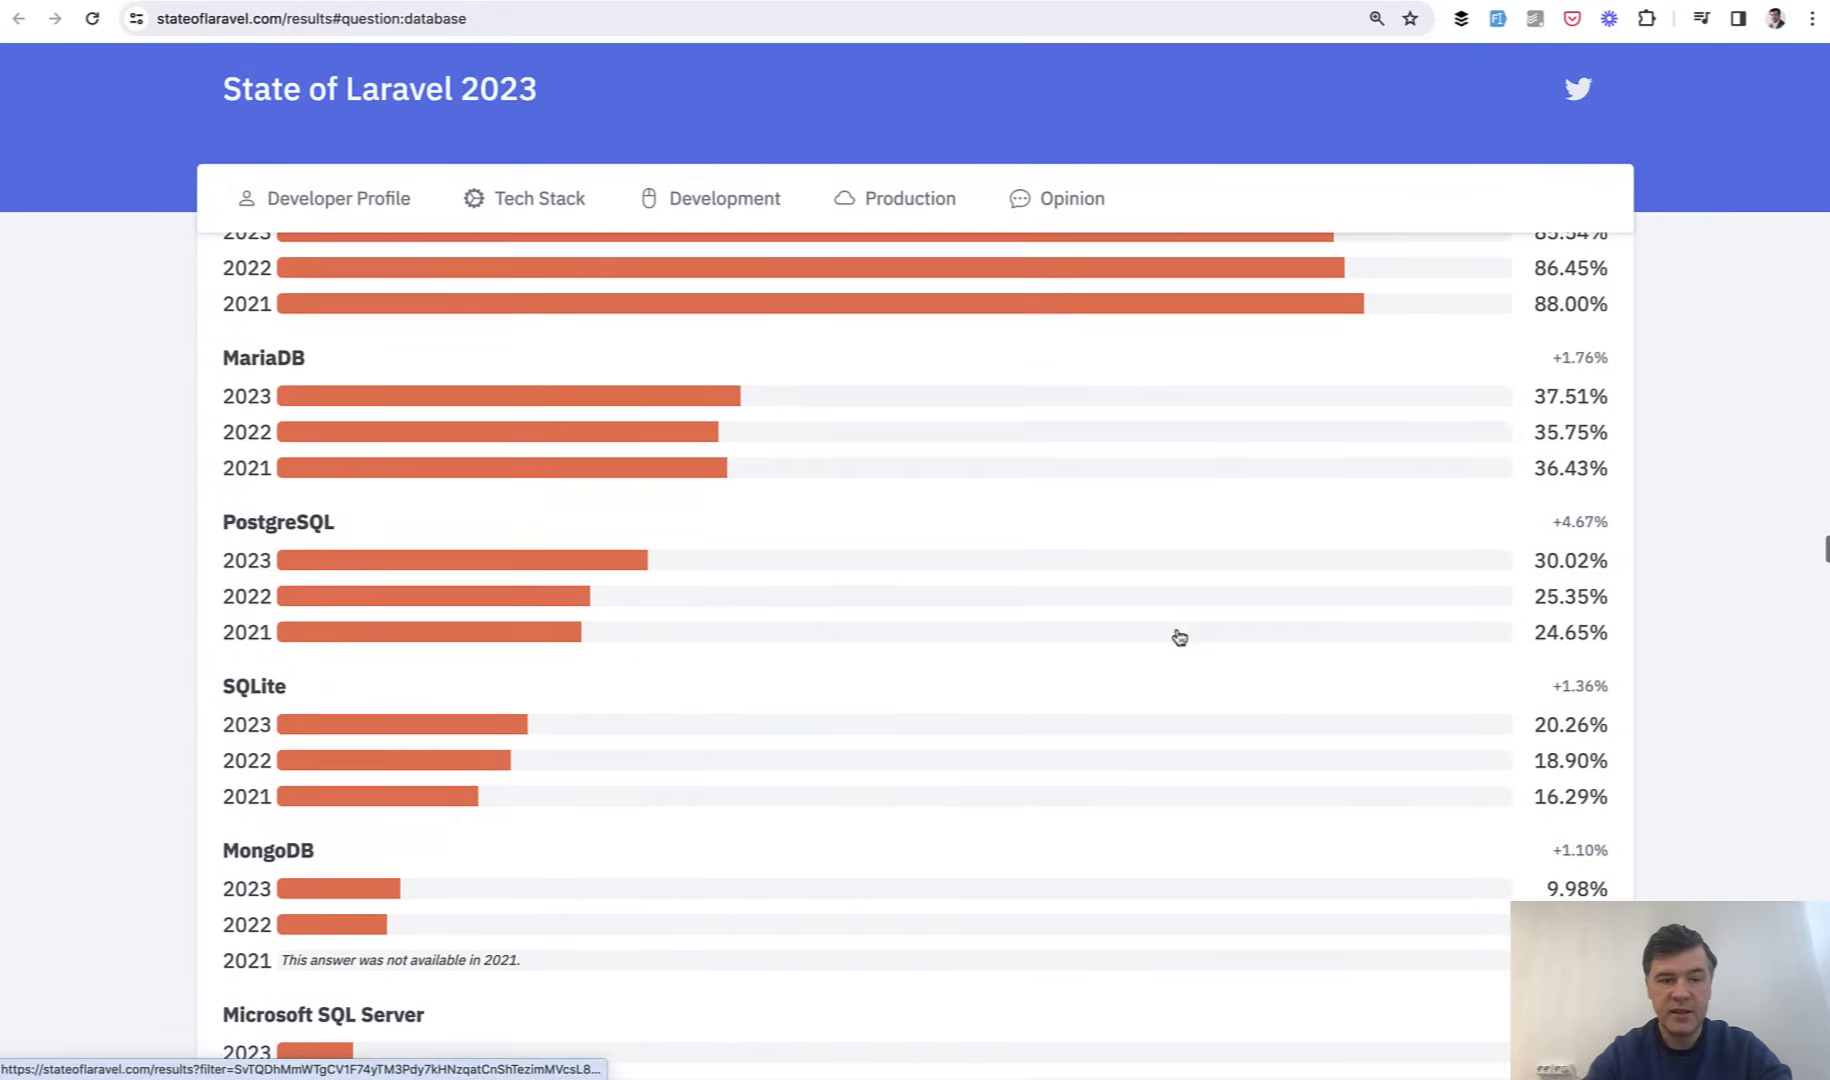
mouse_move(78, 718)
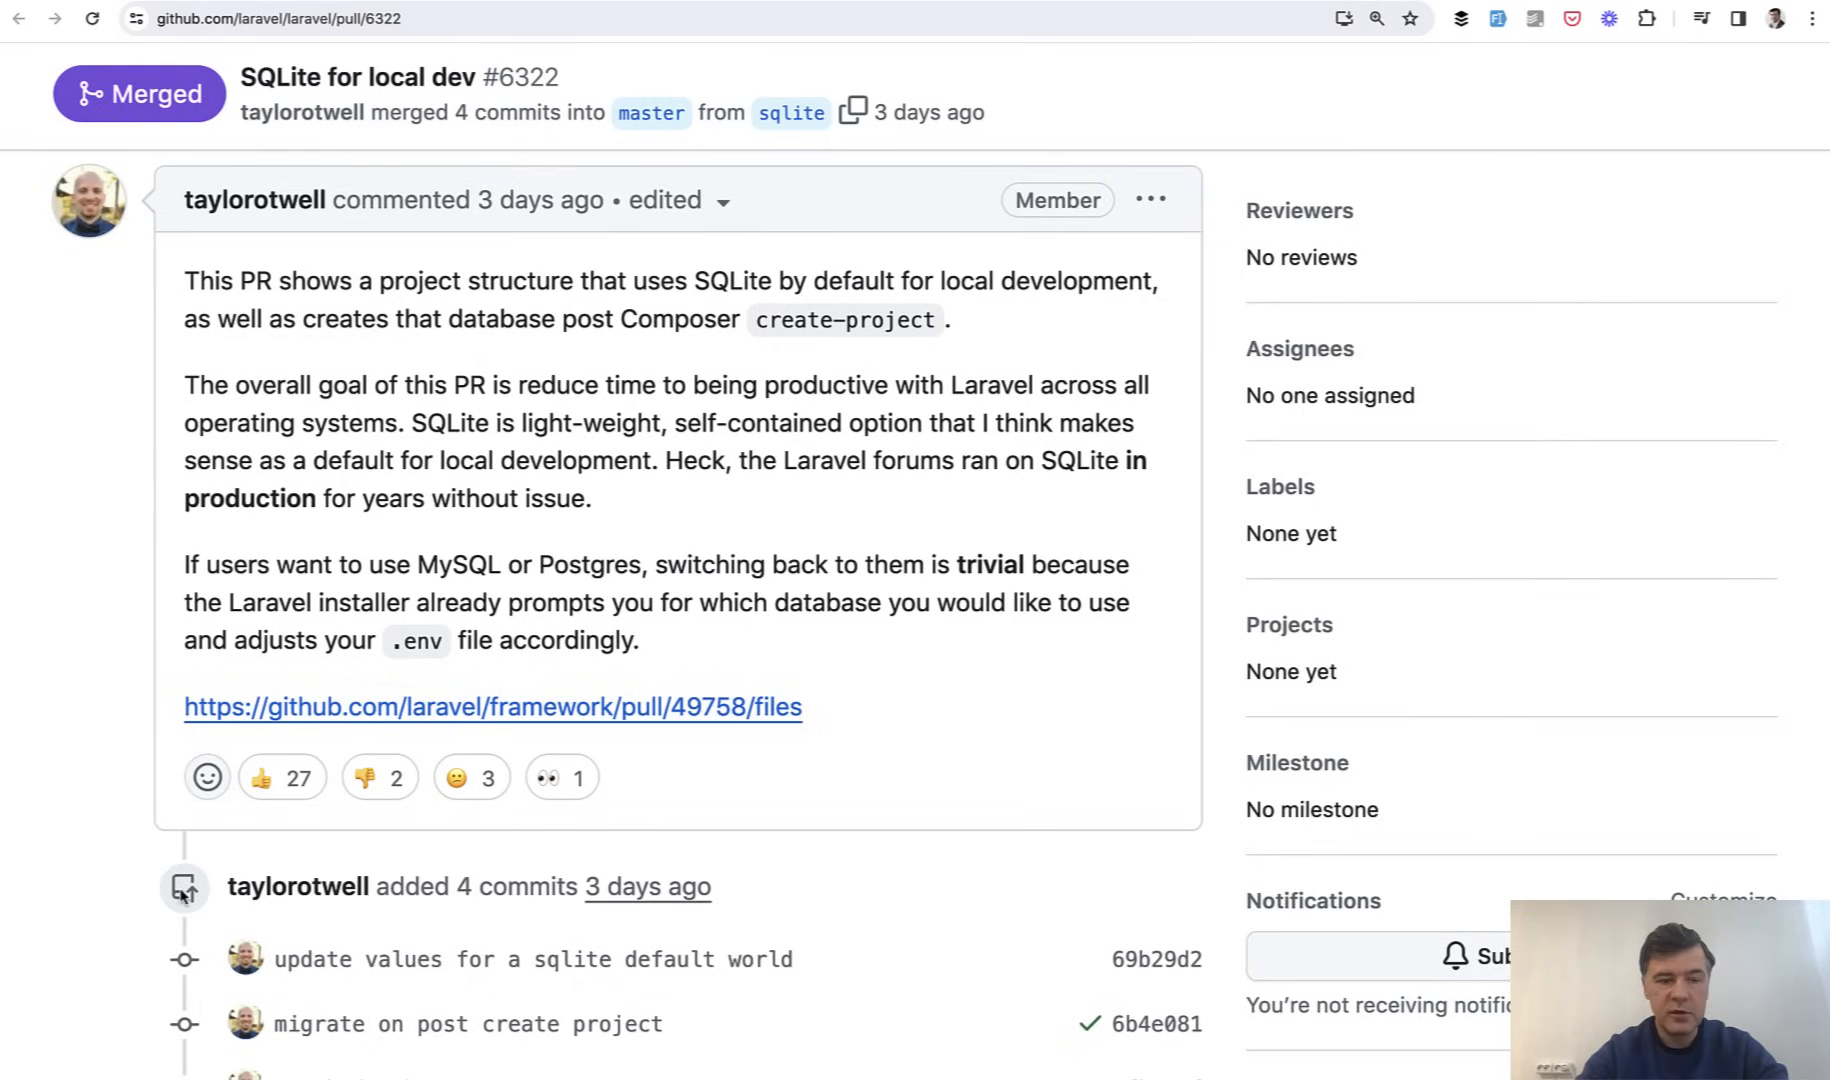
mouse_move(55, 593)
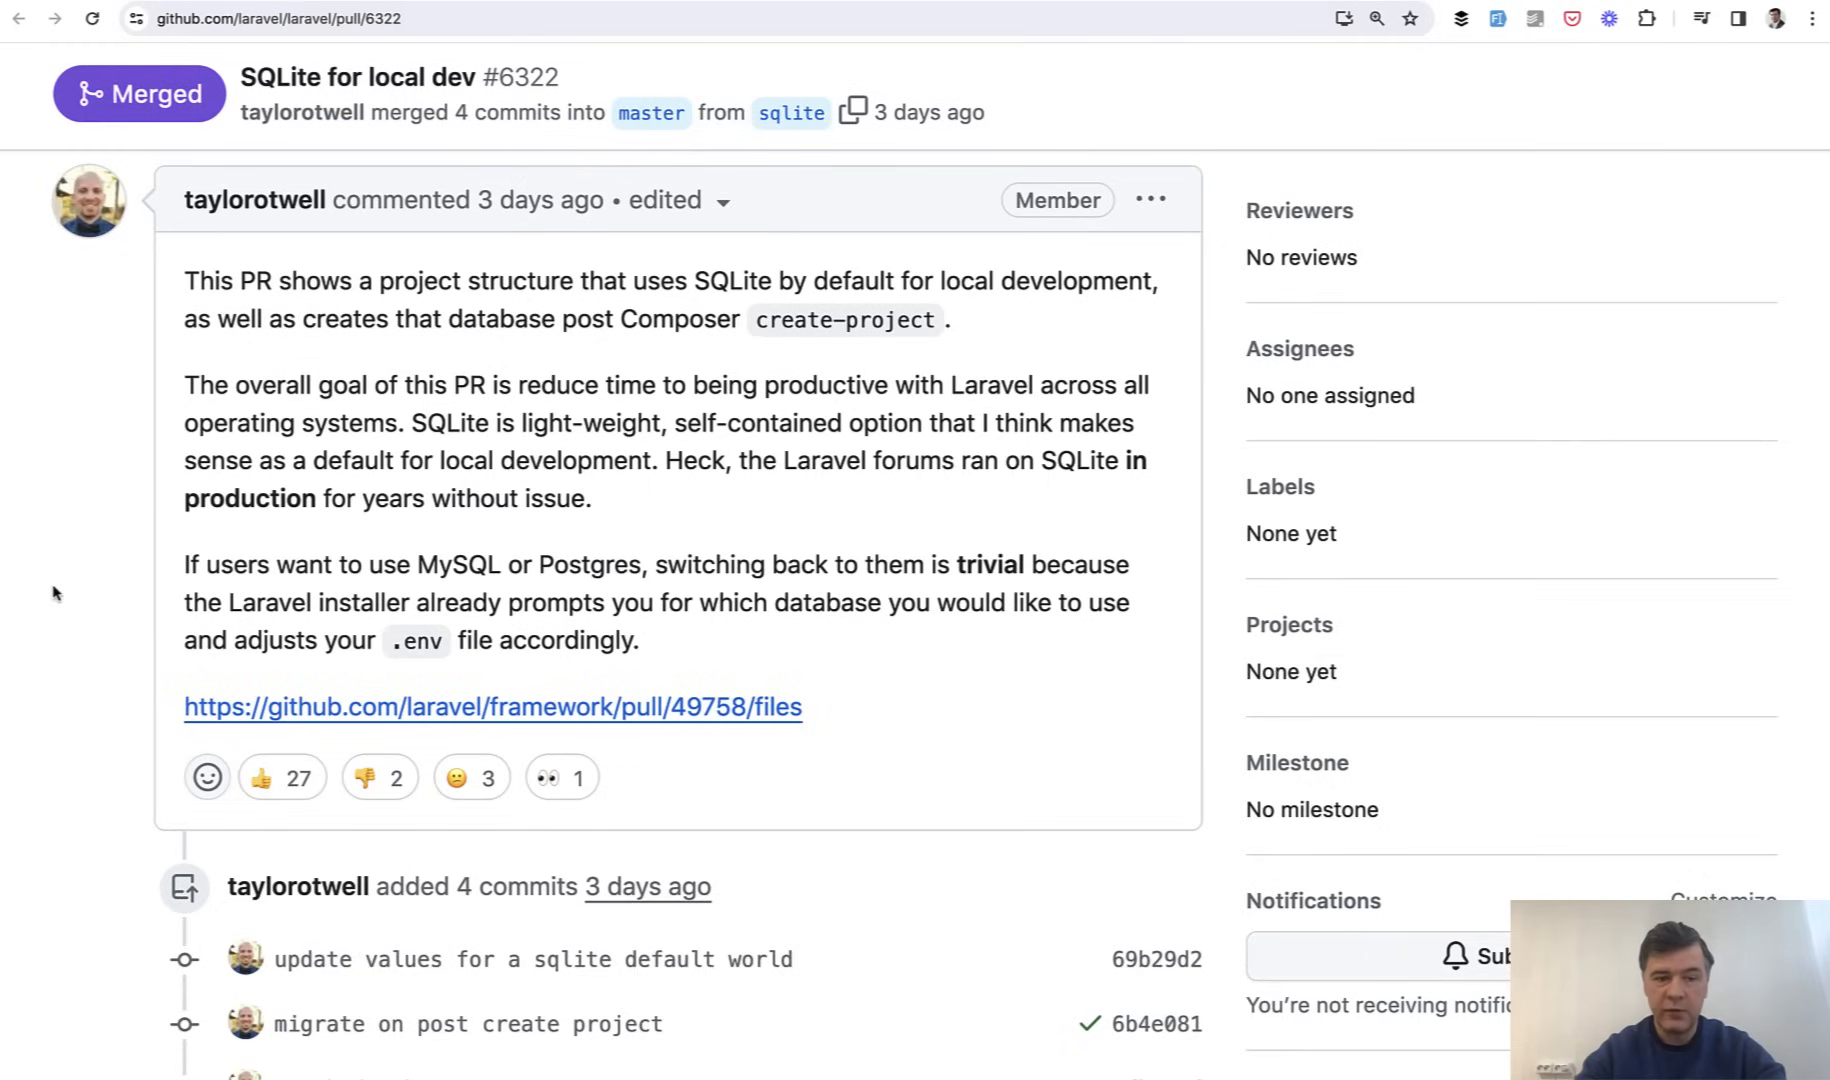
mouse_move(15, 677)
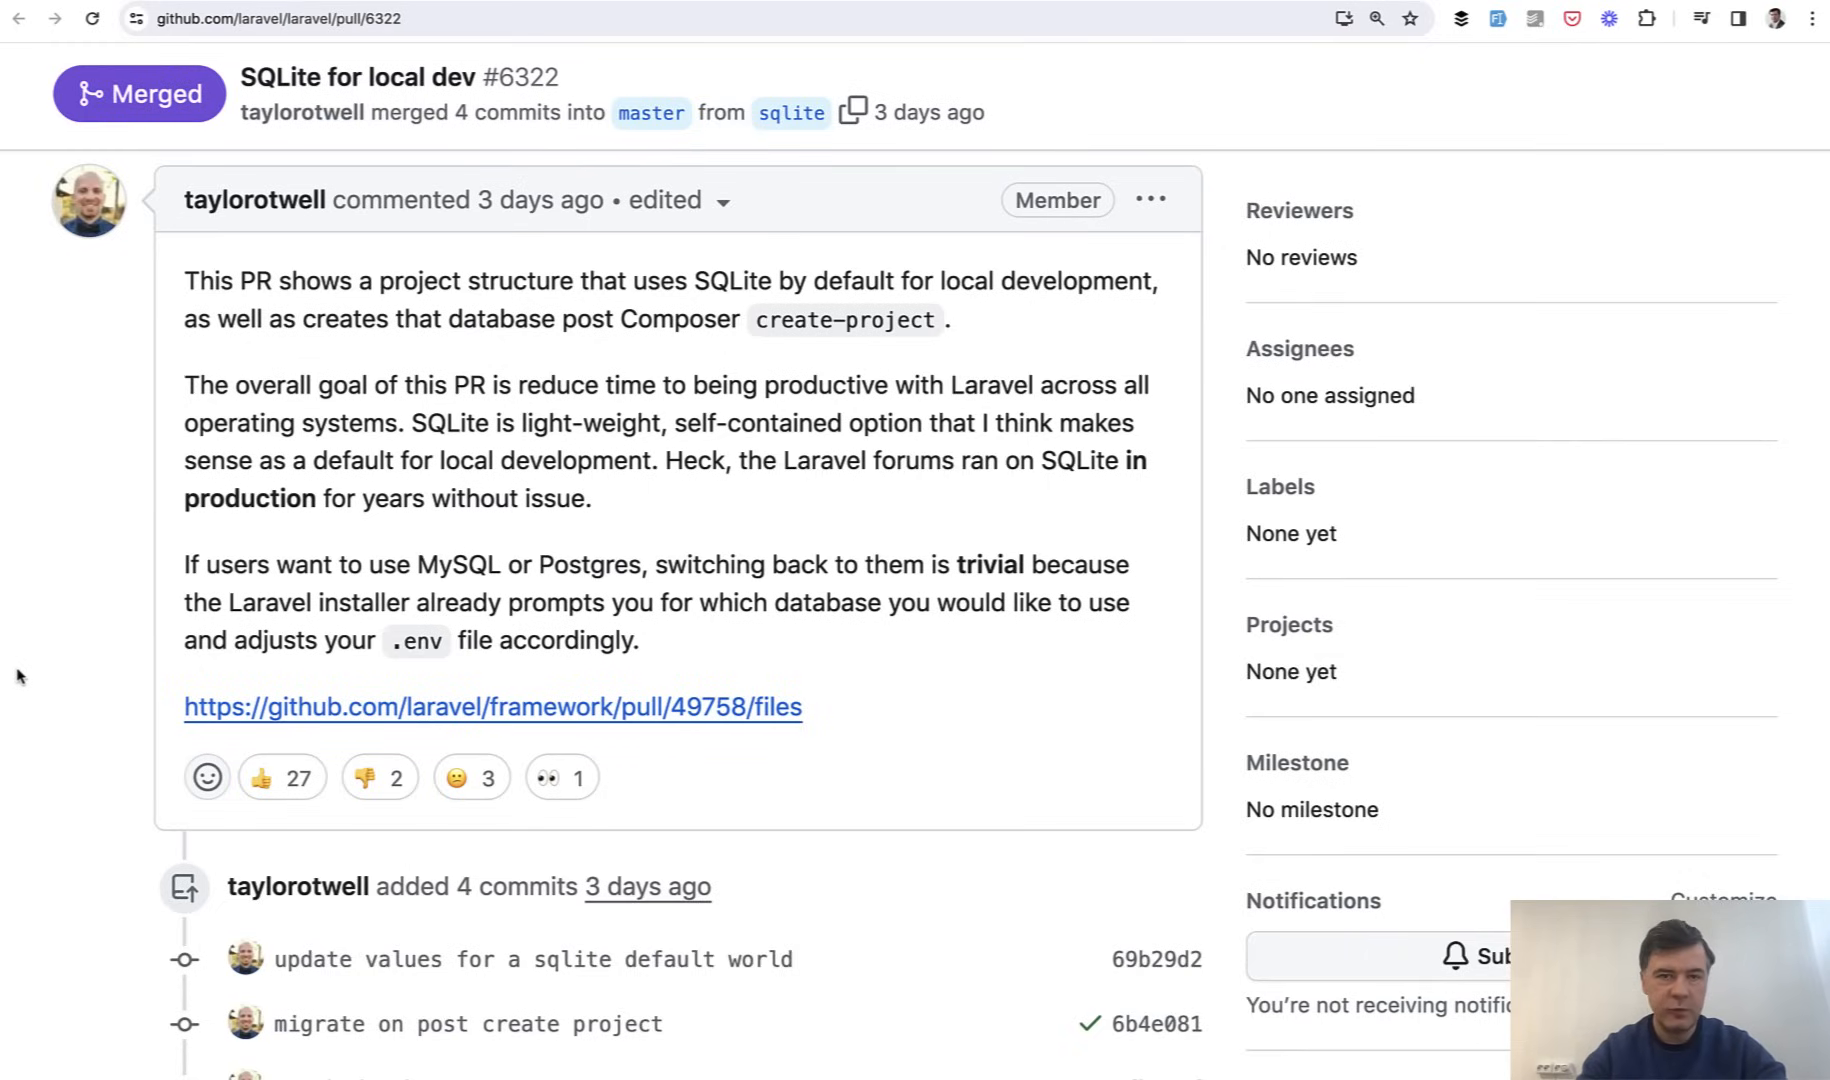